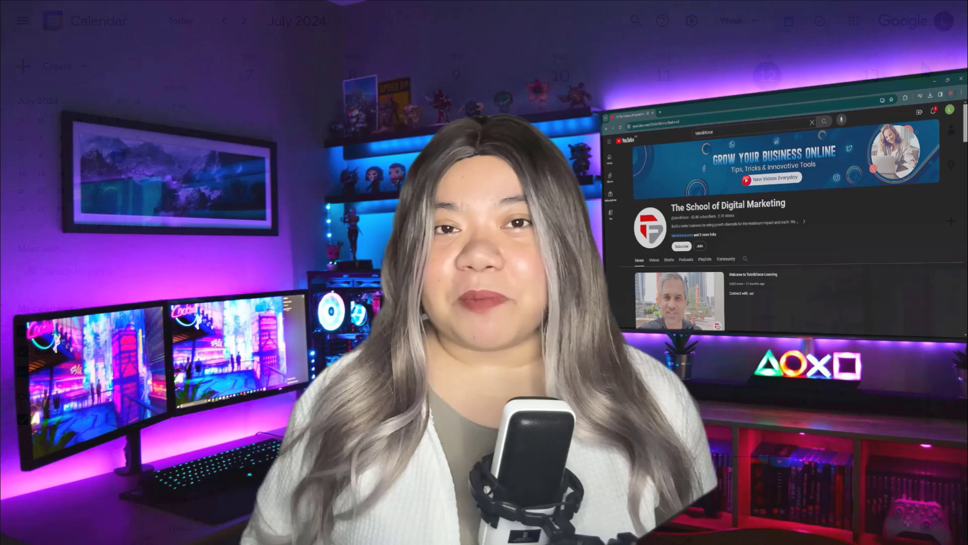
Step: Reopen Google Calendar from Gmail's Google apps launcher
click(943, 20)
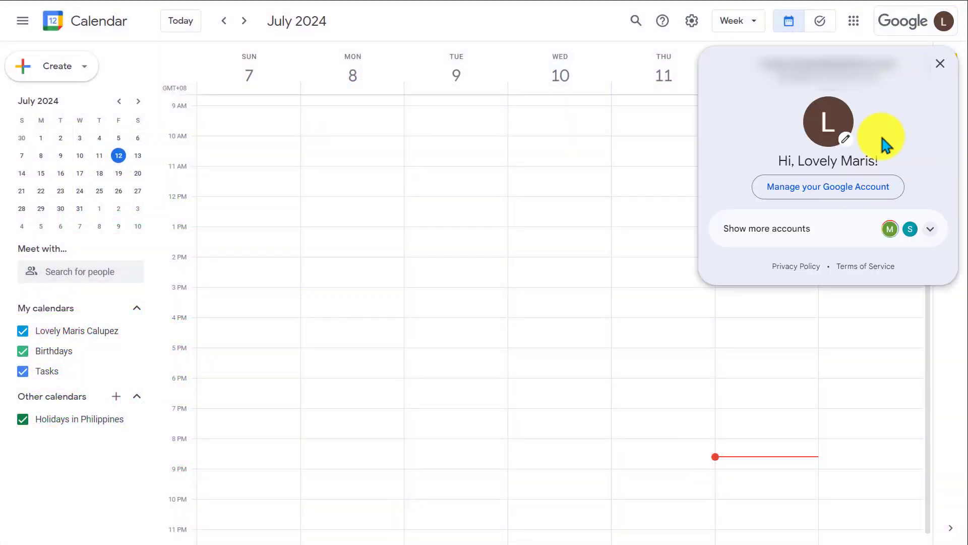
mouse_move(805, 169)
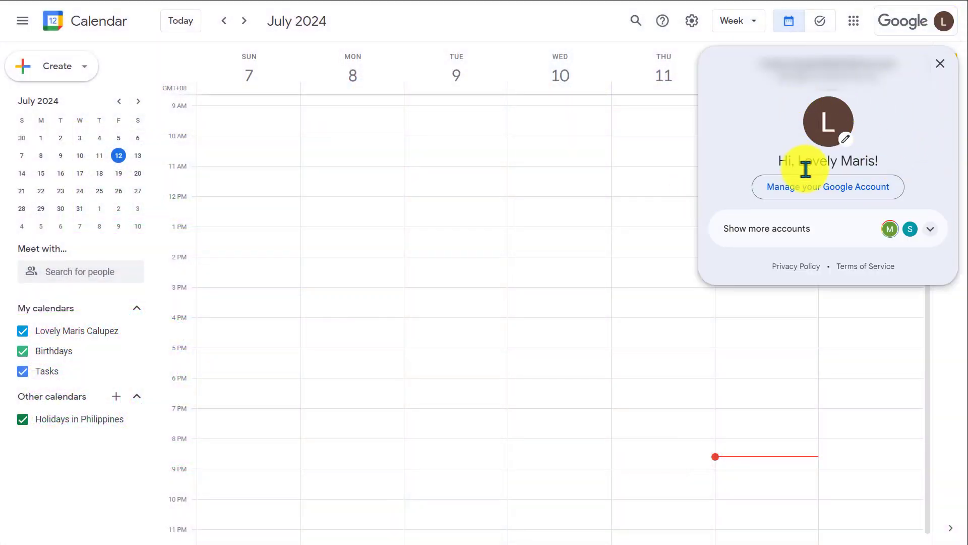
mouse_move(894, 143)
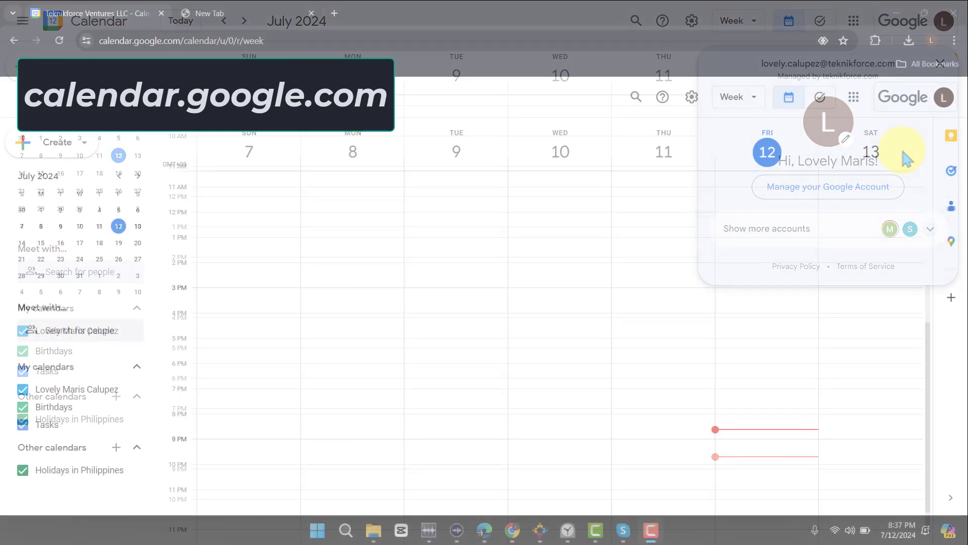
click(179, 41)
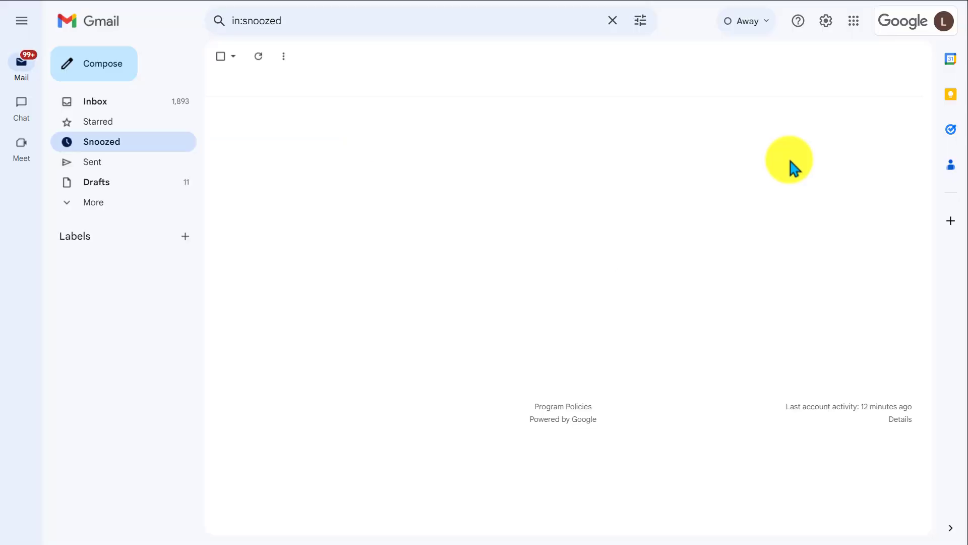
mouse_move(853, 20)
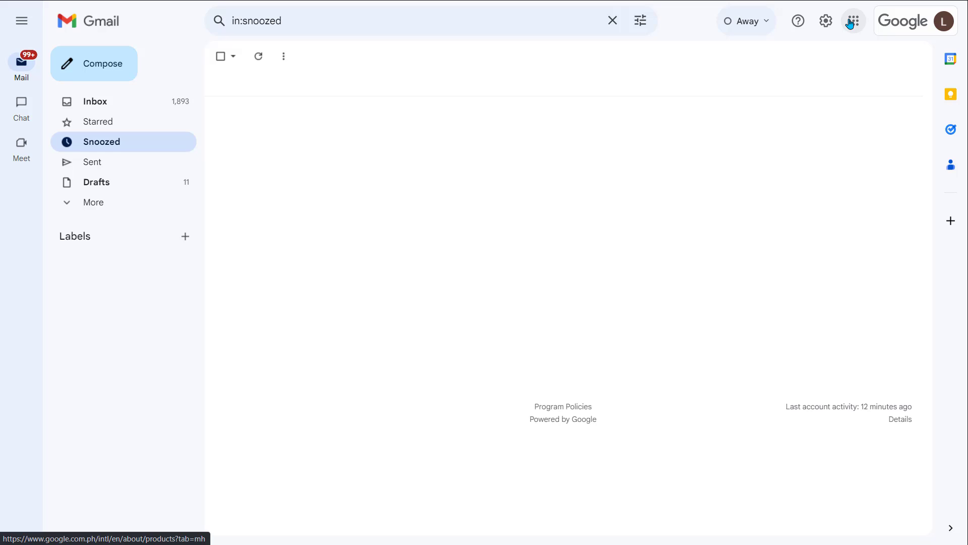
click(853, 20)
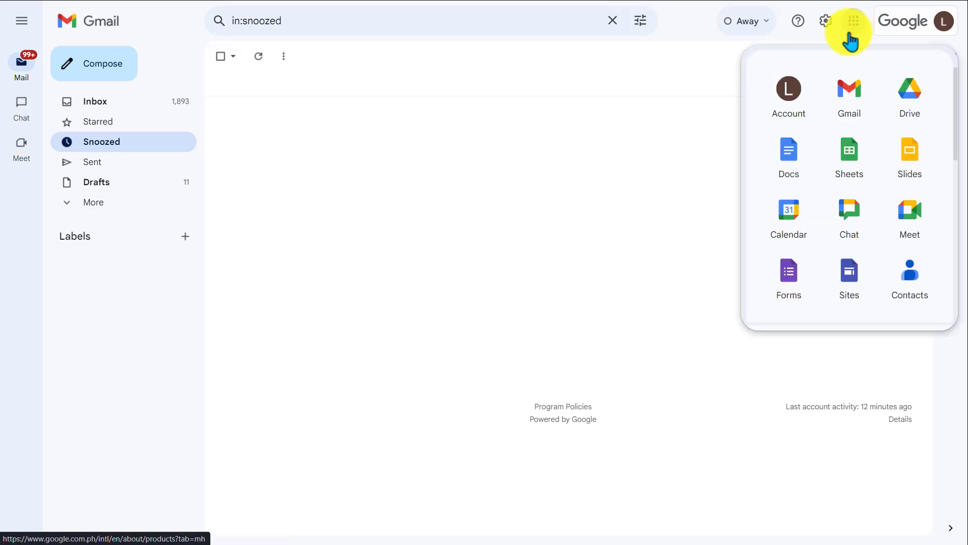
mouse_move(789, 216)
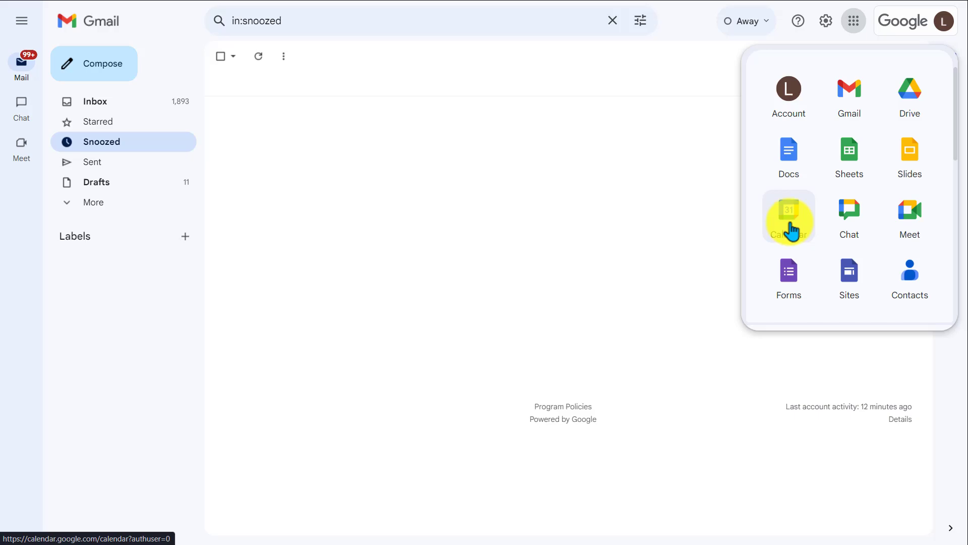
click(788, 217)
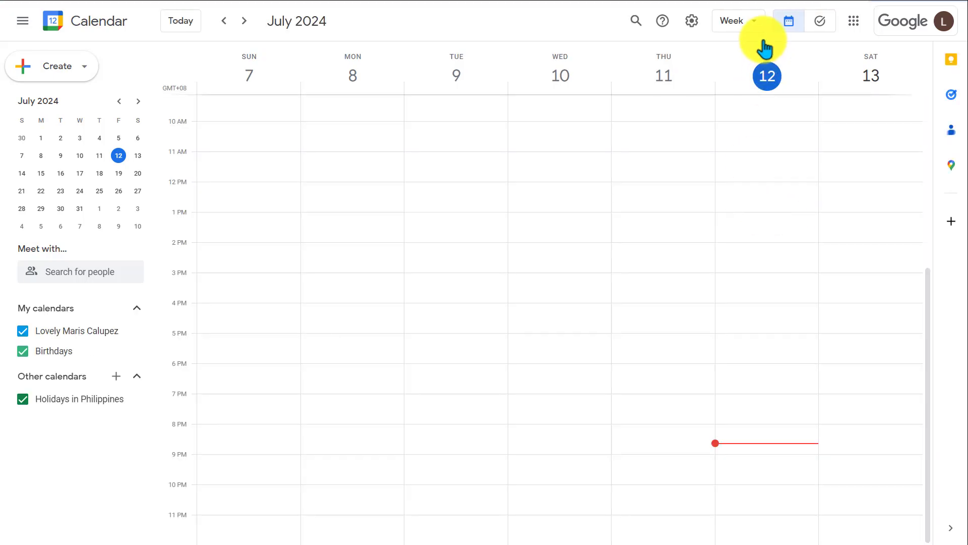
click(734, 20)
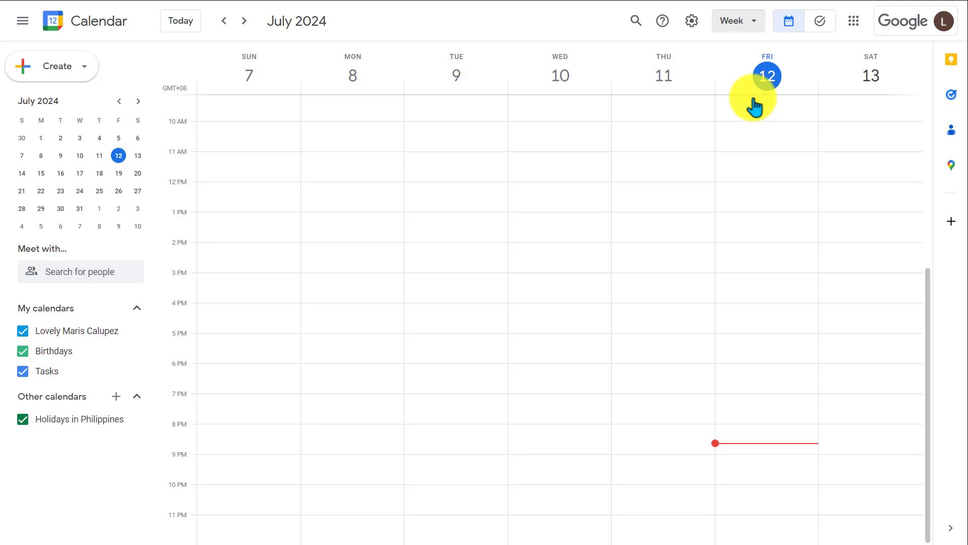
click(736, 21)
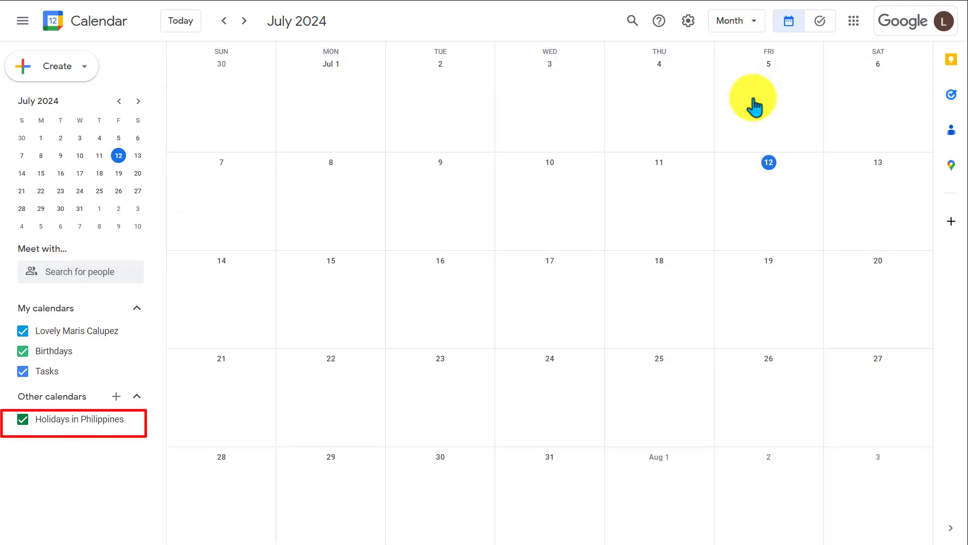
mouse_move(776, 13)
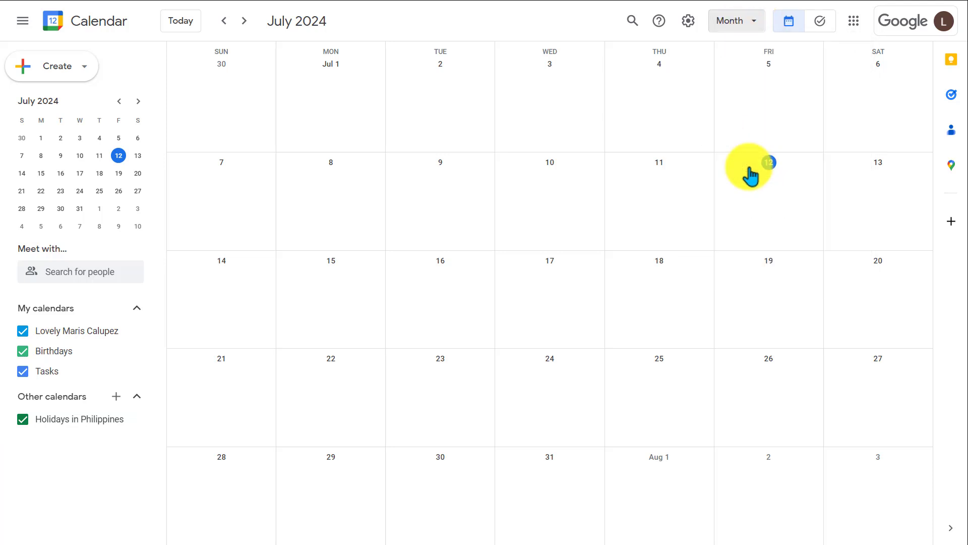
click(735, 20)
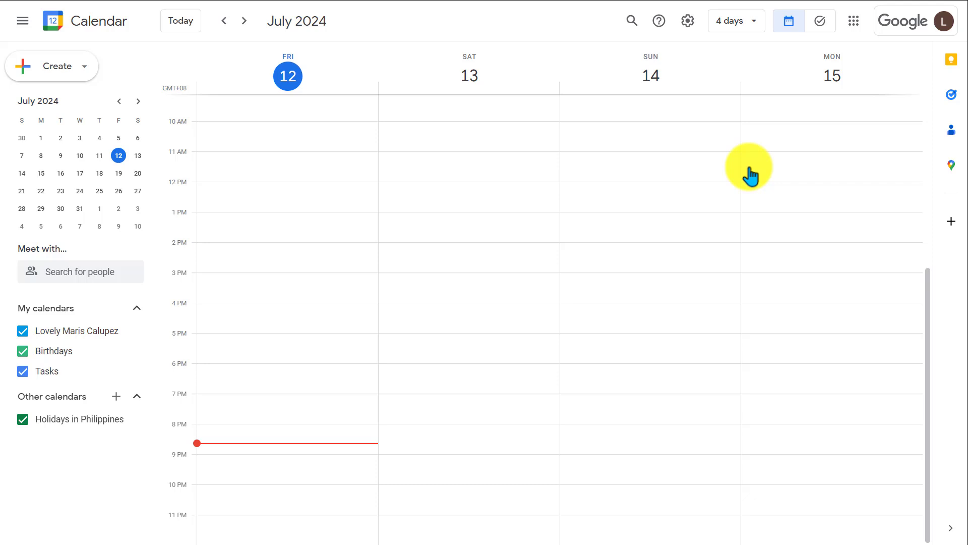
click(287, 76)
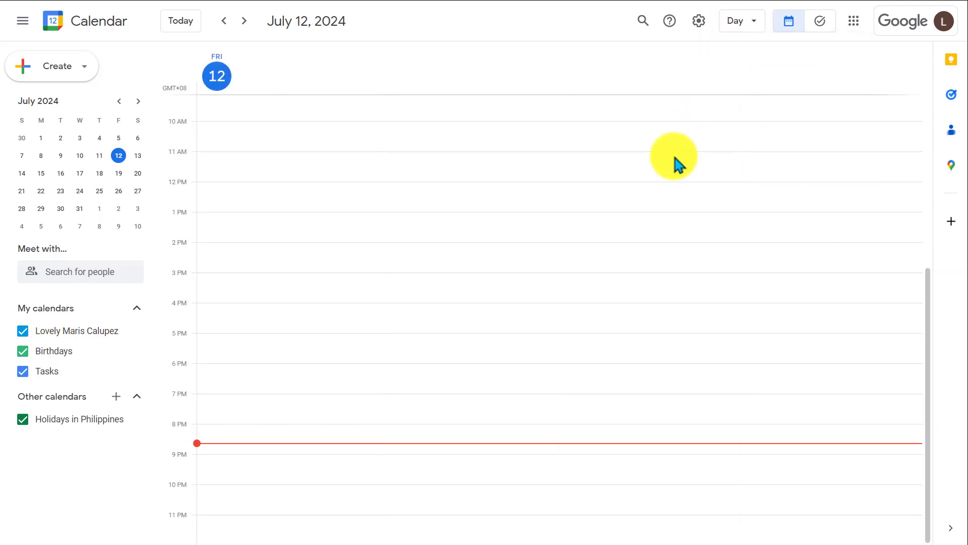
click(738, 20)
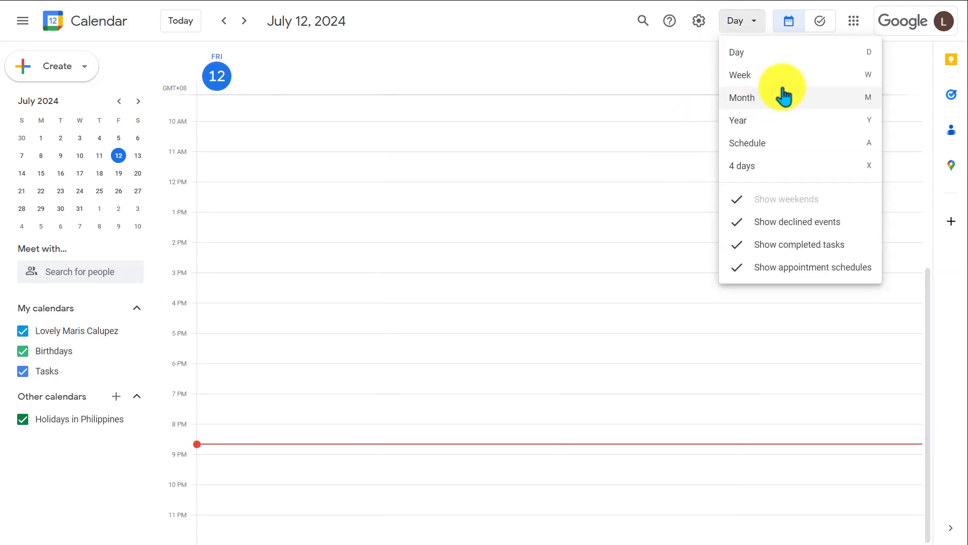
click(739, 75)
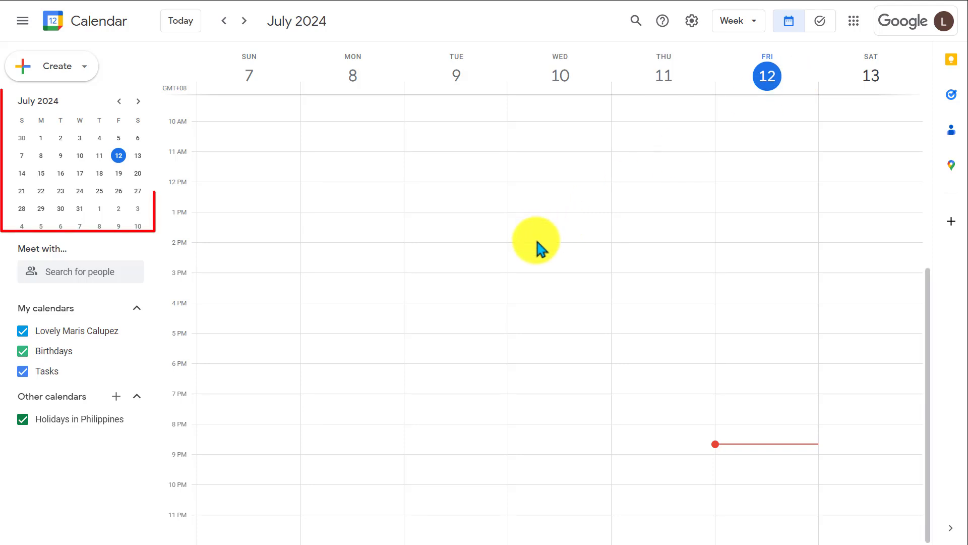
mouse_move(42, 138)
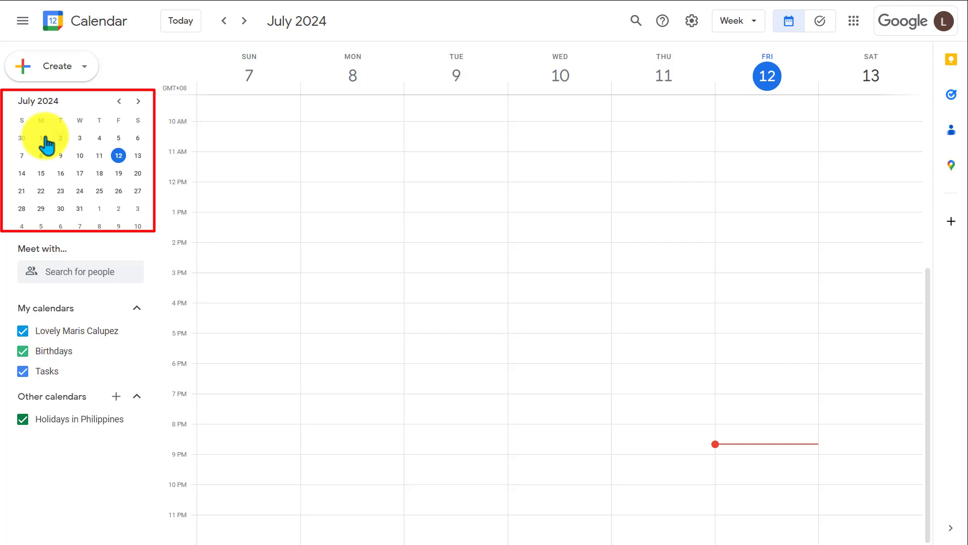
mouse_move(80, 133)
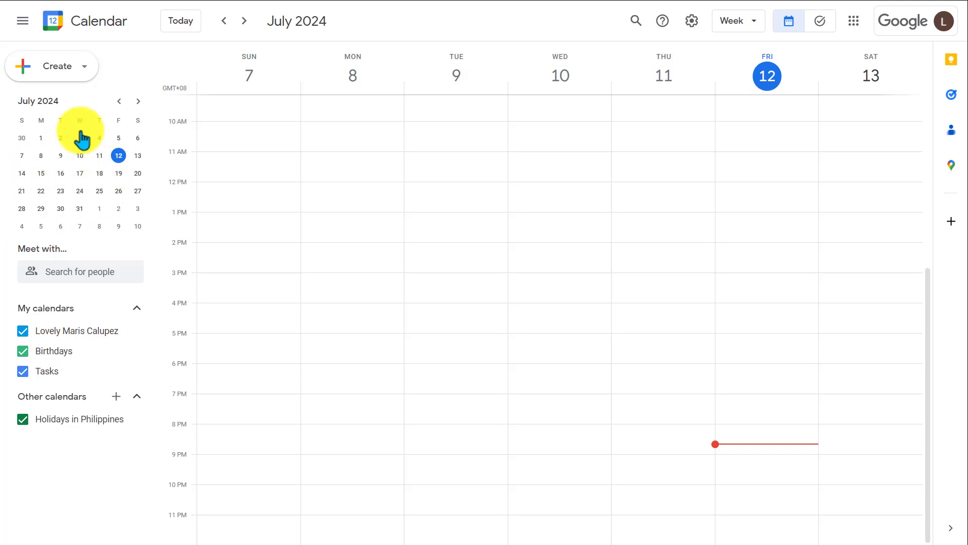
mouse_move(58, 66)
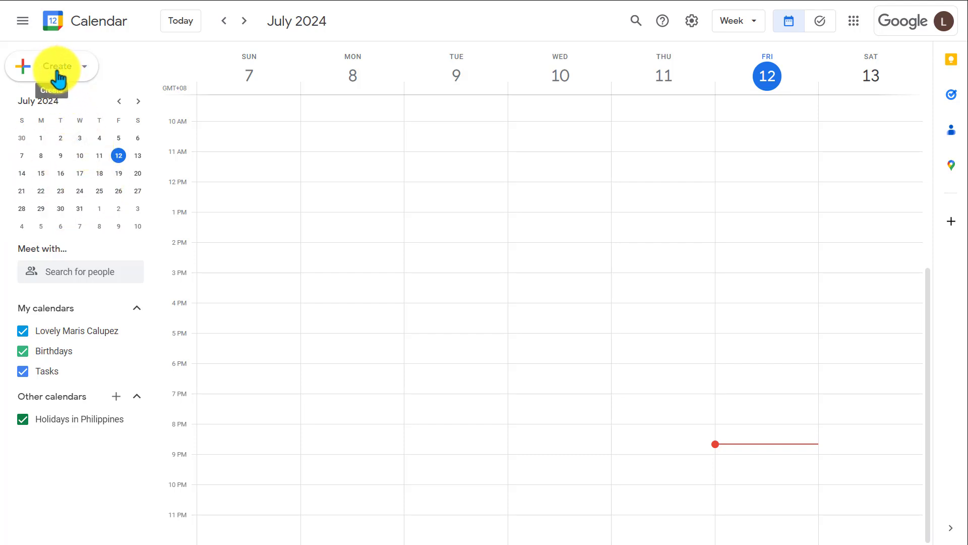
Step: Start a new event in the full options editor titled 'New Event'
click(57, 66)
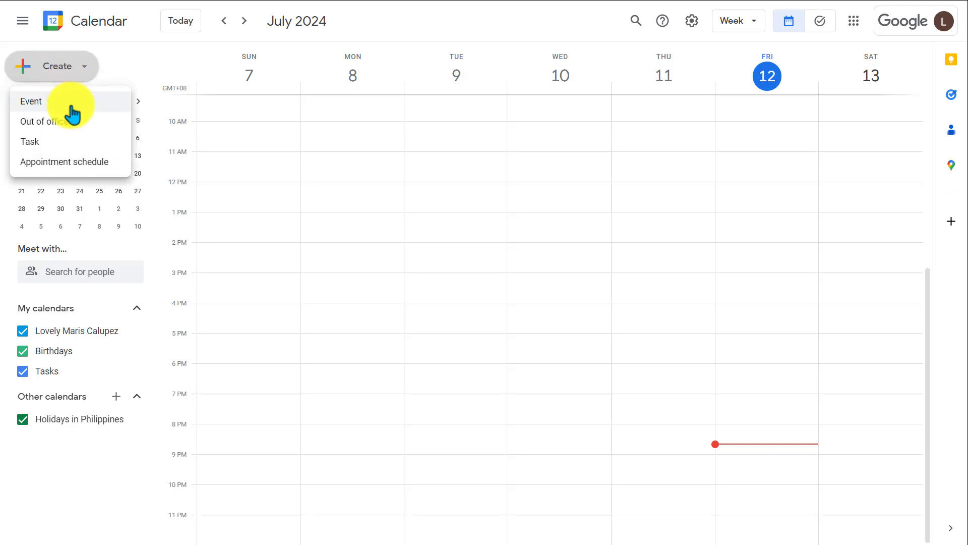
click(30, 102)
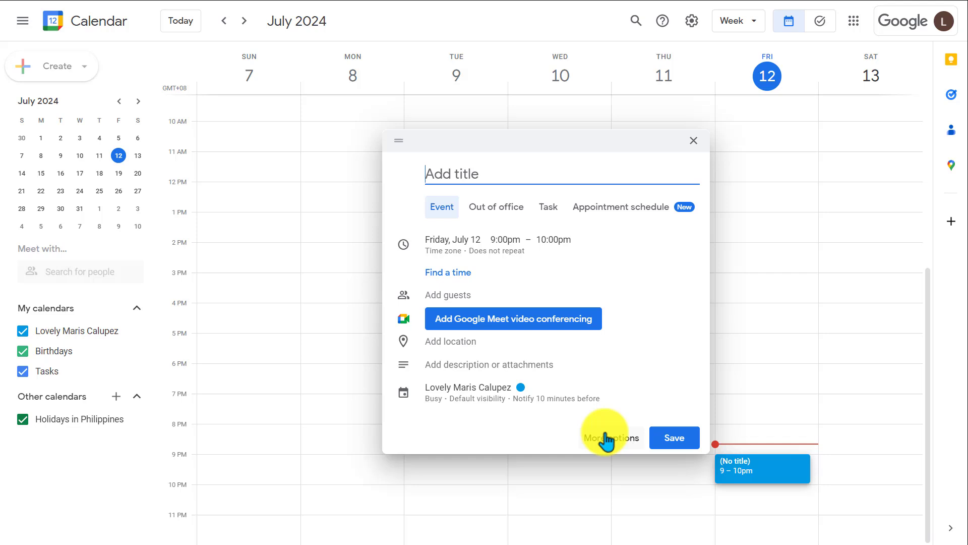
click(693, 140)
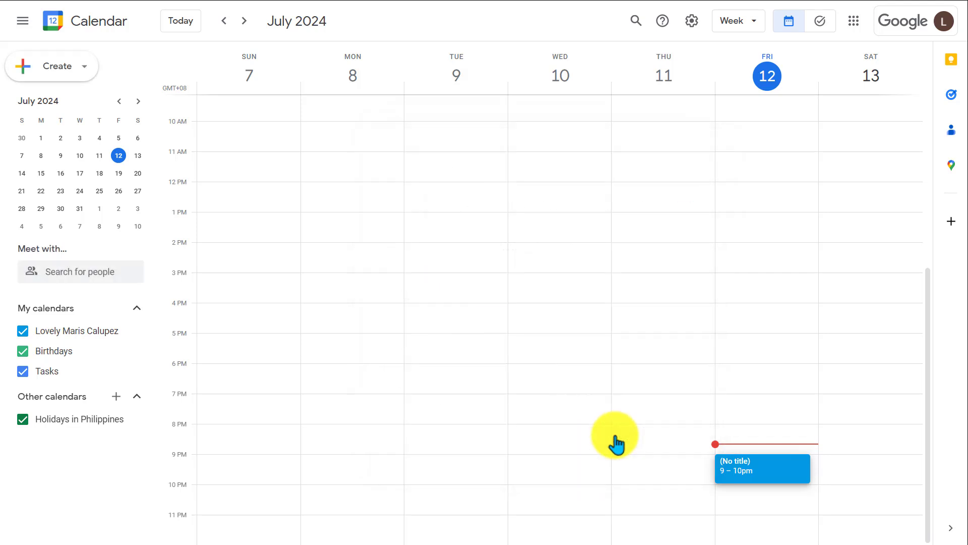
click(761, 468)
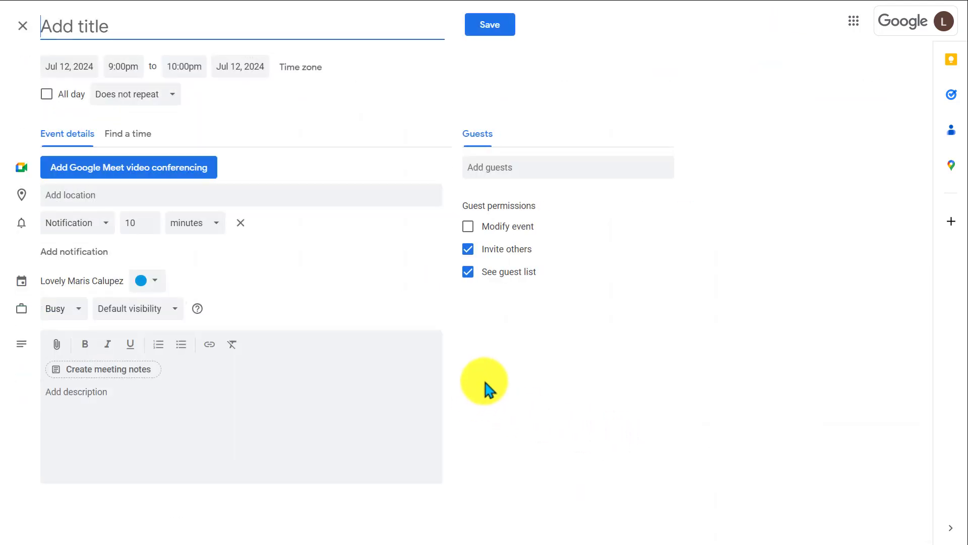
mouse_move(136, 56)
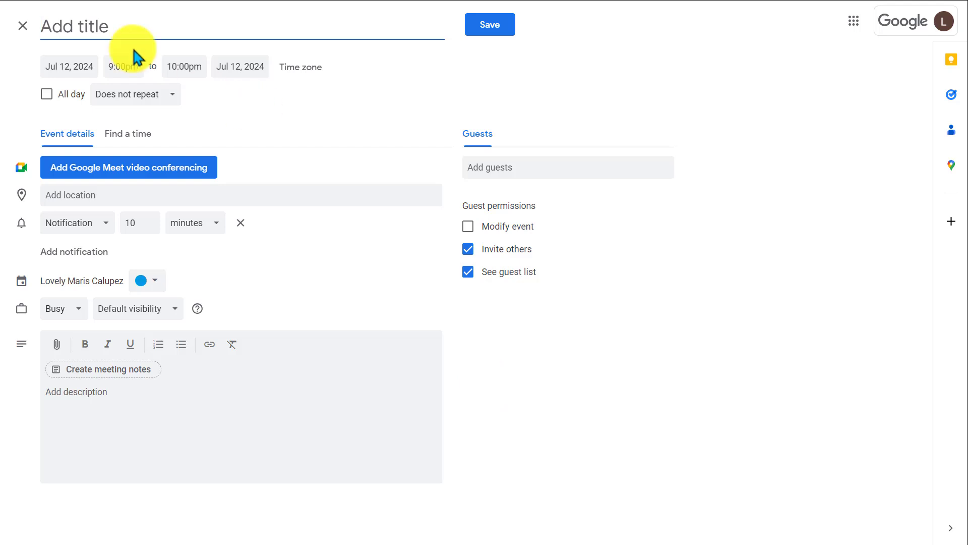
text(New)
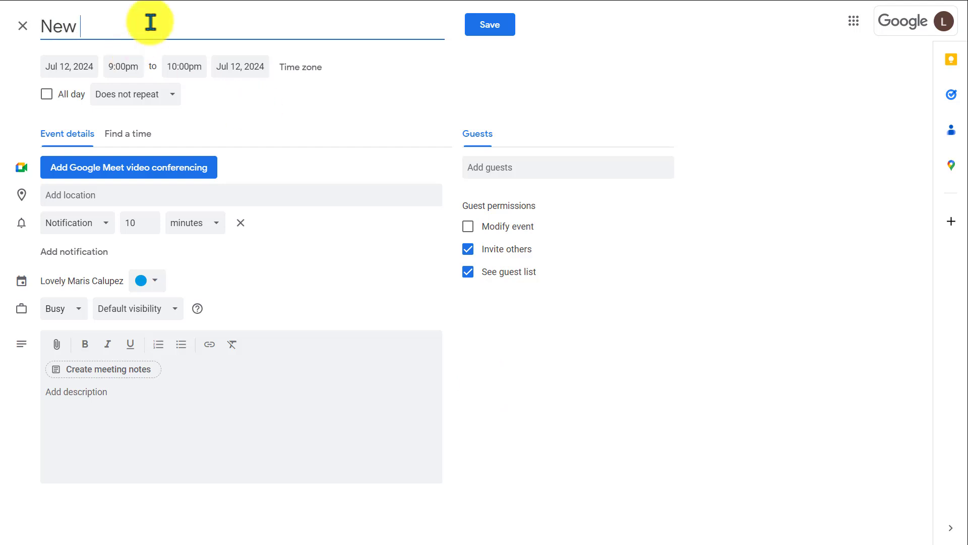
text(Event)
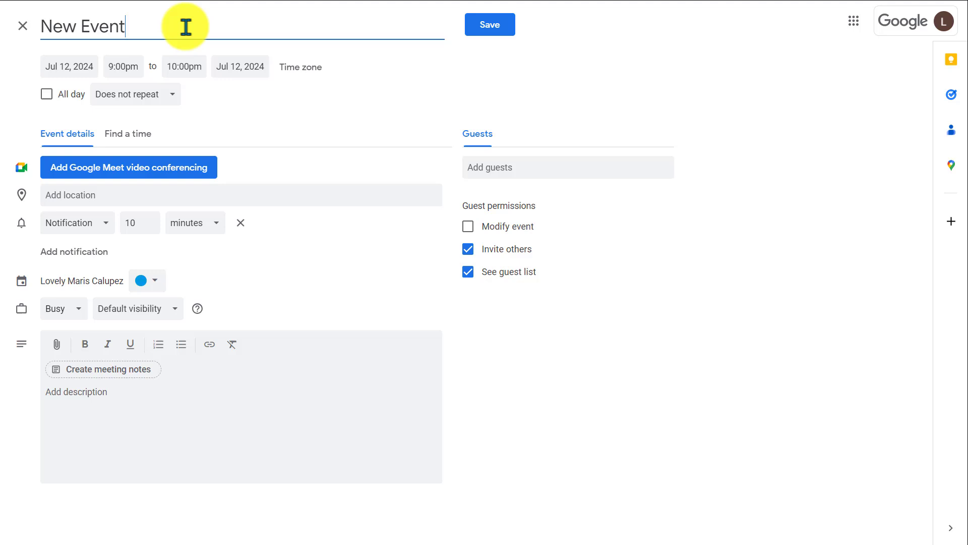
Step: Set the event to run from 8:45pm to 9:30pm
click(122, 67)
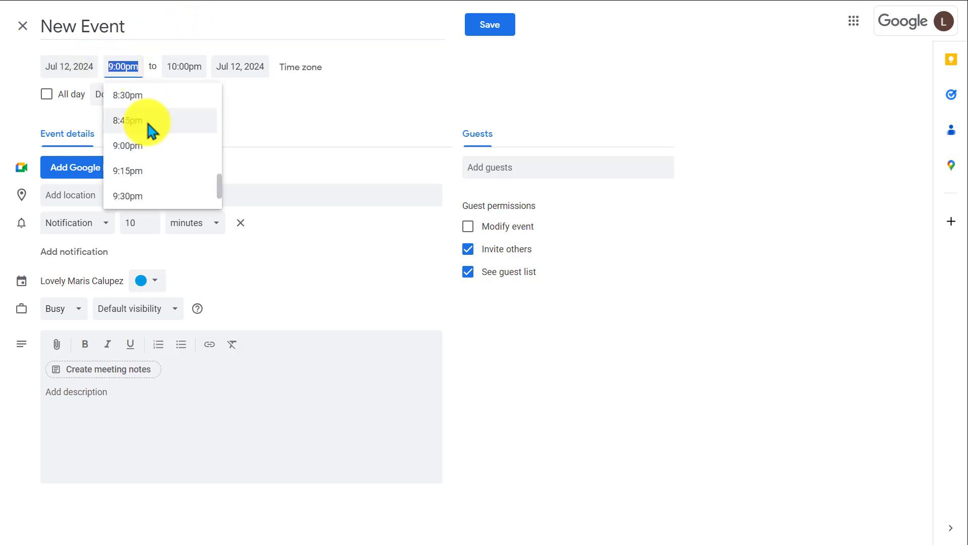
click(128, 120)
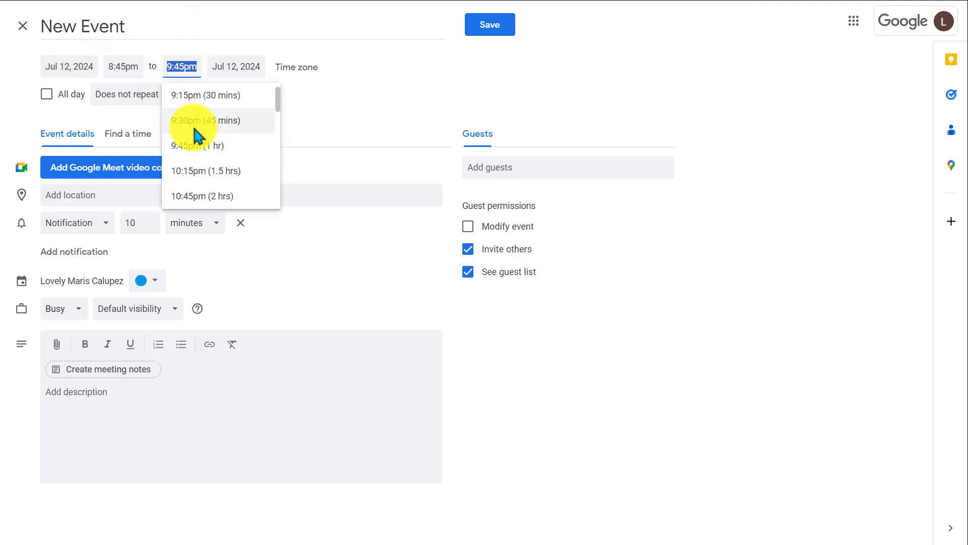
click(206, 120)
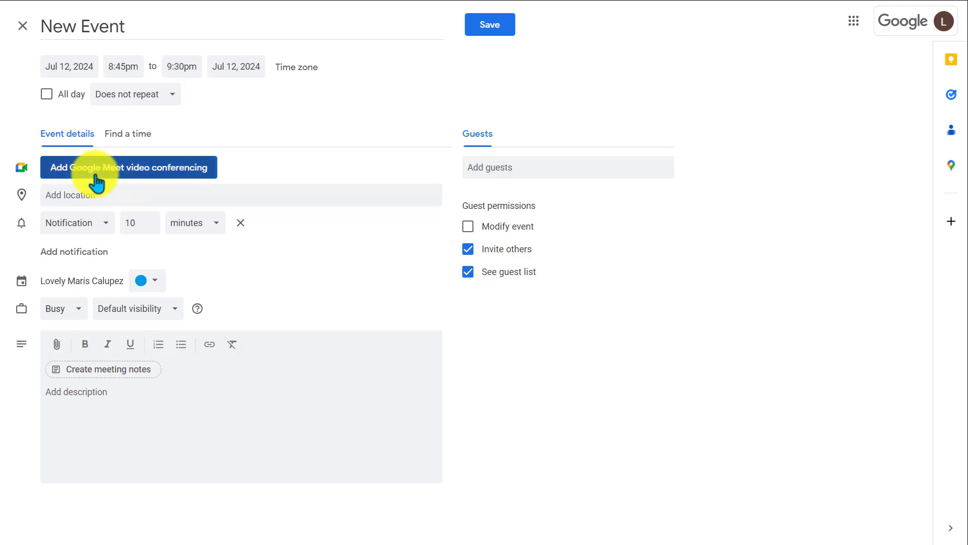
click(129, 167)
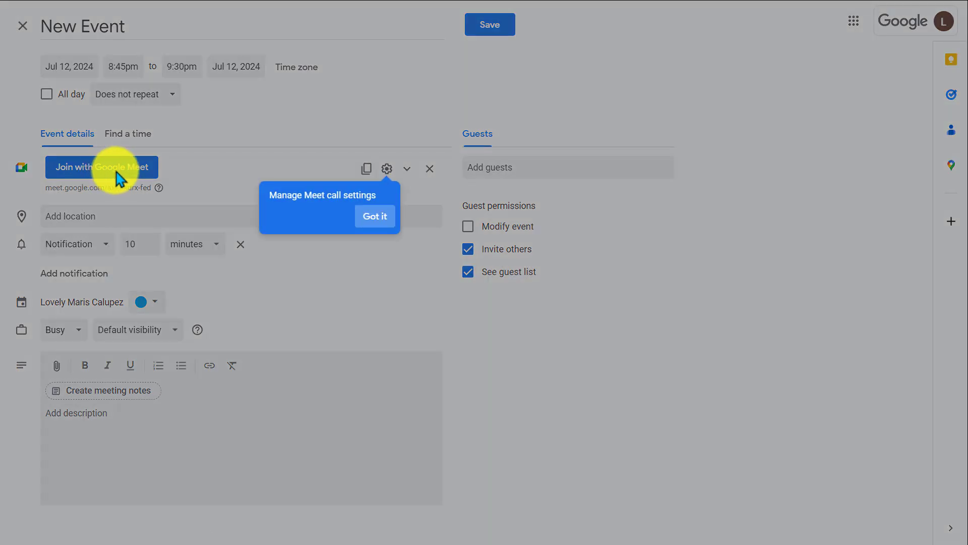
click(374, 216)
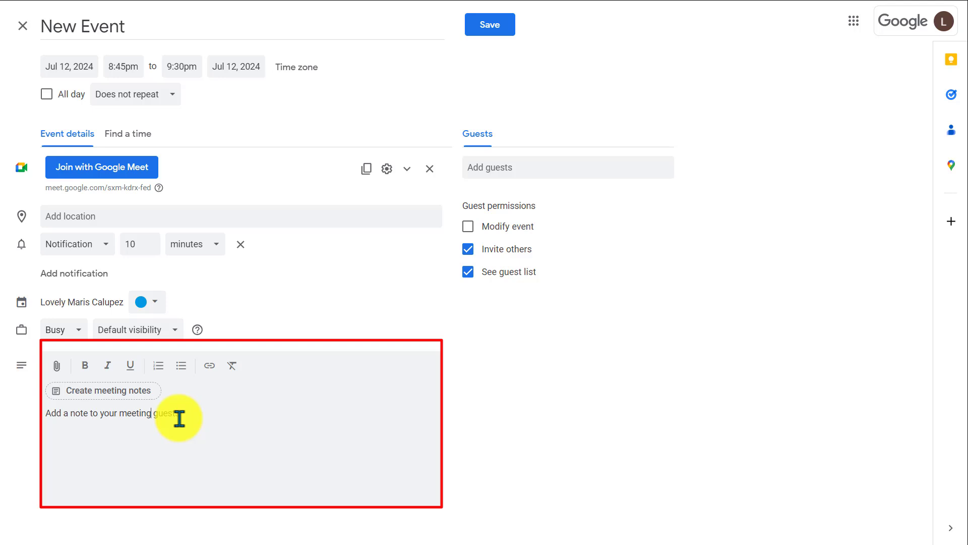
mouse_move(208, 365)
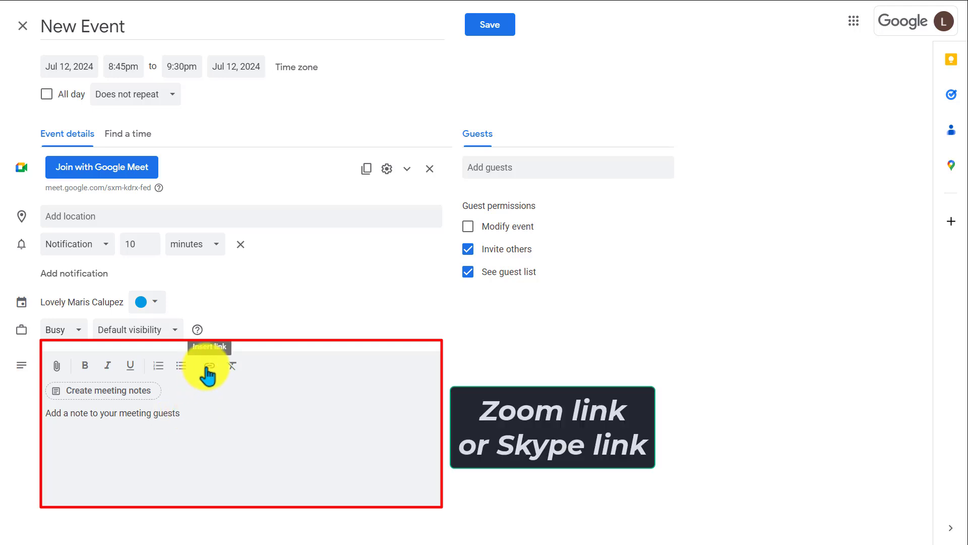
click(209, 365)
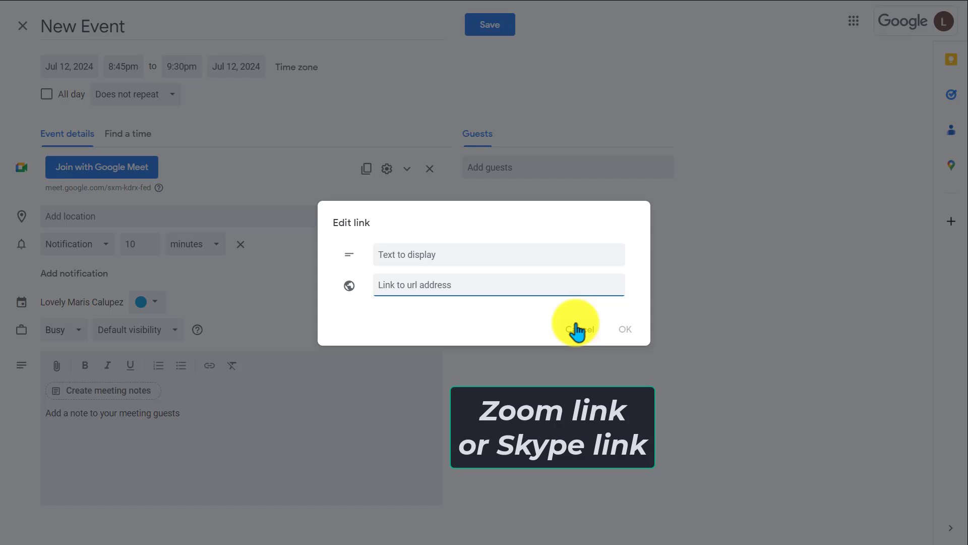
click(575, 328)
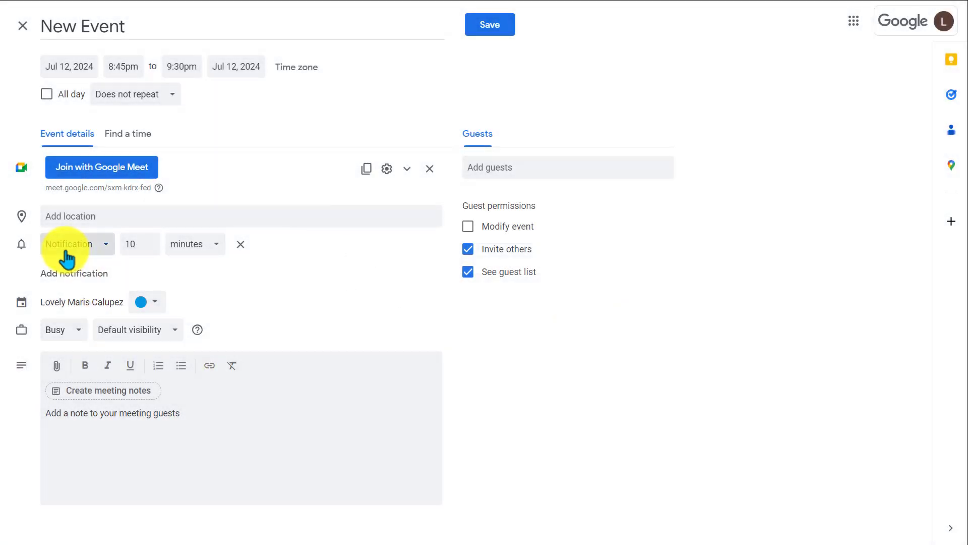
Step: Choose a reminder notification type, triggering the browser notification permission prompt
click(72, 243)
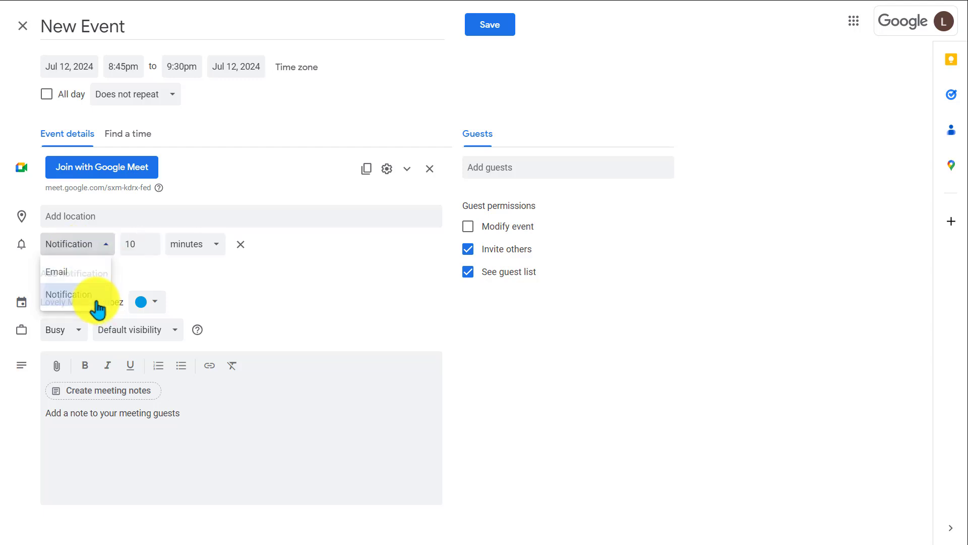
click(68, 294)
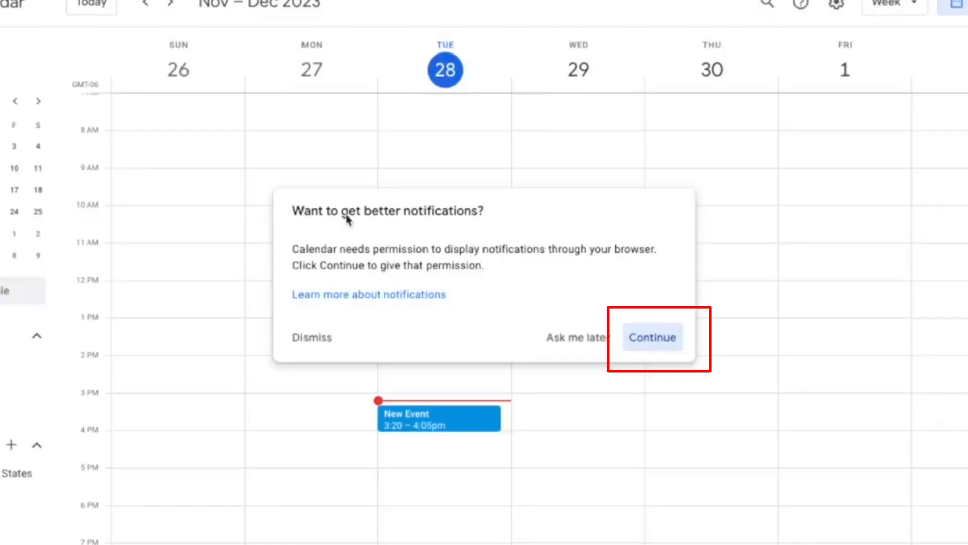
Step: Add a second guest, hide the guest list from guests, and save the event
click(652, 338)
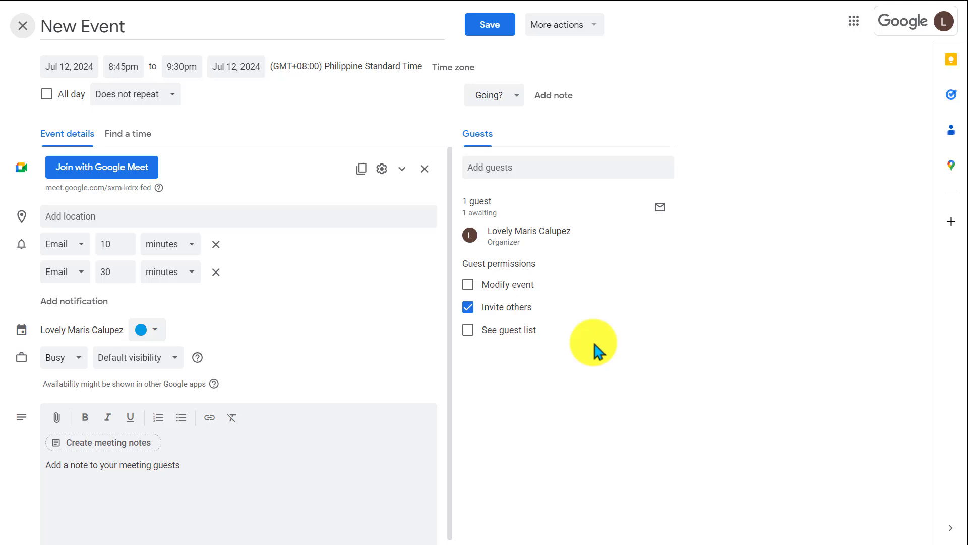
click(467, 329)
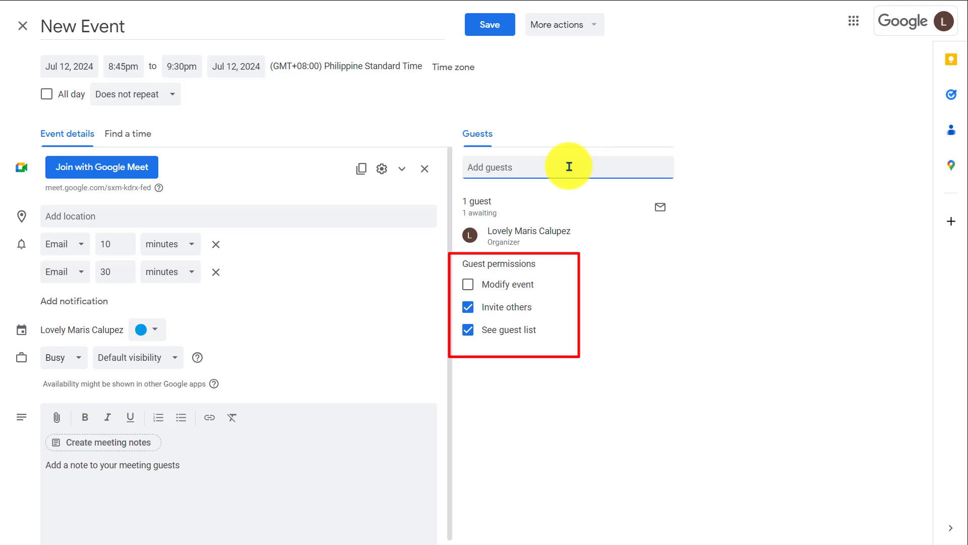
mouse_move(494, 284)
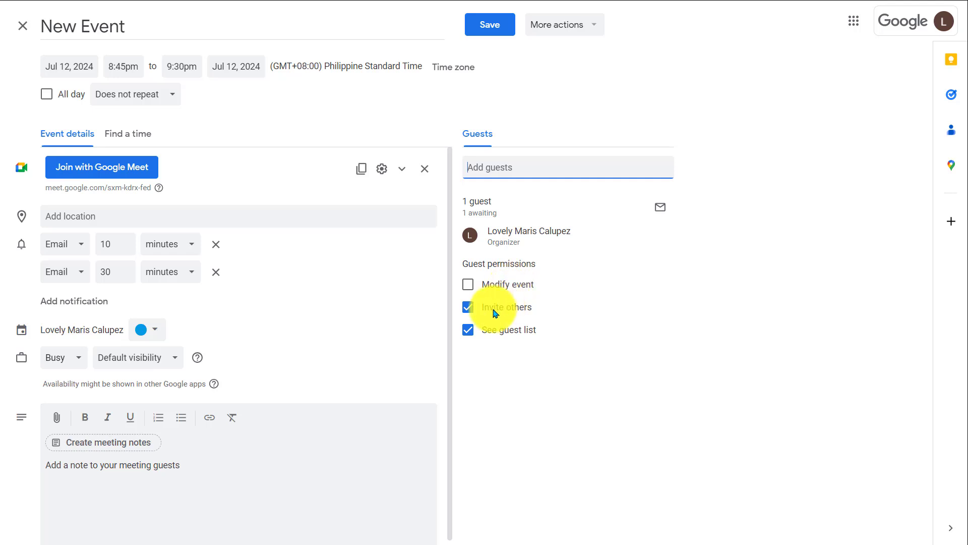
mouse_move(469, 329)
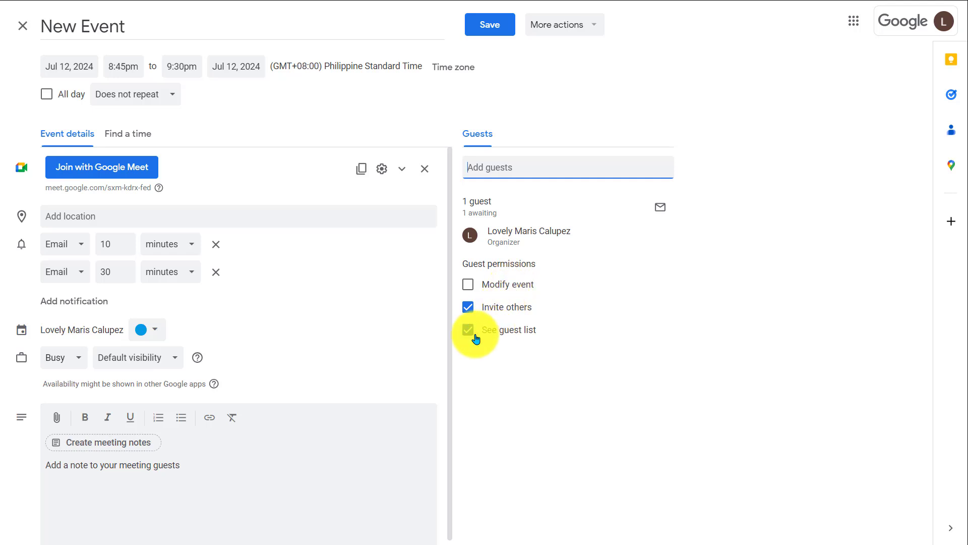
click(467, 329)
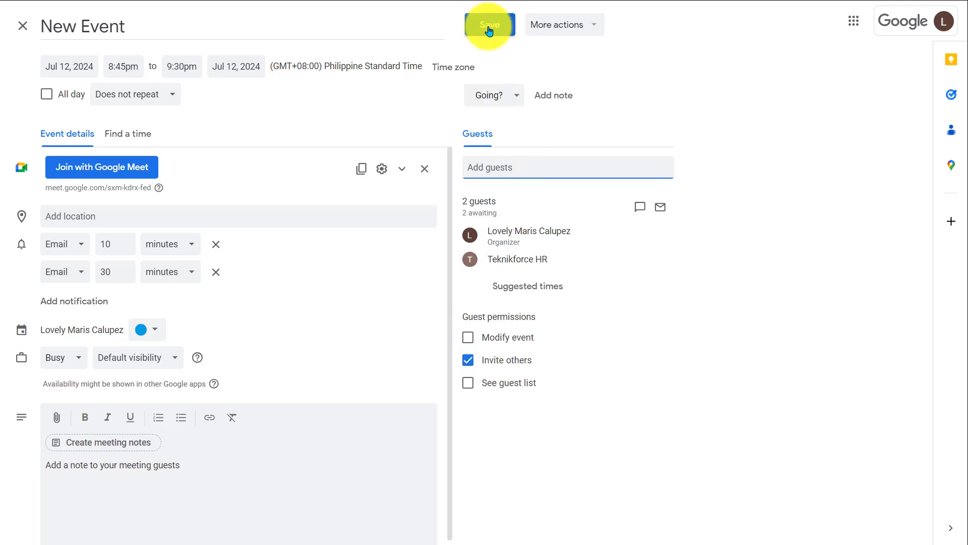
click(489, 25)
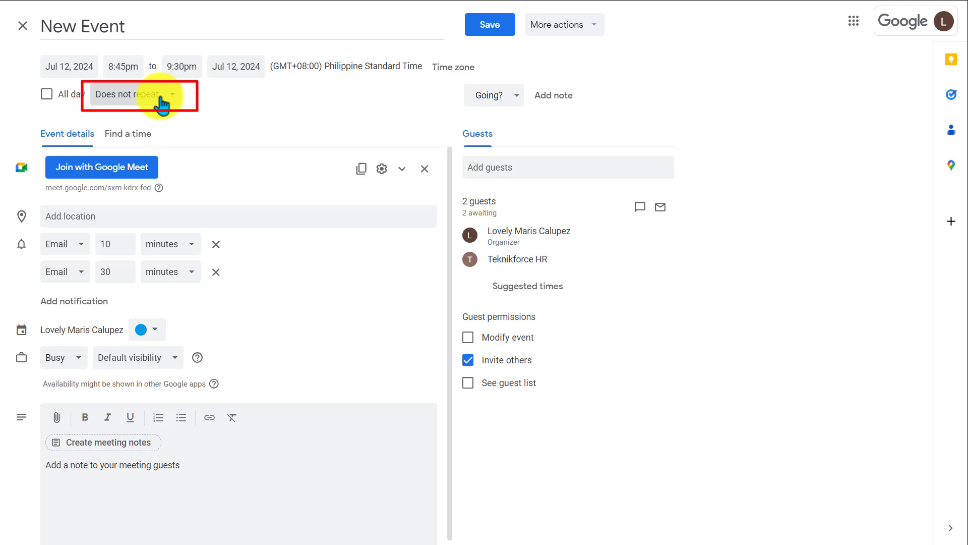
Step: Open the 'Does not repeat' recurrence dropdown for the July 12 event
click(132, 94)
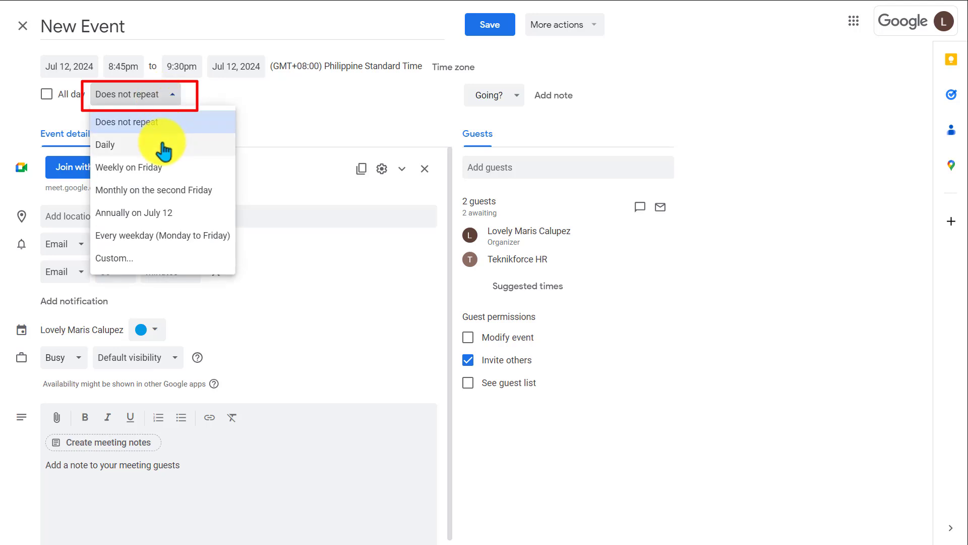
mouse_move(185, 190)
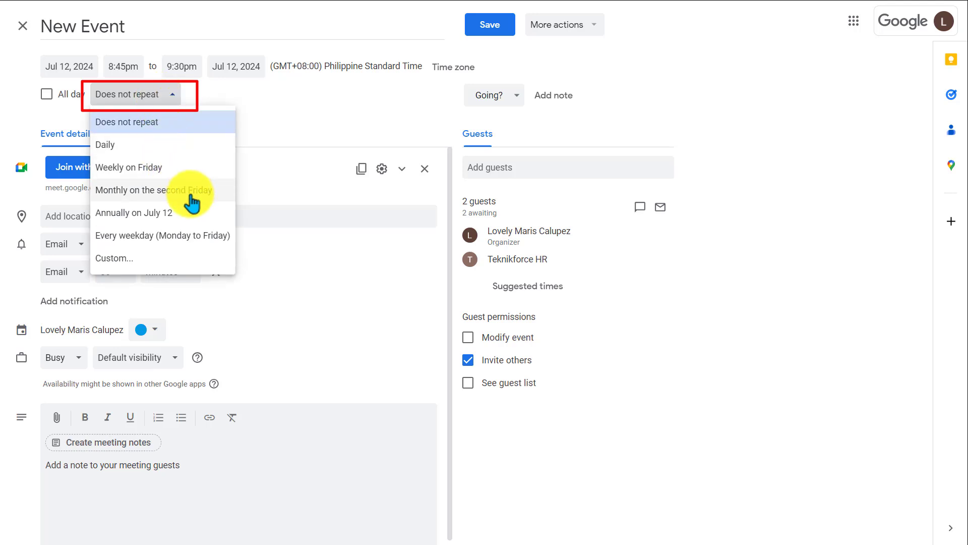
mouse_move(188, 232)
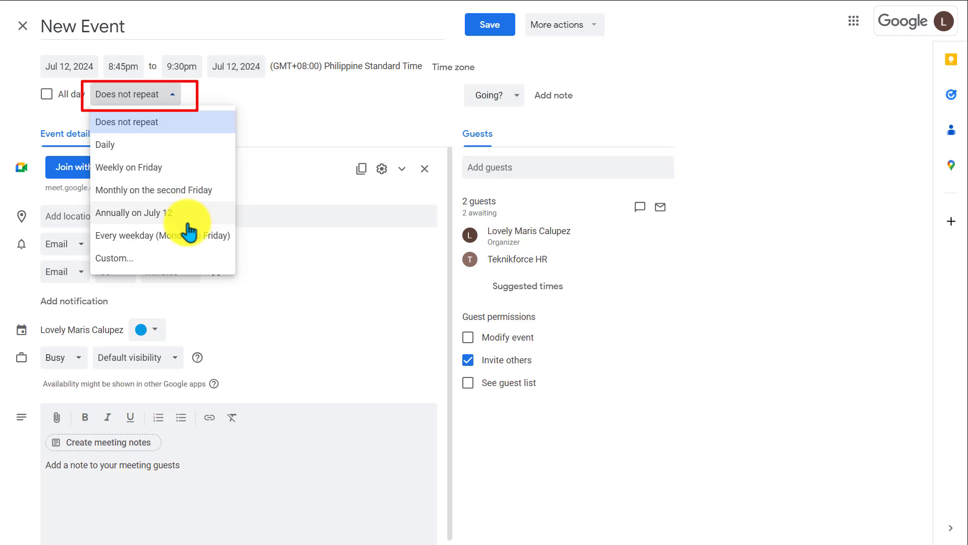
mouse_move(179, 258)
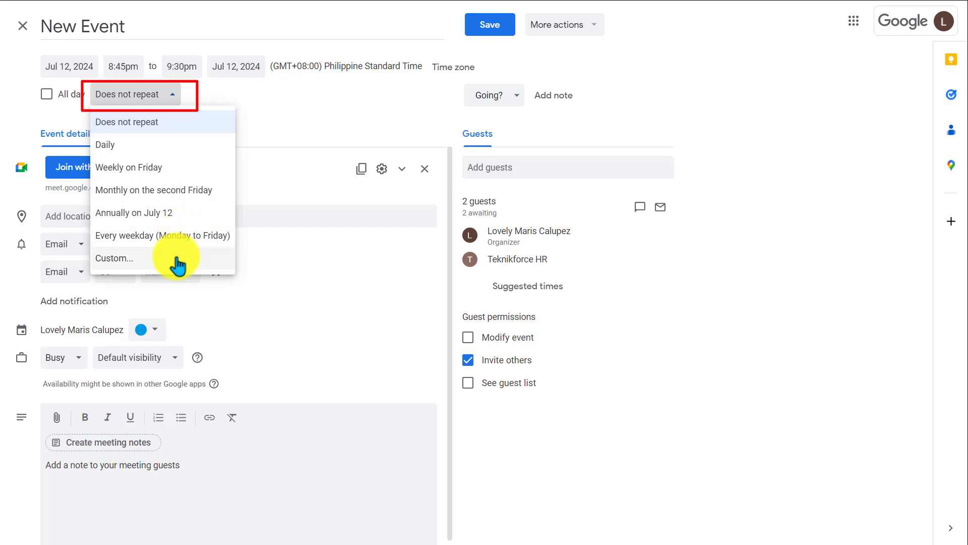
Step: Set a custom repeat every 3 weeks on Wednesday, Thursday and Friday, never ending
click(113, 257)
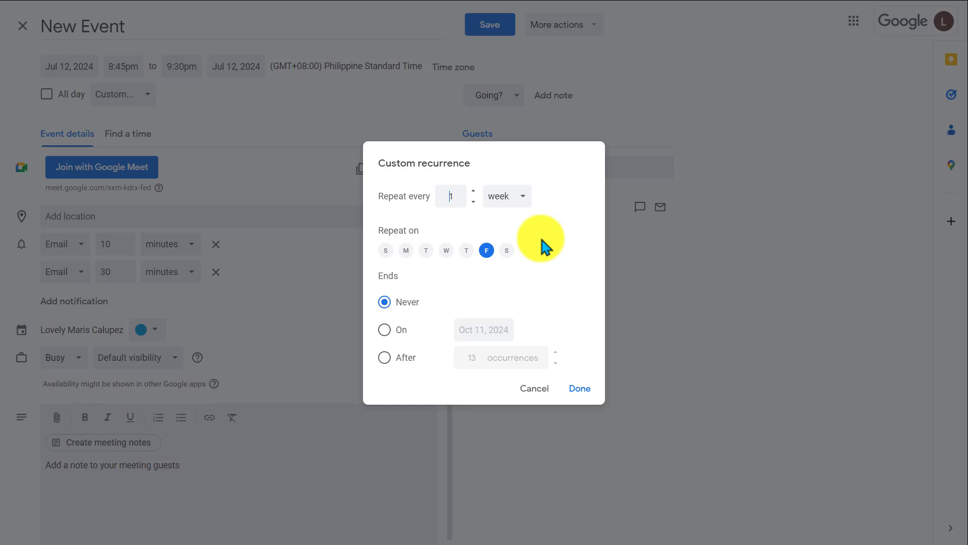
mouse_move(450, 196)
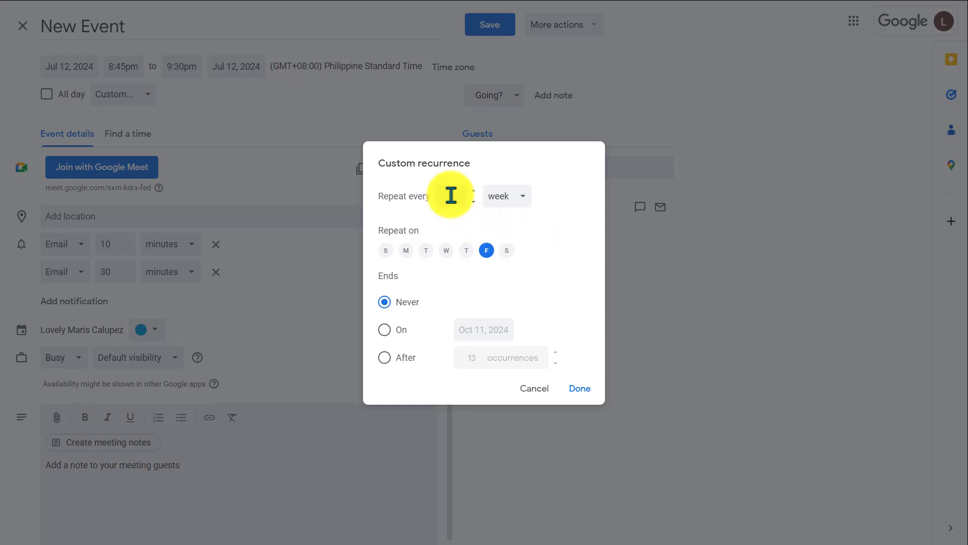
click(505, 196)
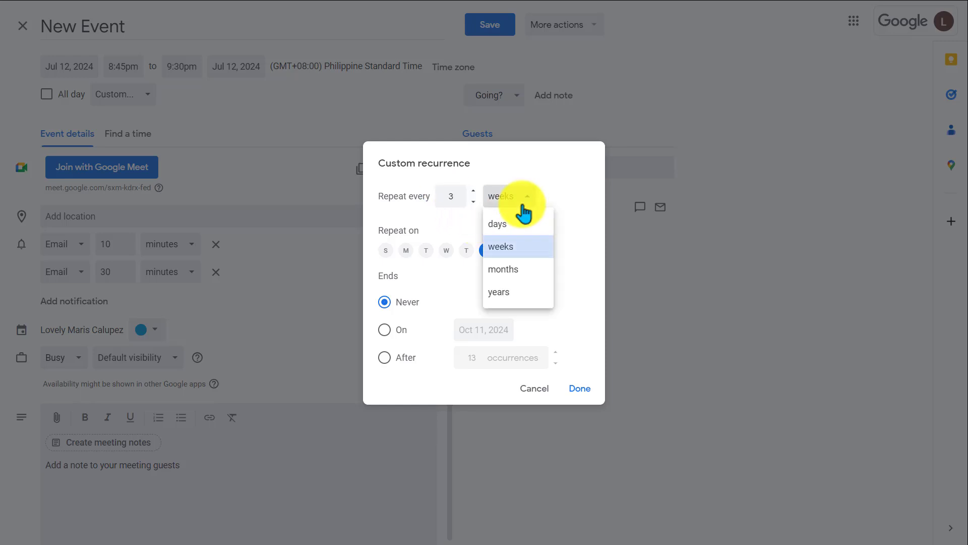
click(500, 246)
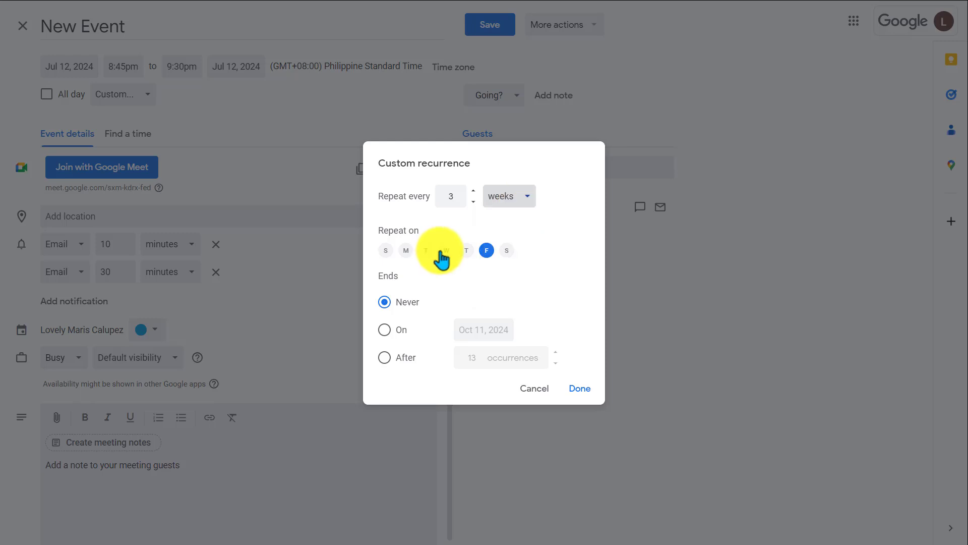
click(446, 250)
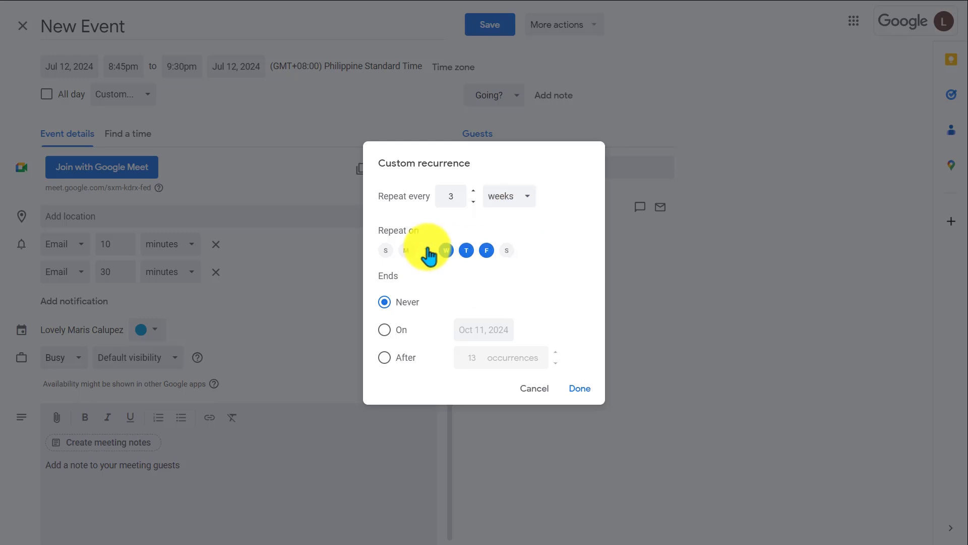
click(446, 250)
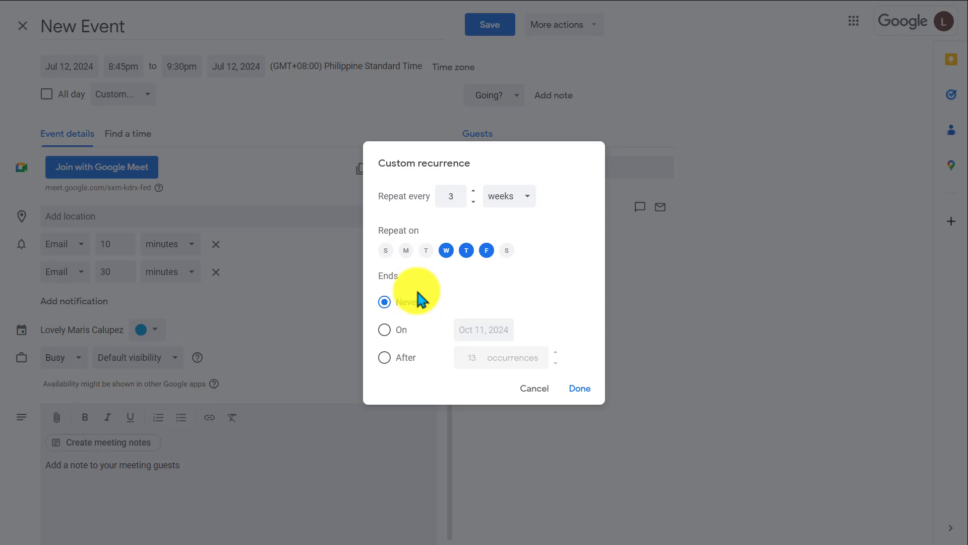
click(384, 330)
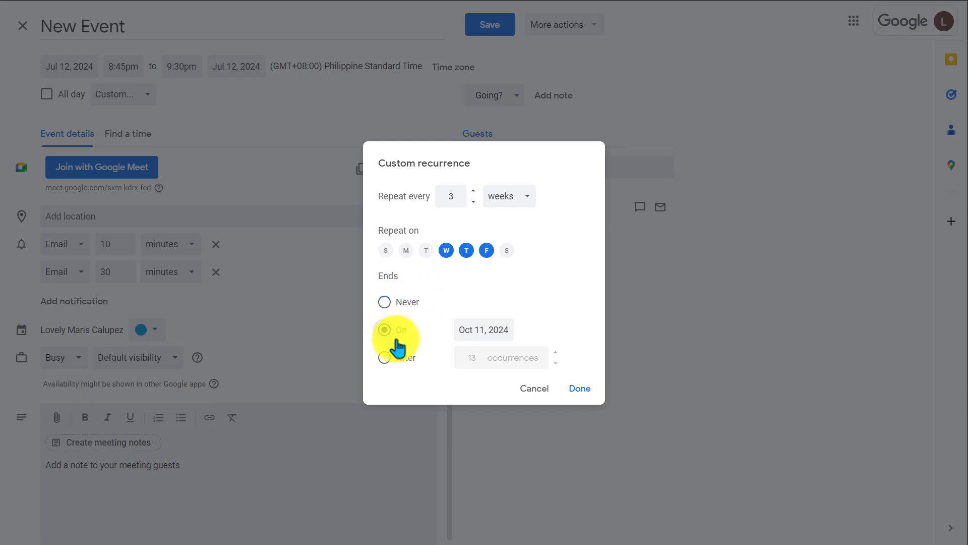
click(384, 357)
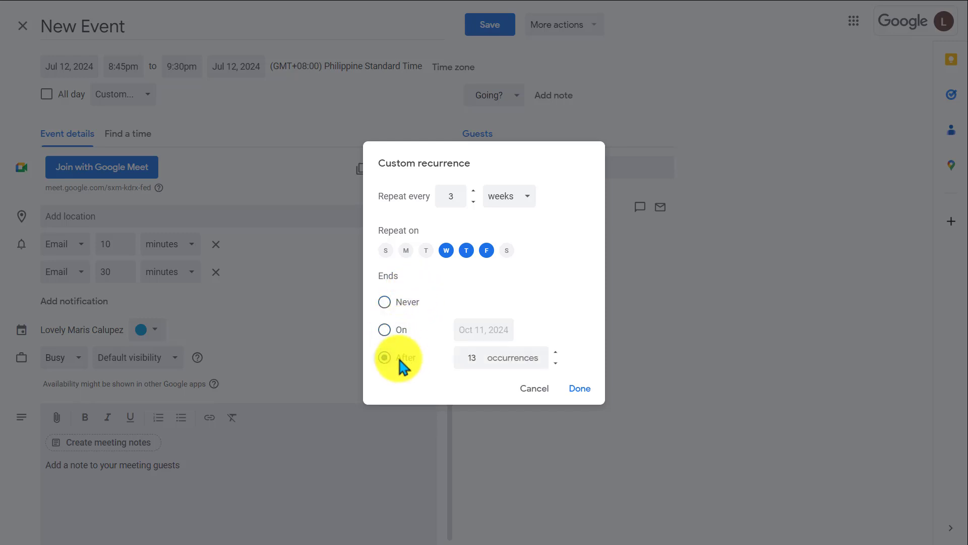
click(384, 302)
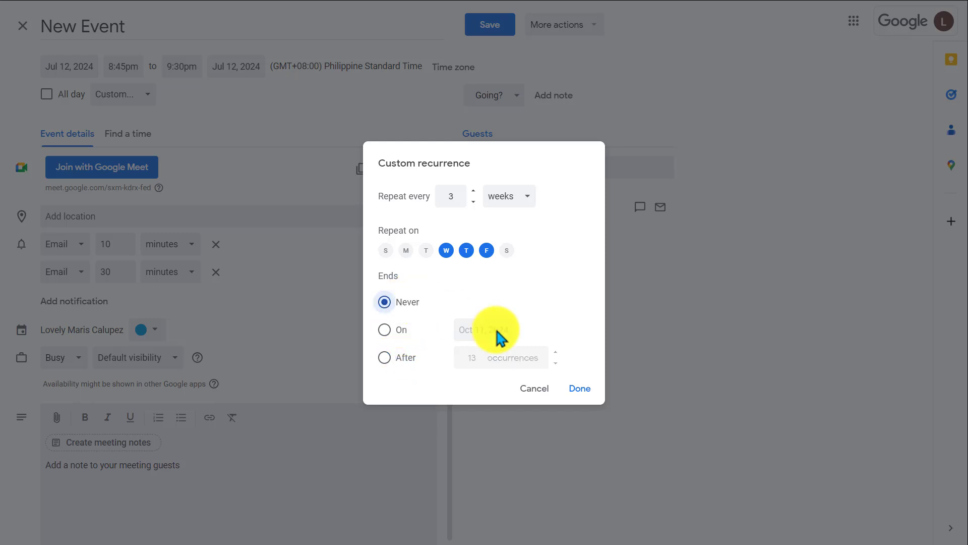
click(579, 388)
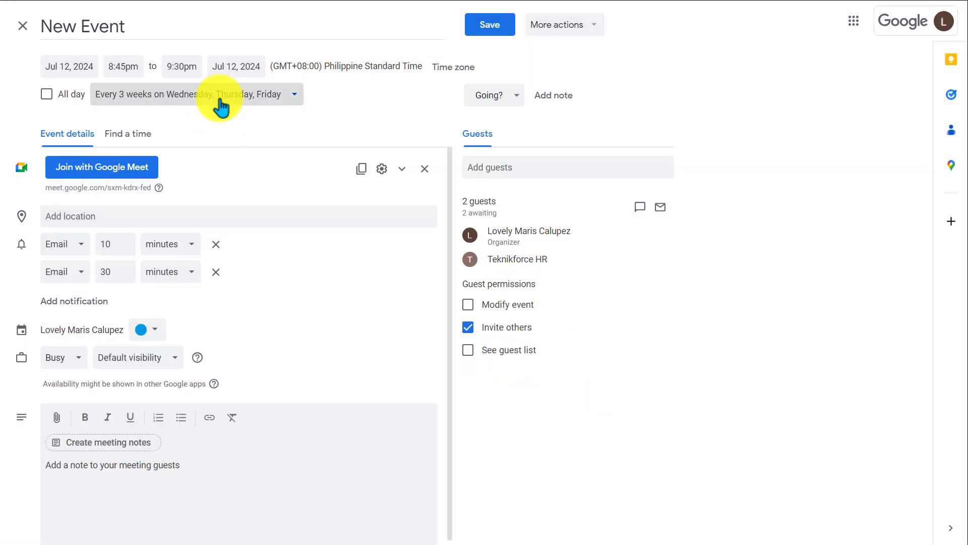
Step: Reset the event to not repeat, make it all-day, and save it
click(196, 94)
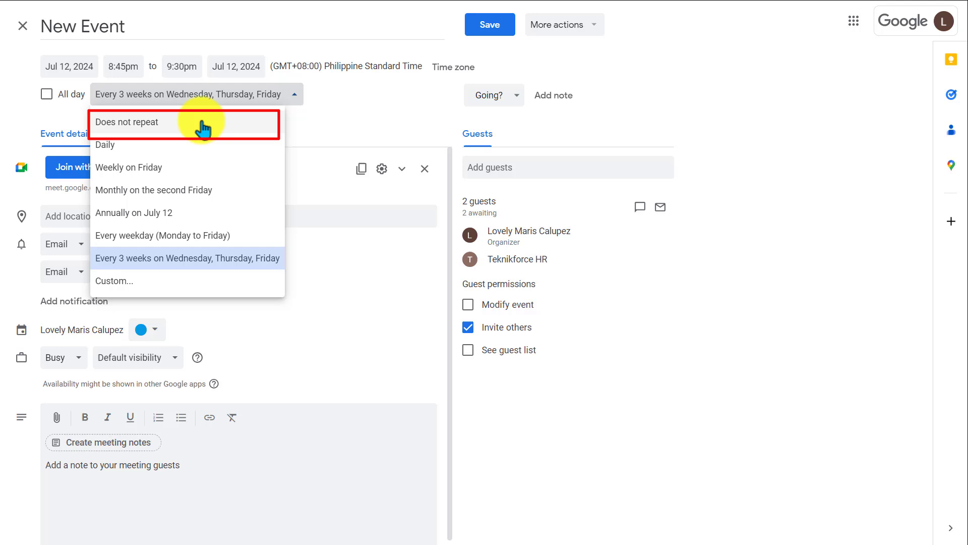
click(126, 121)
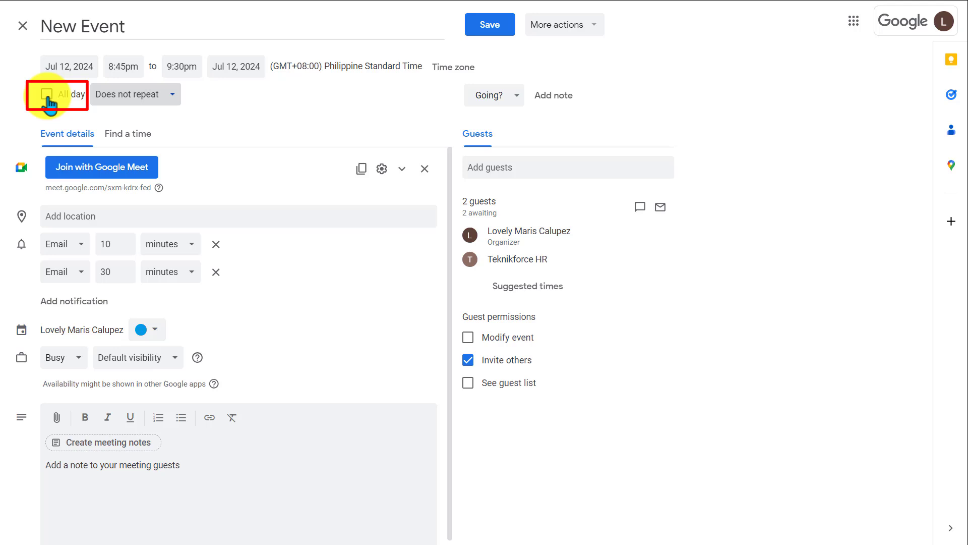
click(45, 95)
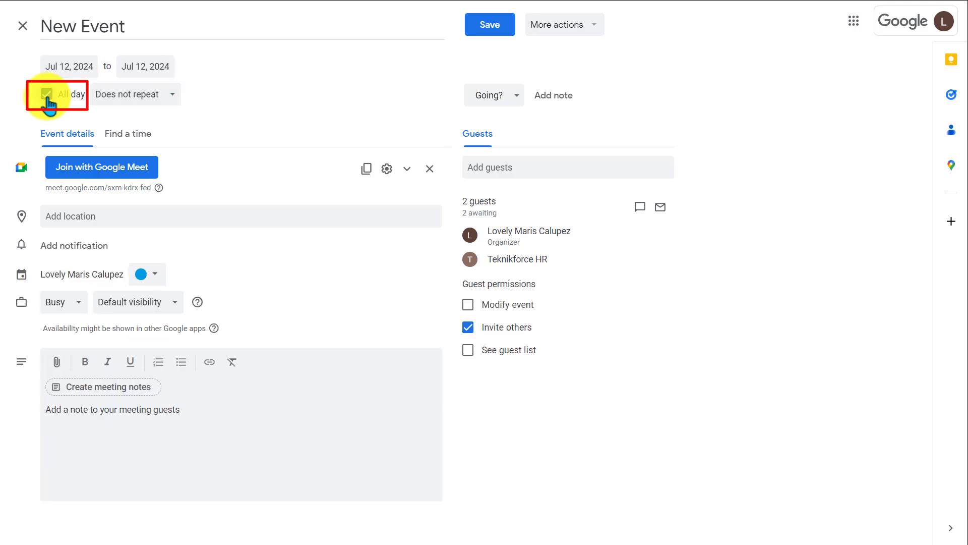
click(489, 24)
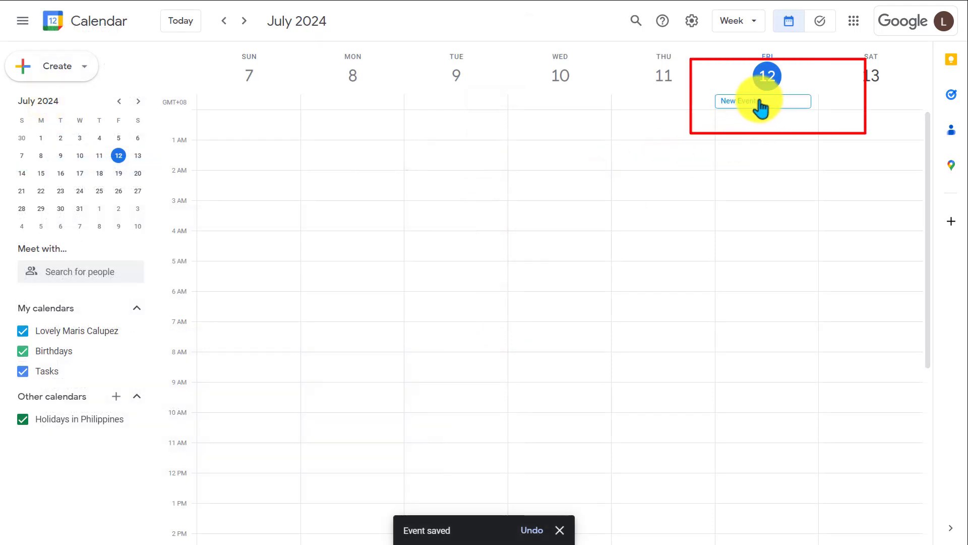
Step: Hide Holidays in Philippines and start sharing the personal calendar with specific people
click(762, 101)
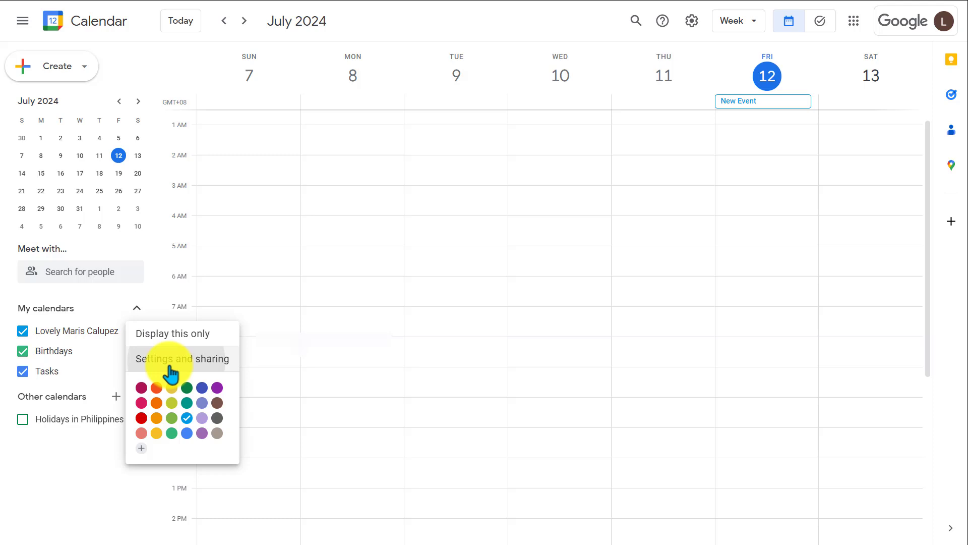
click(182, 358)
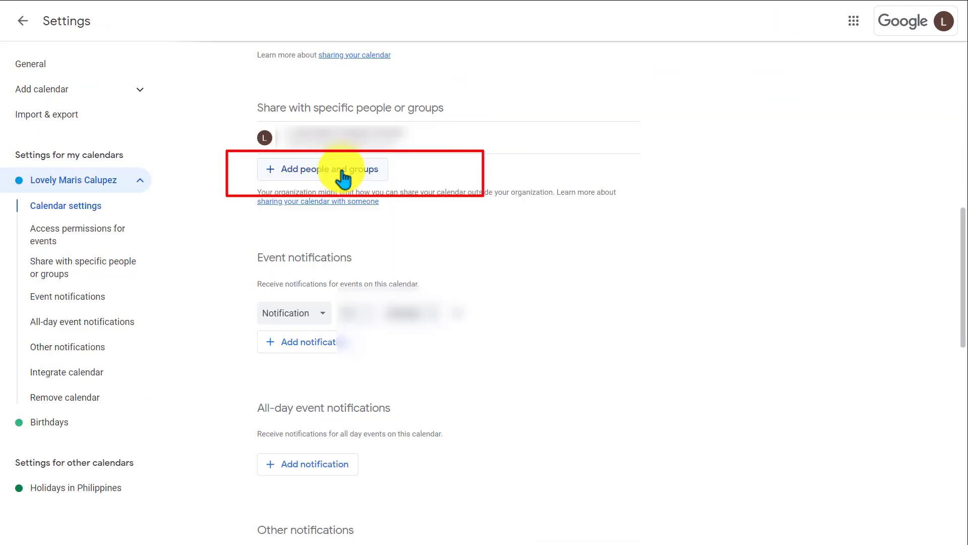
click(322, 168)
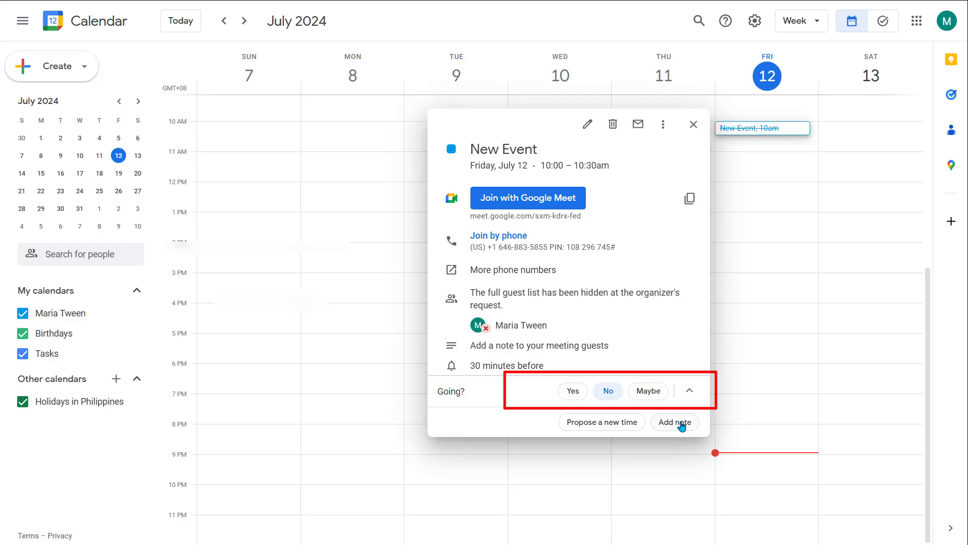
Step: Attach a note to the No reply saying the guest can't attend at this time
click(674, 421)
text(Sorry, I have another meeting)
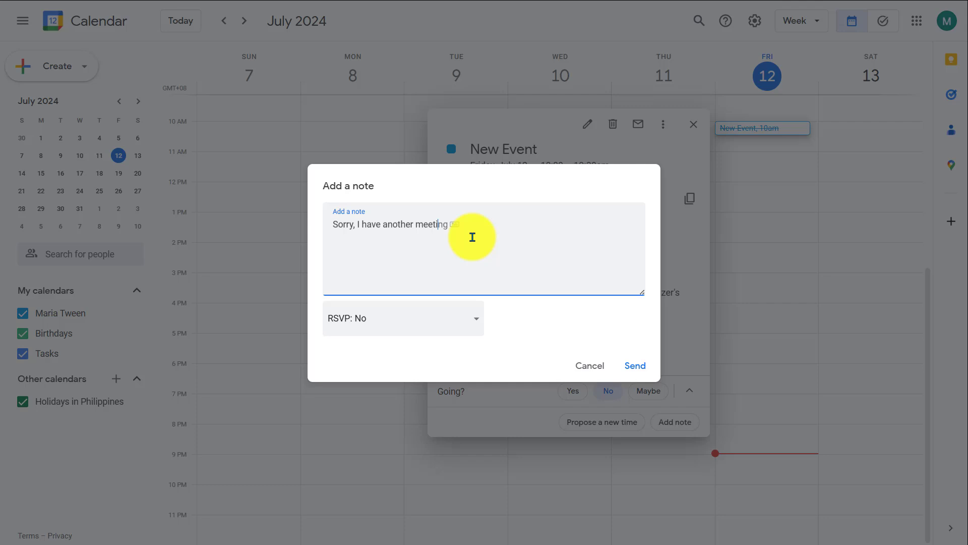
text(to attend)
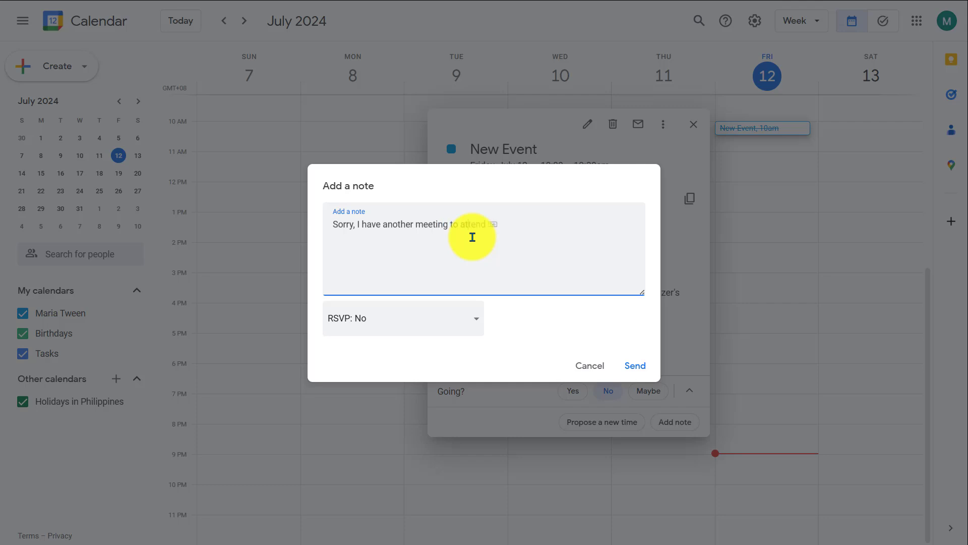
text(to at)
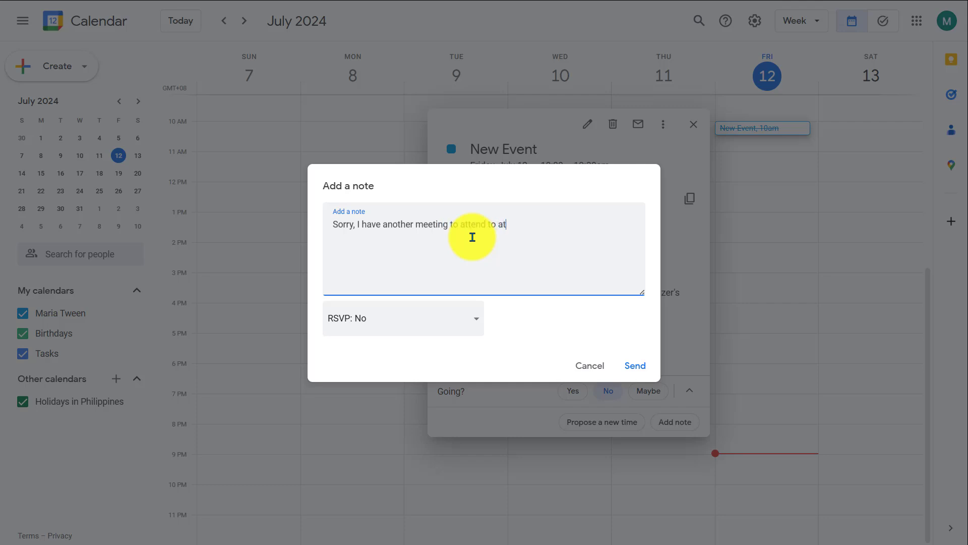
text(this time)
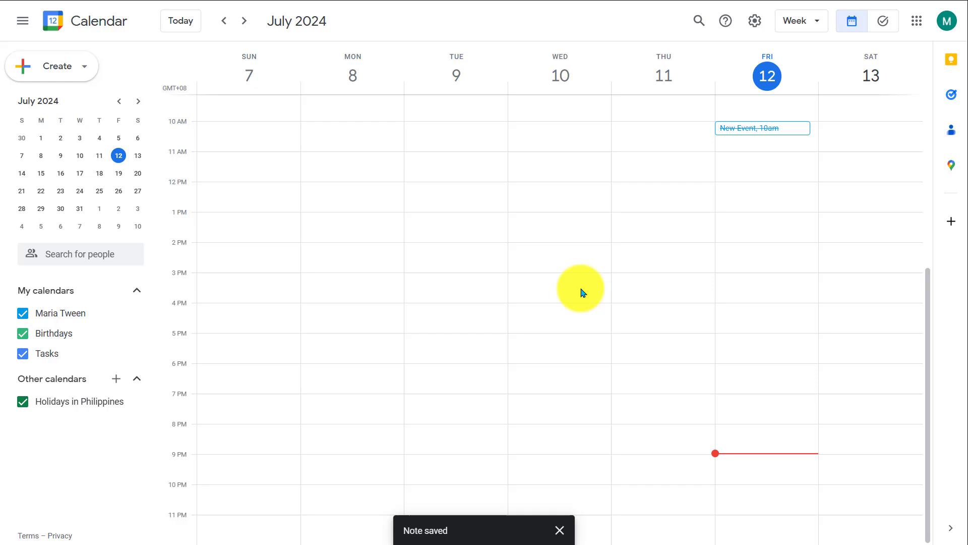
mouse_move(413, 247)
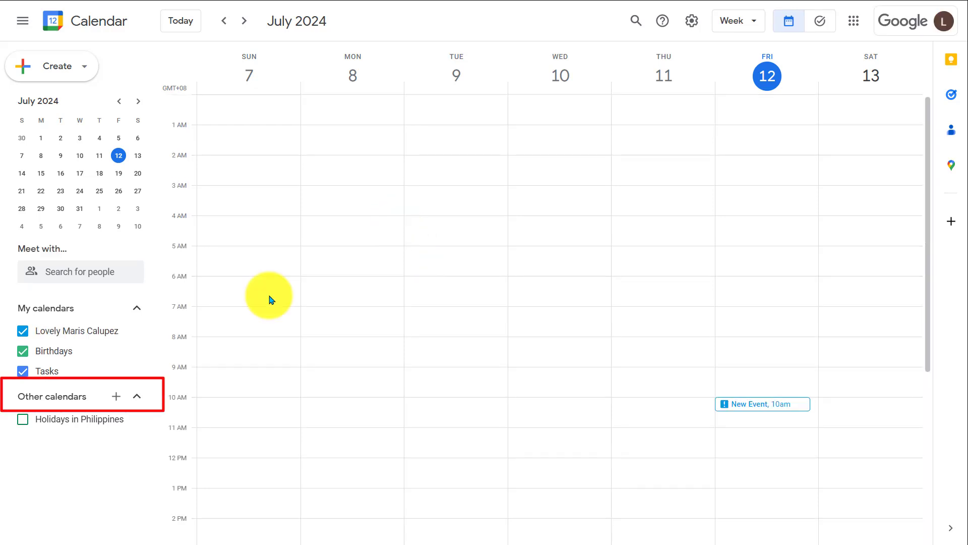
Step: Create a new calendar named 'Lovely - Work' from Other calendars
click(116, 396)
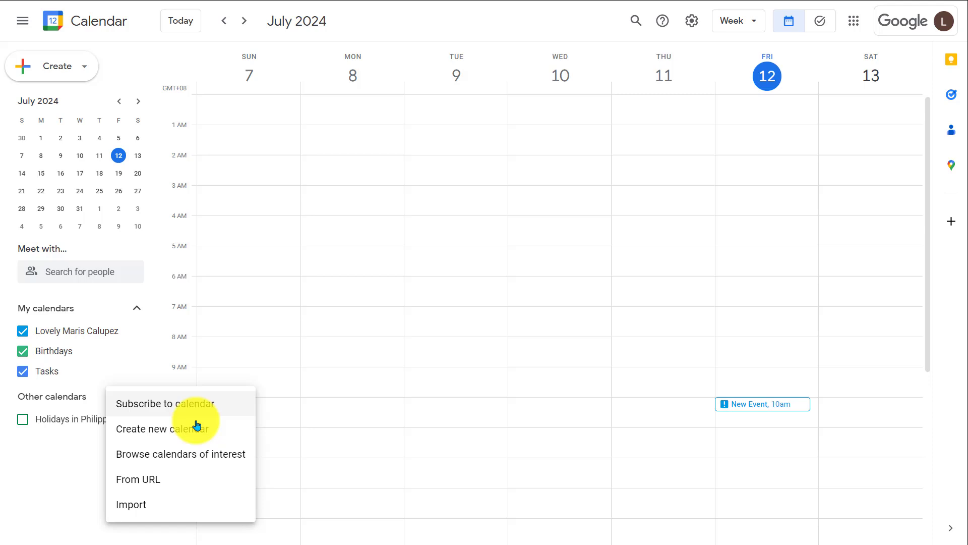
click(162, 428)
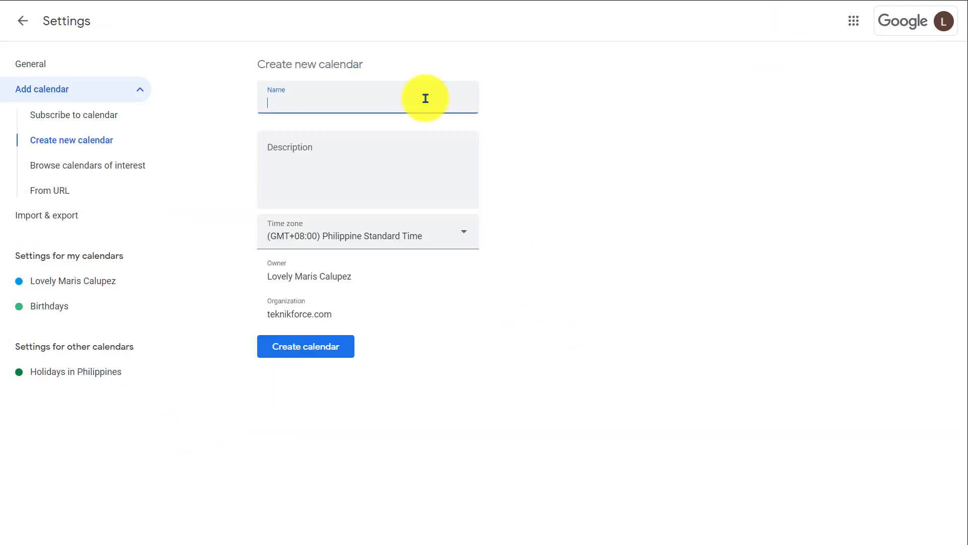
text(Lovely -)
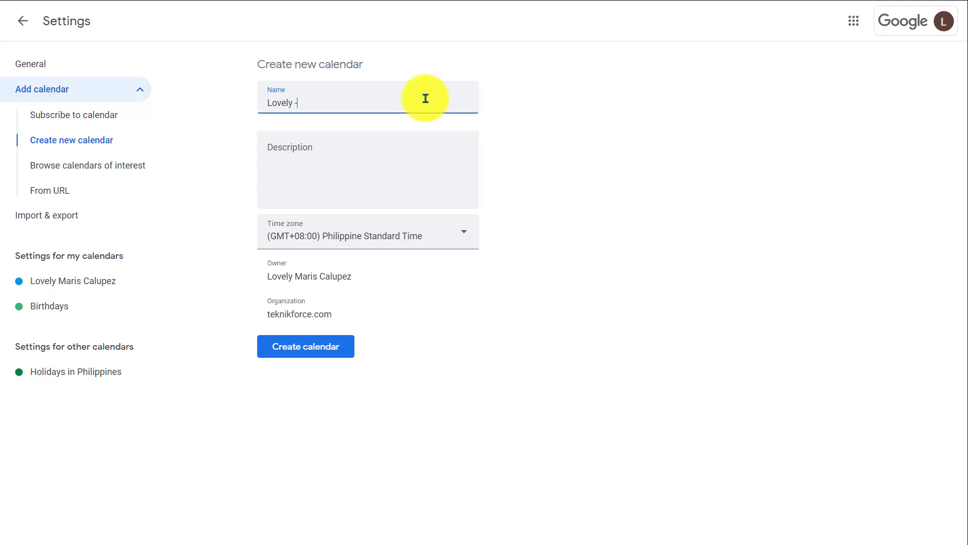
text(Work)
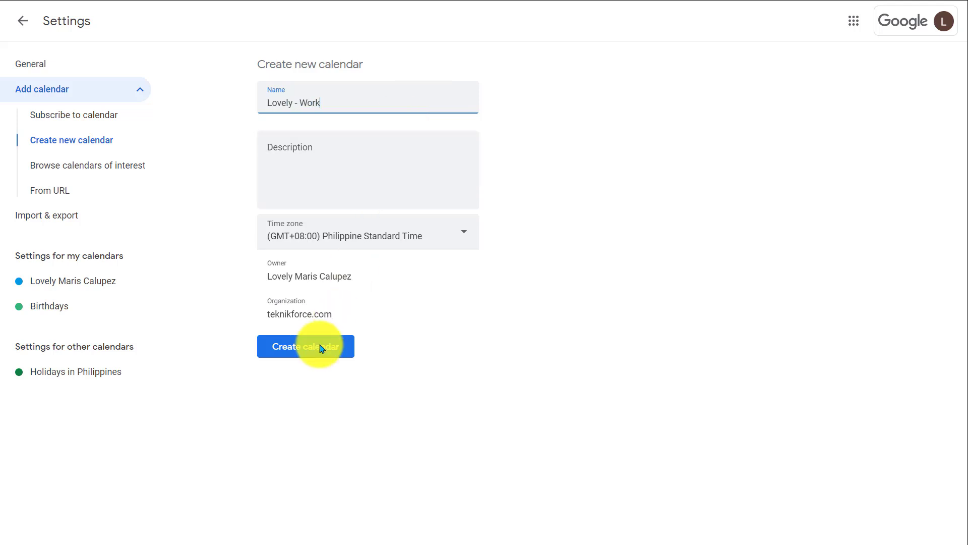
click(305, 346)
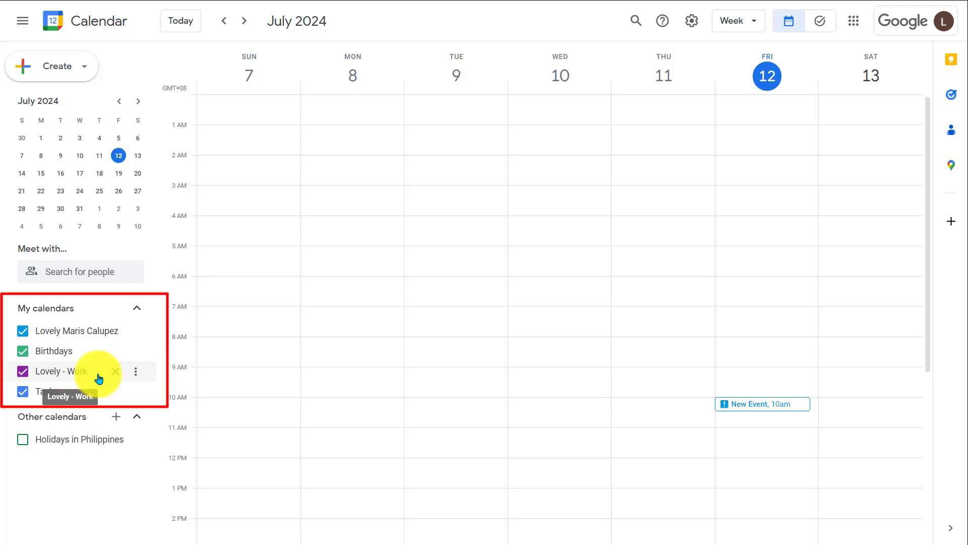
mouse_move(89, 344)
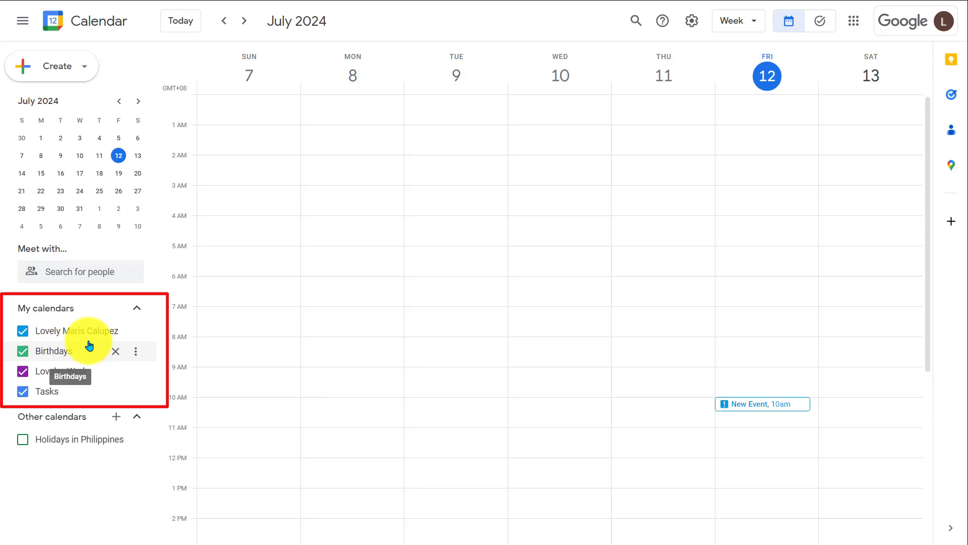
mouse_move(134, 357)
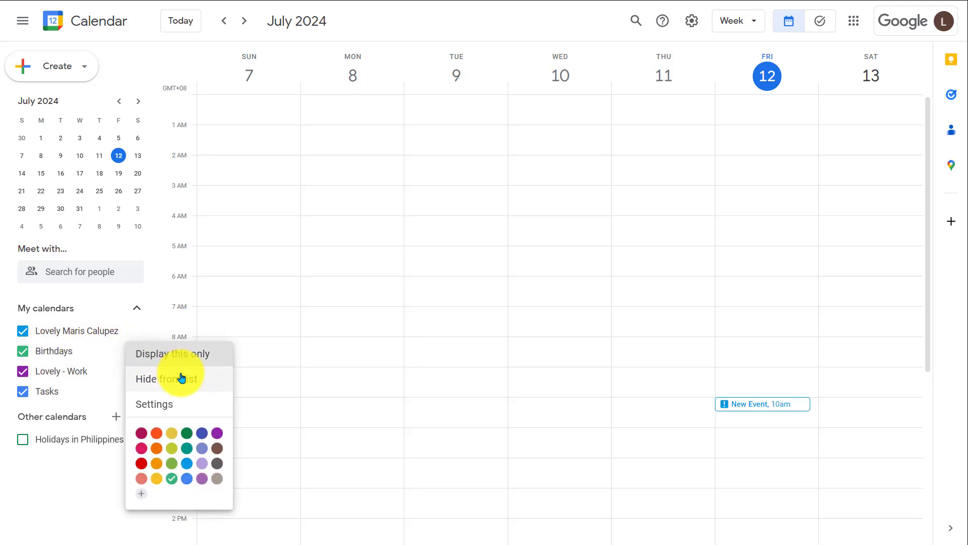
Step: Hide the Birthdays calendar from the My calendars list
click(166, 379)
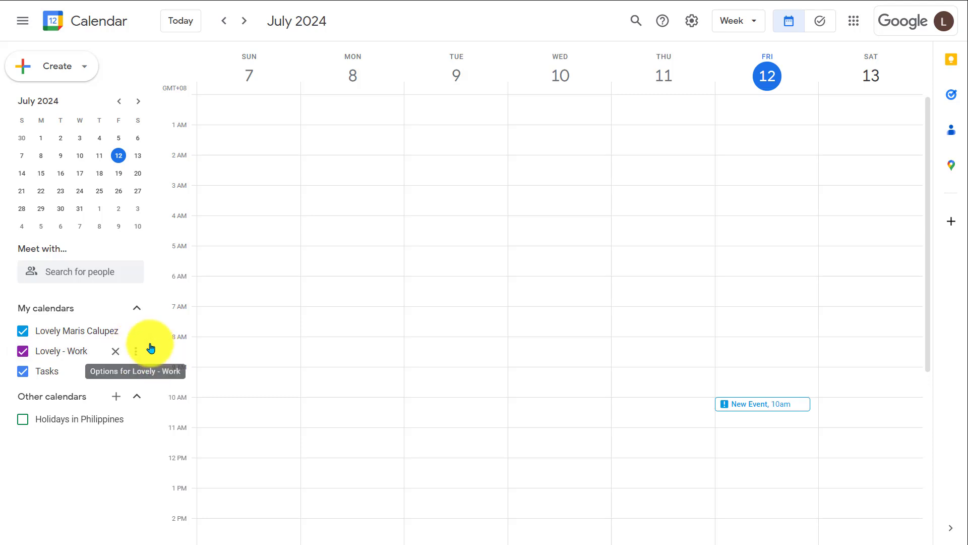
Step: Give the personal calendar the custom beige-grey colour #ccc6af
click(152, 351)
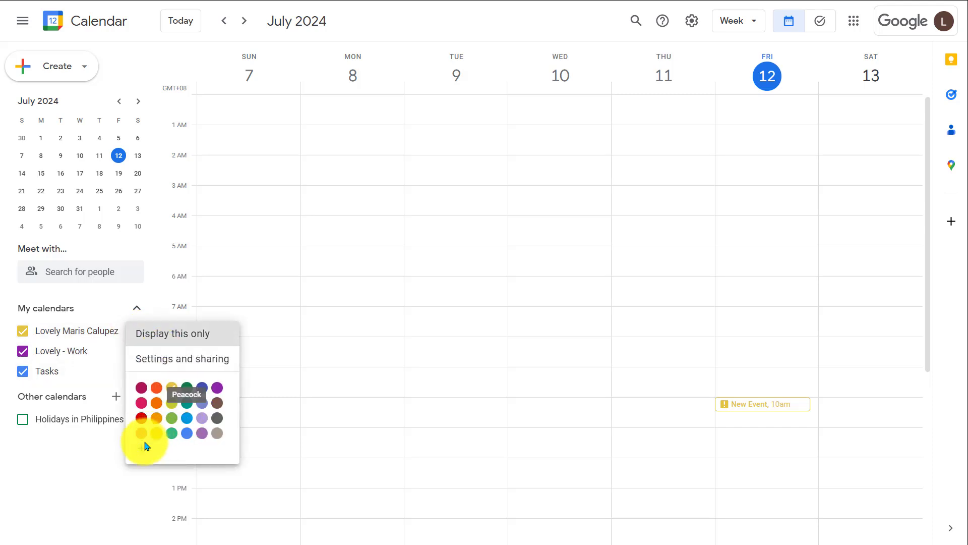
click(141, 433)
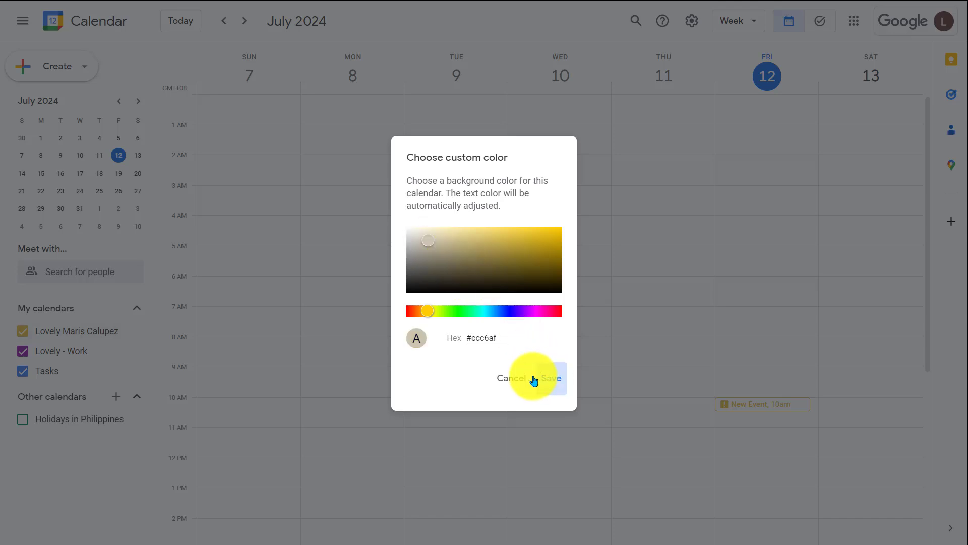
click(513, 378)
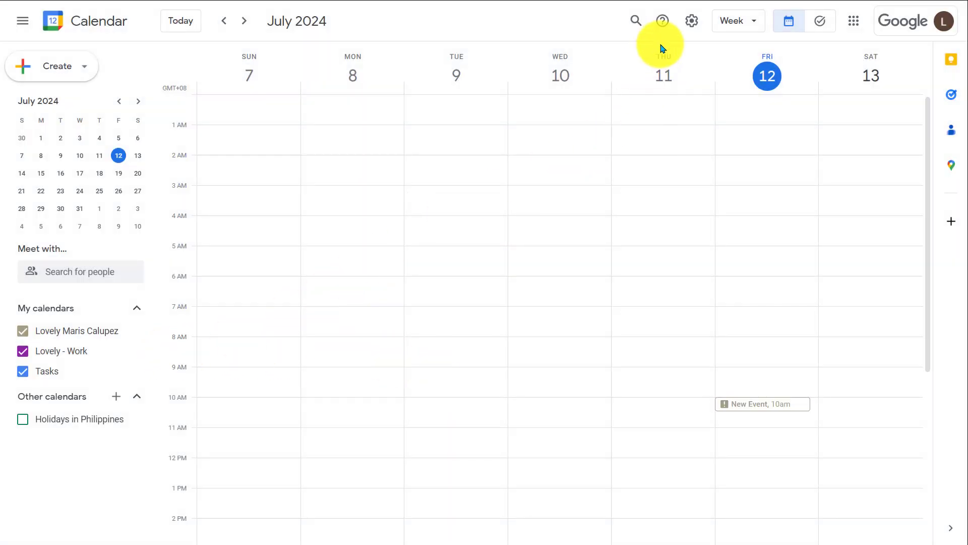
mouse_move(746, 58)
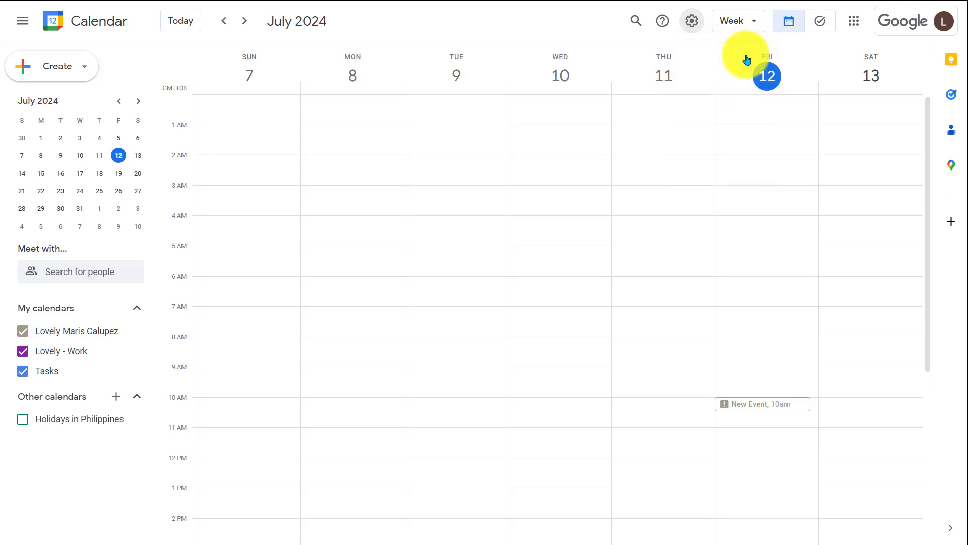
Step: Open Settings to reach the hidden Birthdays calendar under own-calendar settings
click(691, 20)
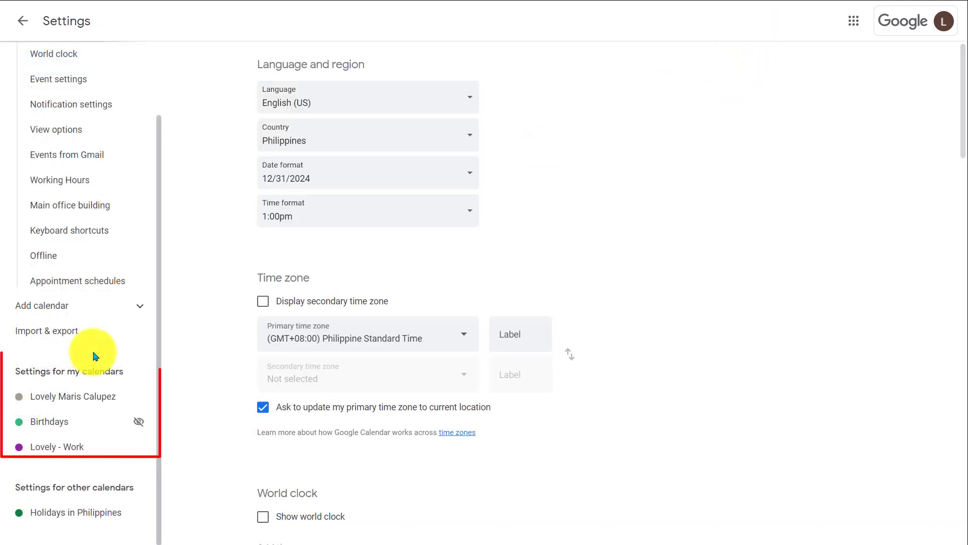
mouse_move(139, 421)
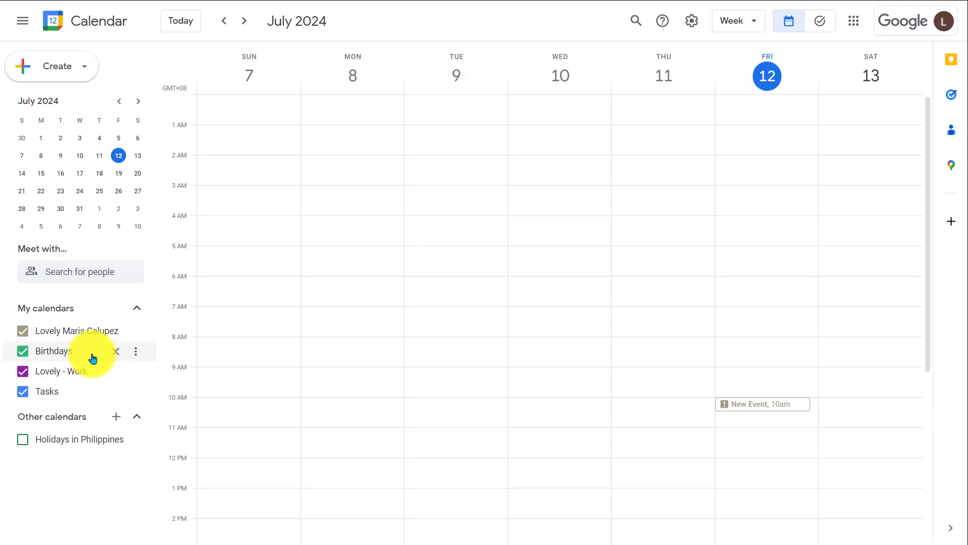
mouse_move(34, 49)
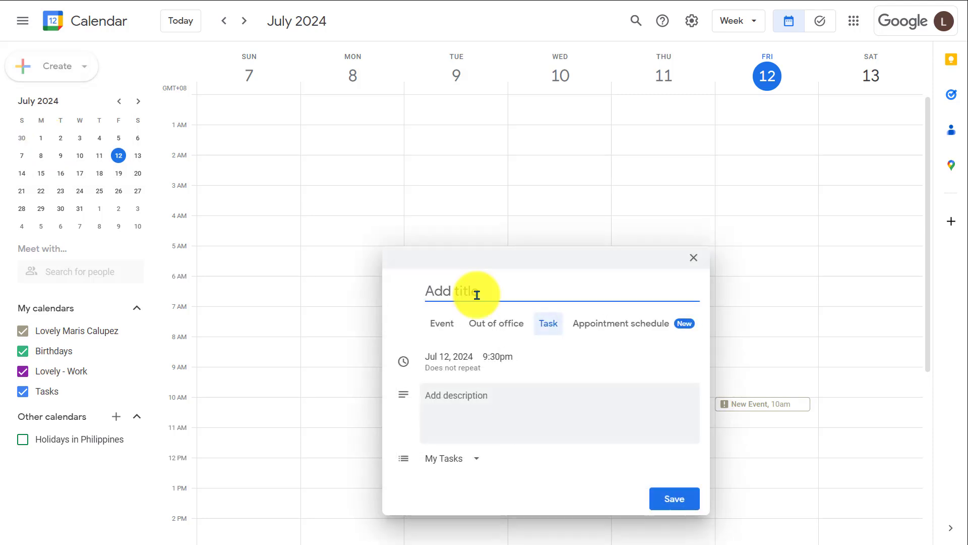
Step: Save a 'Review Presentation' task on Friday, July 12 at 3:30pm
text(Review Presentation)
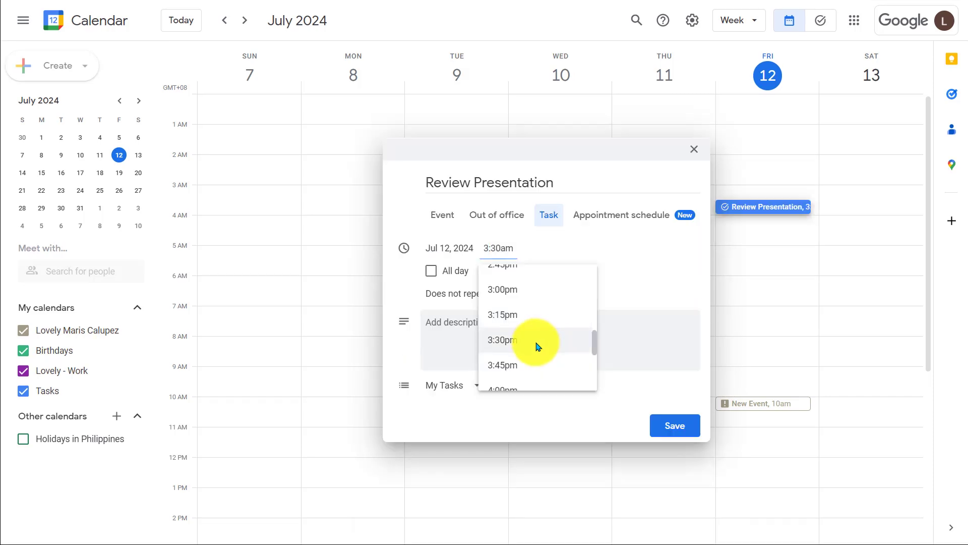
click(502, 339)
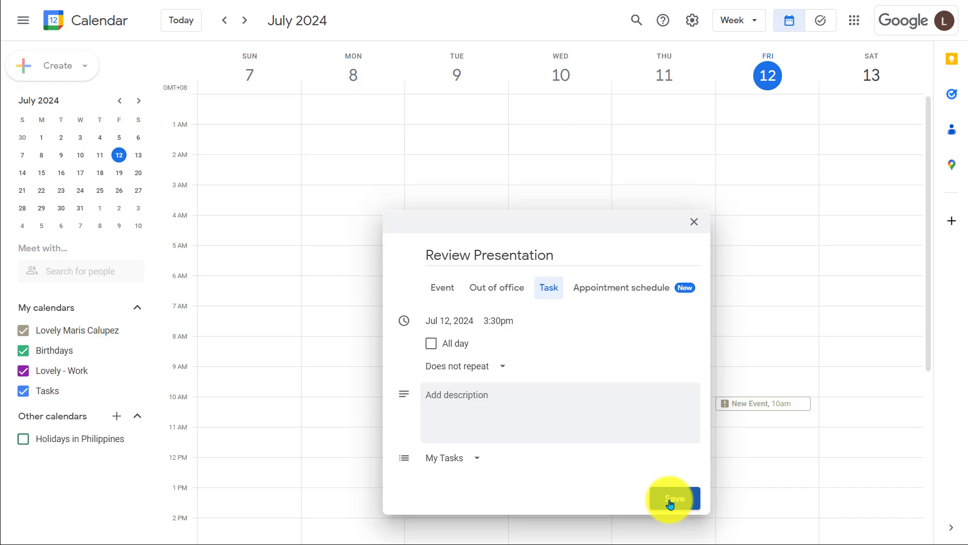
click(676, 498)
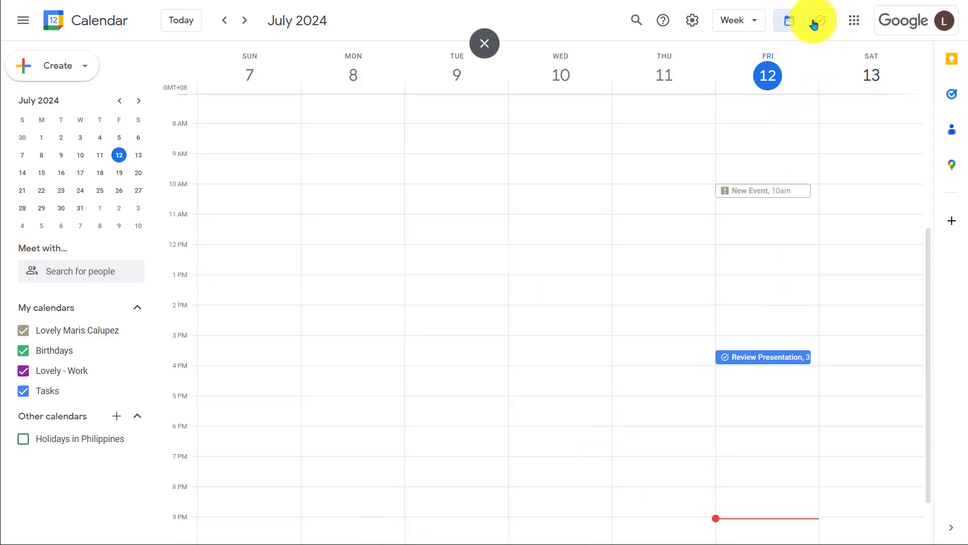
mouse_move(819, 21)
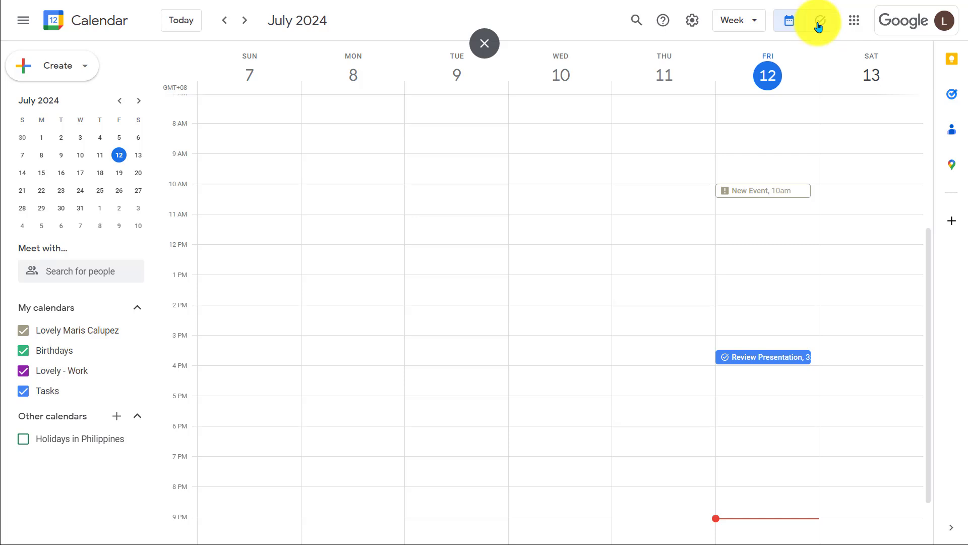
Step: Tick Review Presentation complete in Gmail's Tasks panel and return to the week view
click(820, 20)
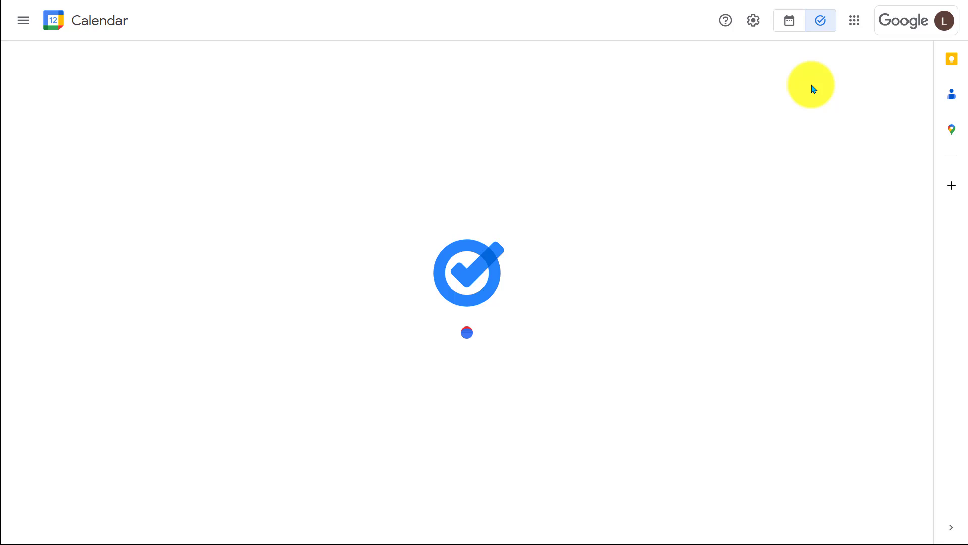
mouse_move(820, 20)
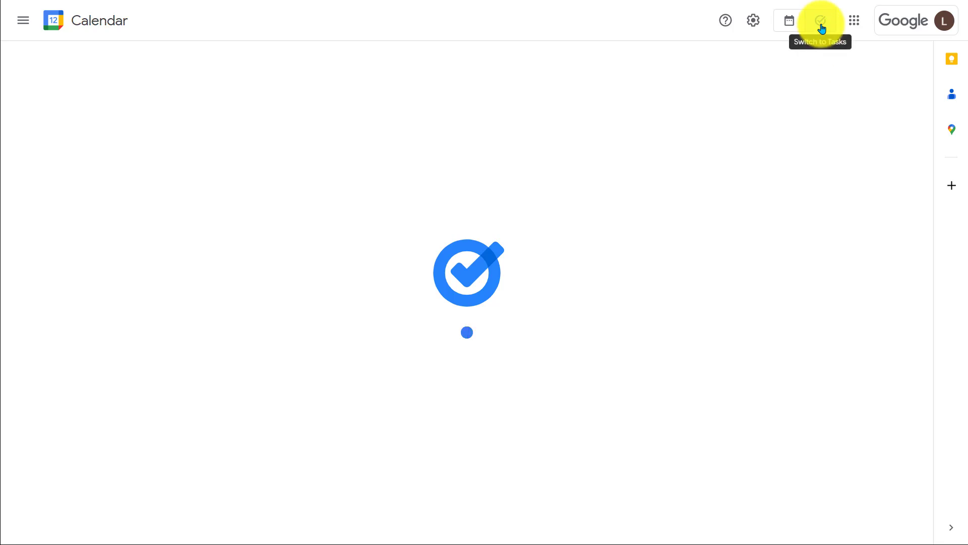
click(821, 20)
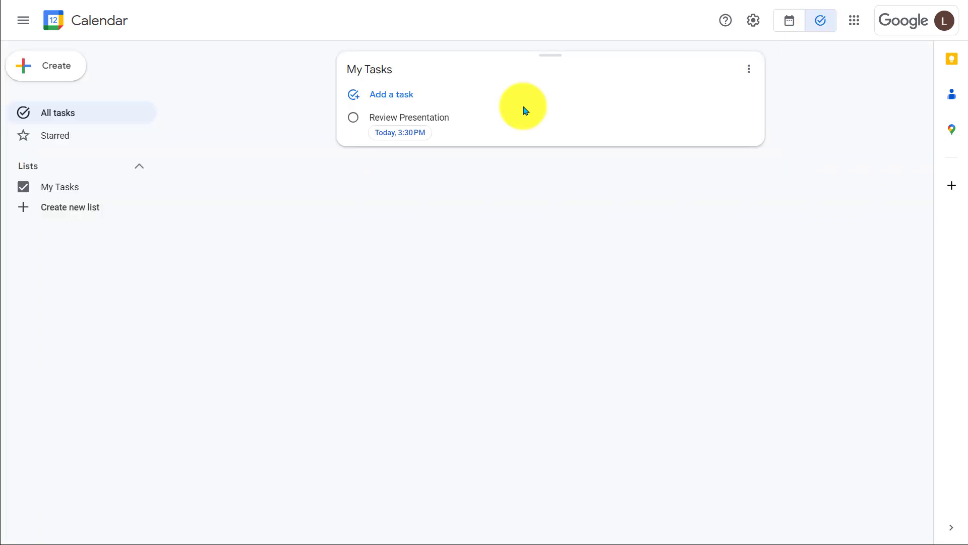
click(400, 12)
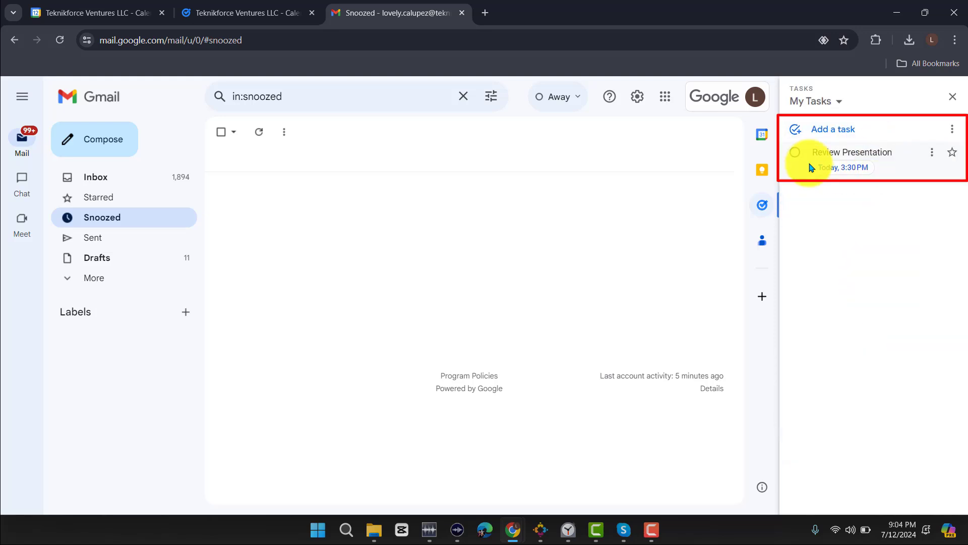
click(795, 152)
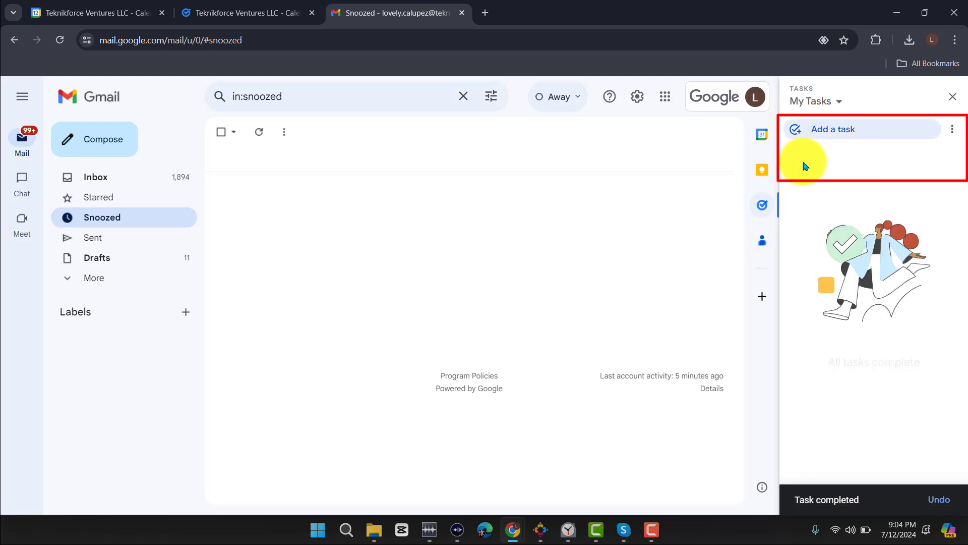
click(247, 12)
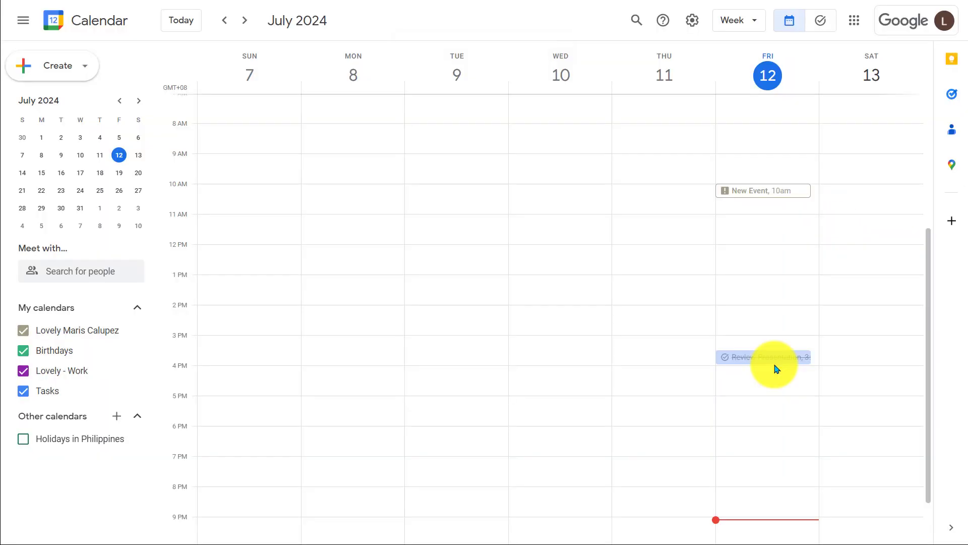
Step: Expand Completed (1) in the Tasks view to show the finished Review Presentation task
click(820, 20)
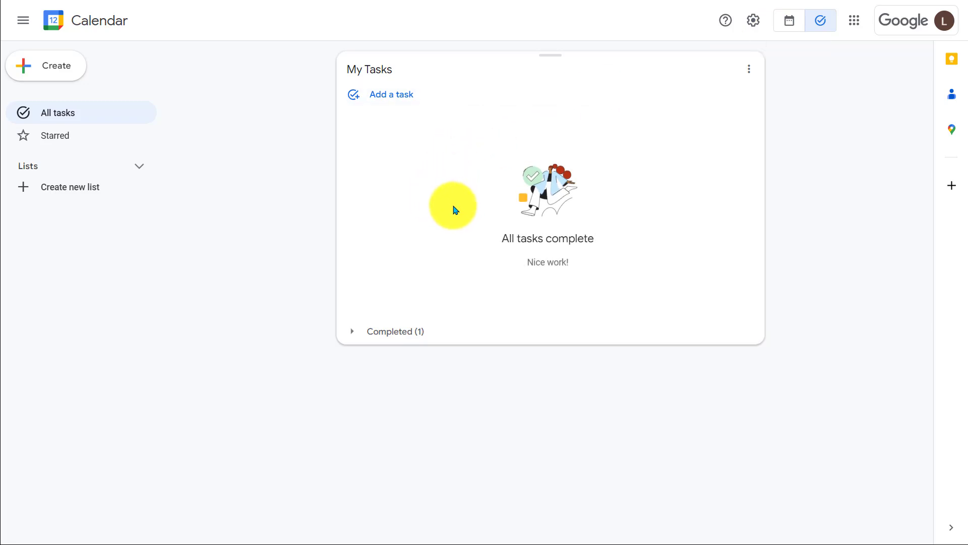
mouse_move(389, 332)
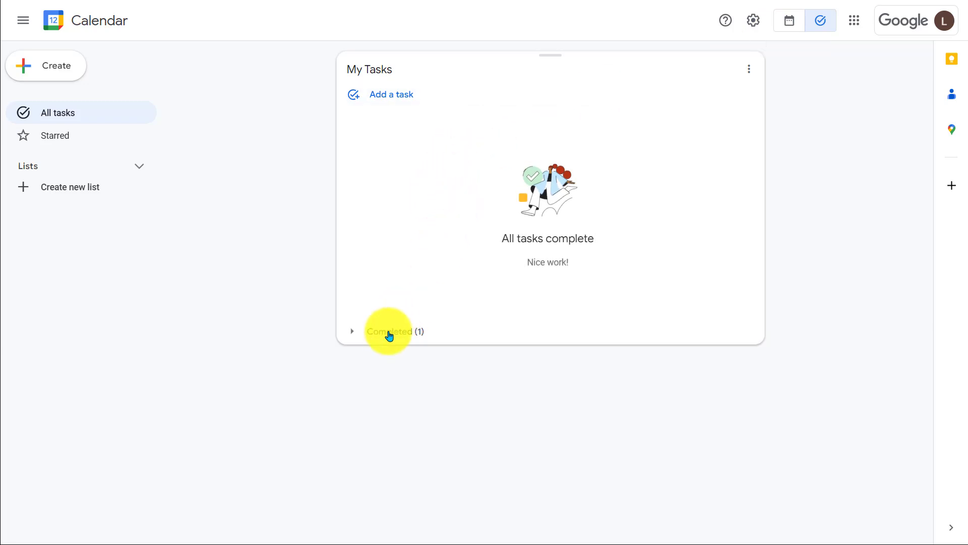
click(352, 331)
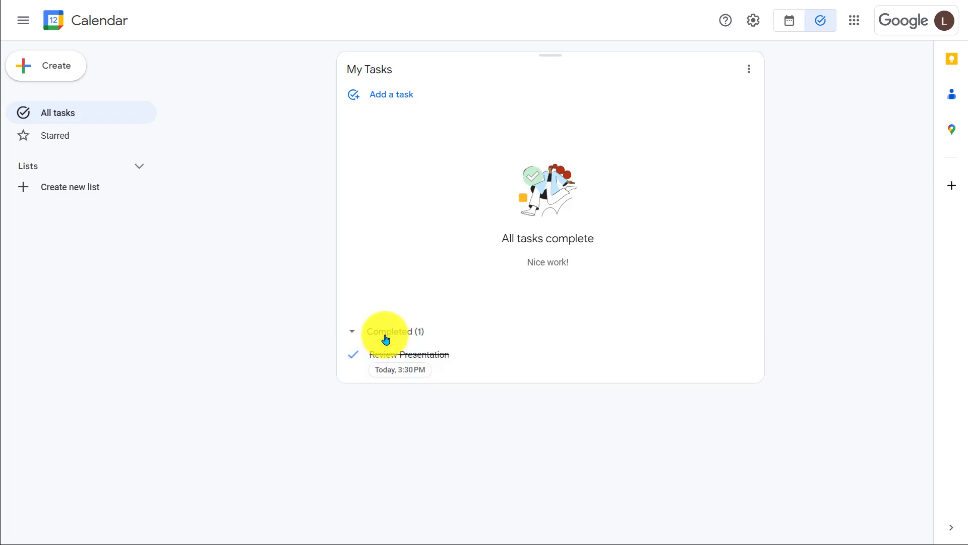
click(789, 20)
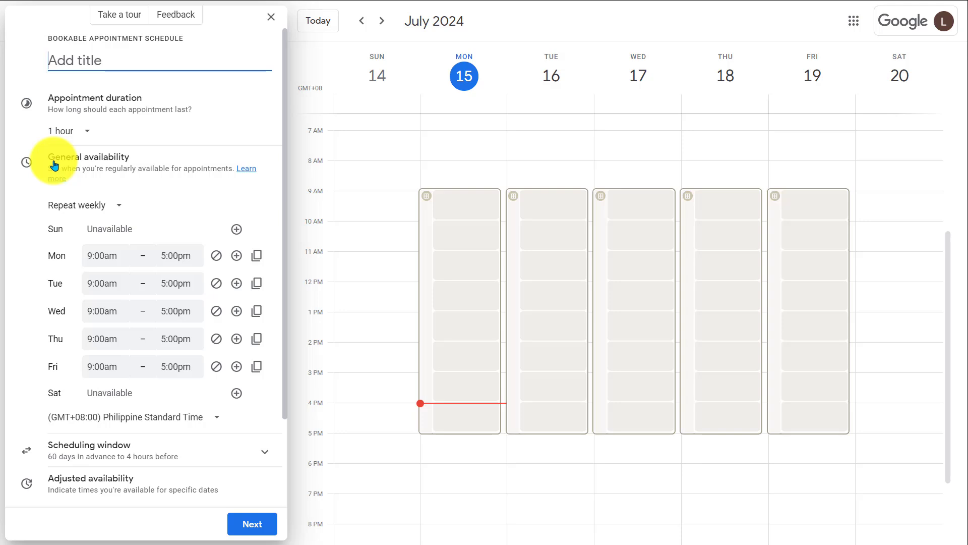
Step: Title the schedule 'Meeting' with 30-minute appointments
text(Meet)
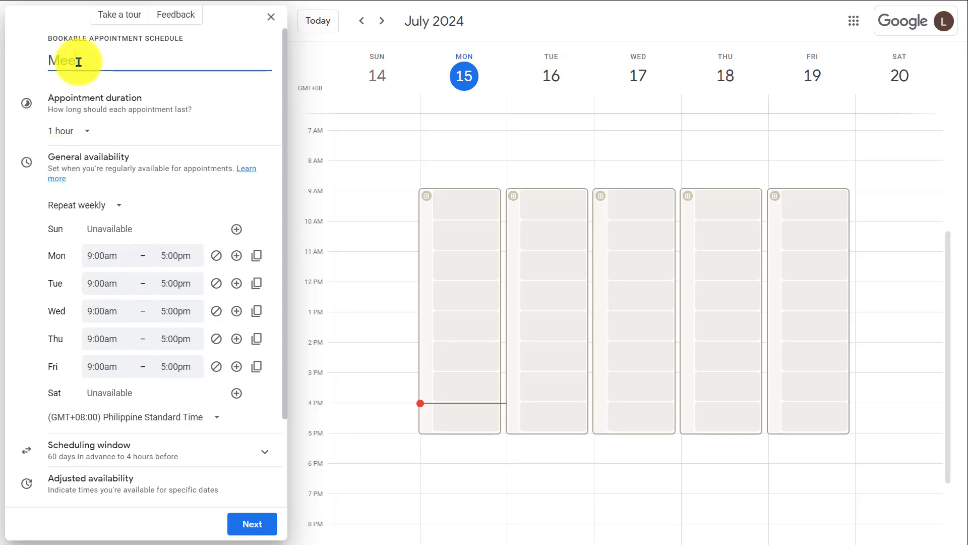
text(ing)
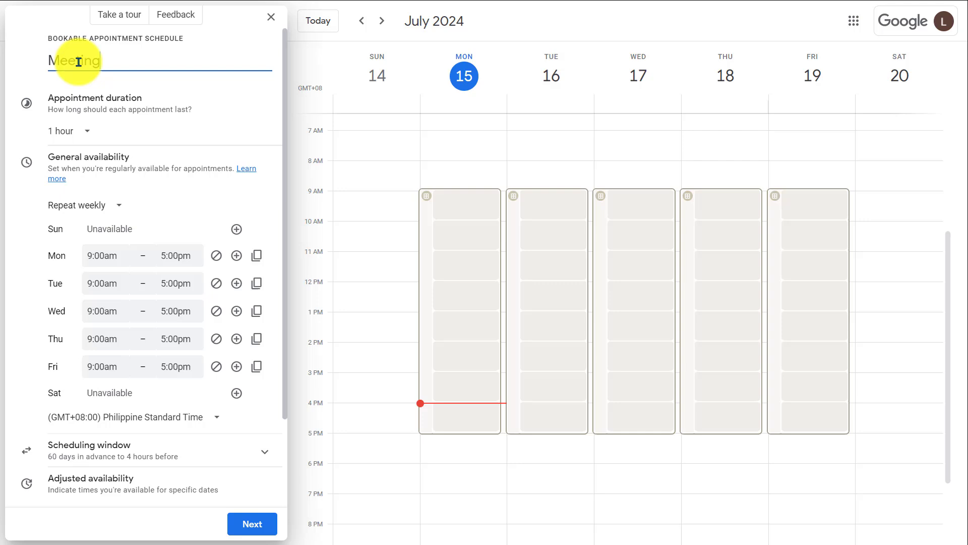
click(68, 131)
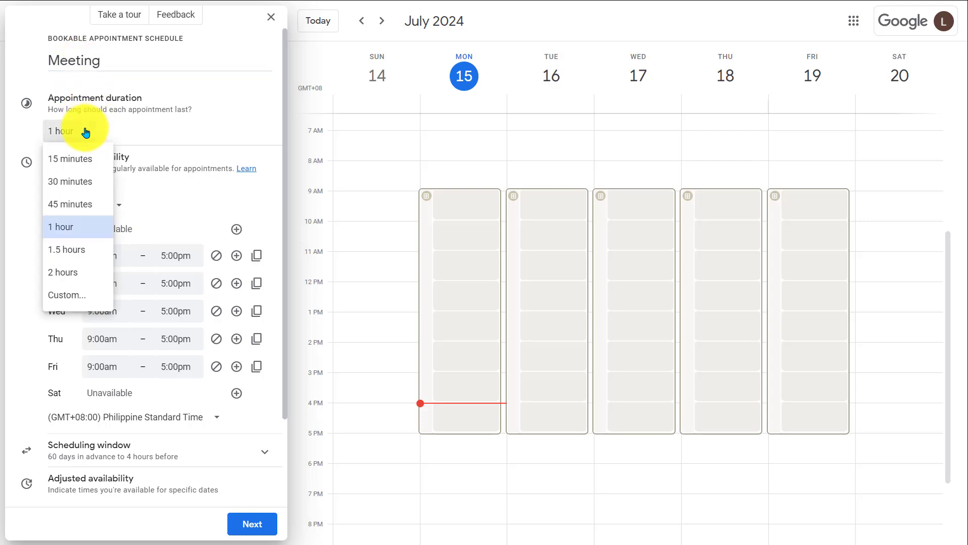
click(71, 181)
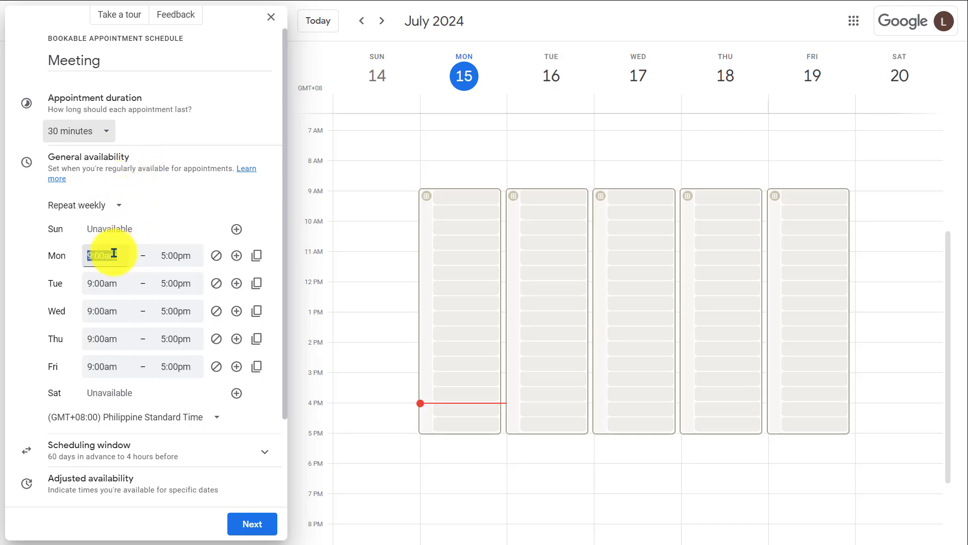
Step: Set Monday hours to 2:00–4:30pm and 7:00–9:00pm, copied to all weekdays
click(103, 255)
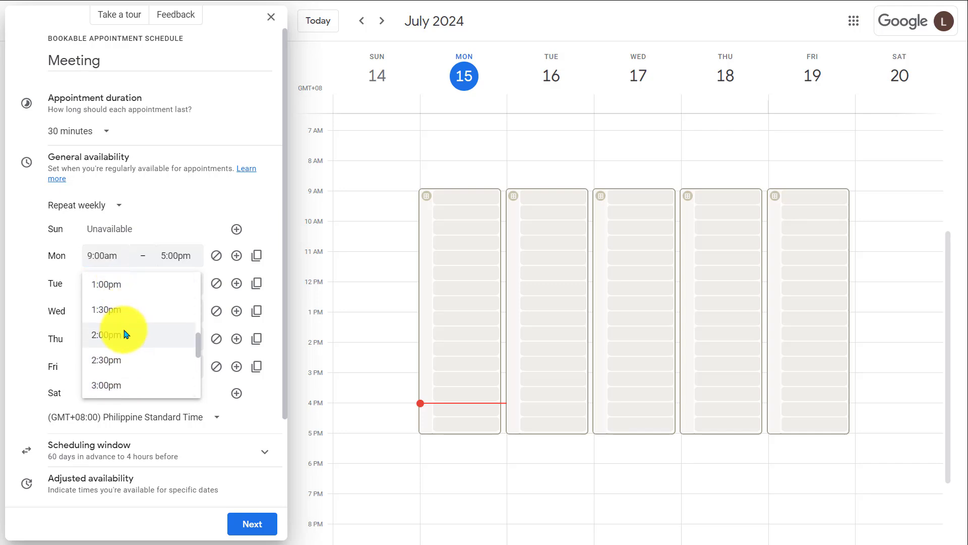
click(107, 334)
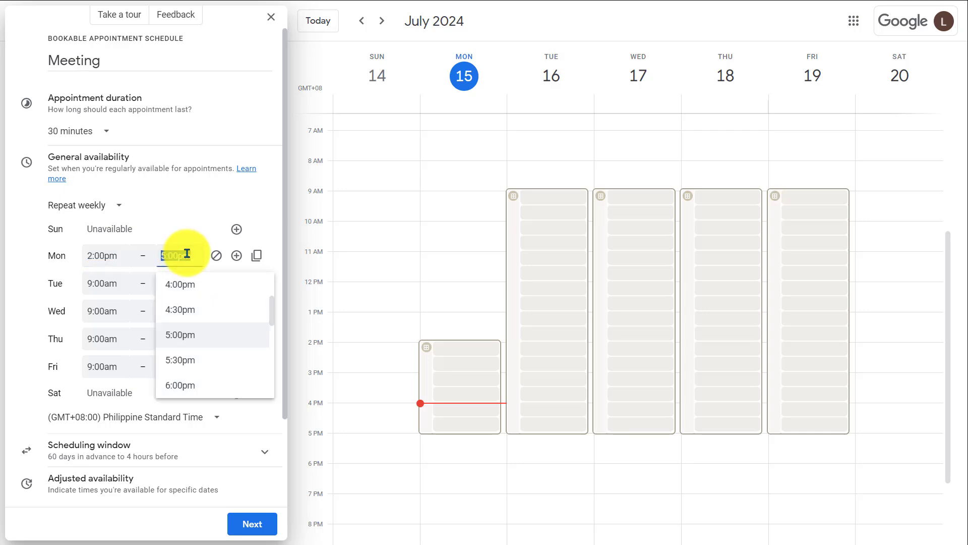
click(179, 309)
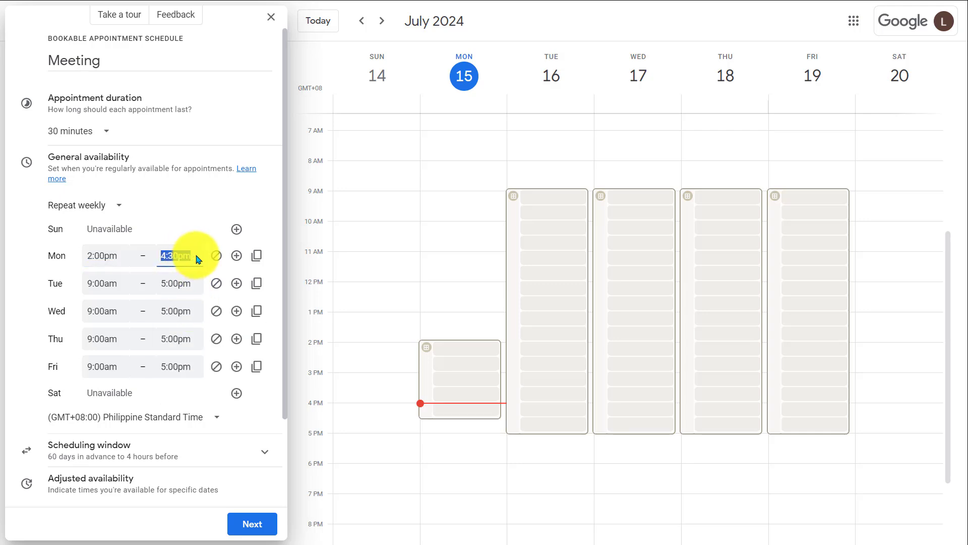
click(236, 255)
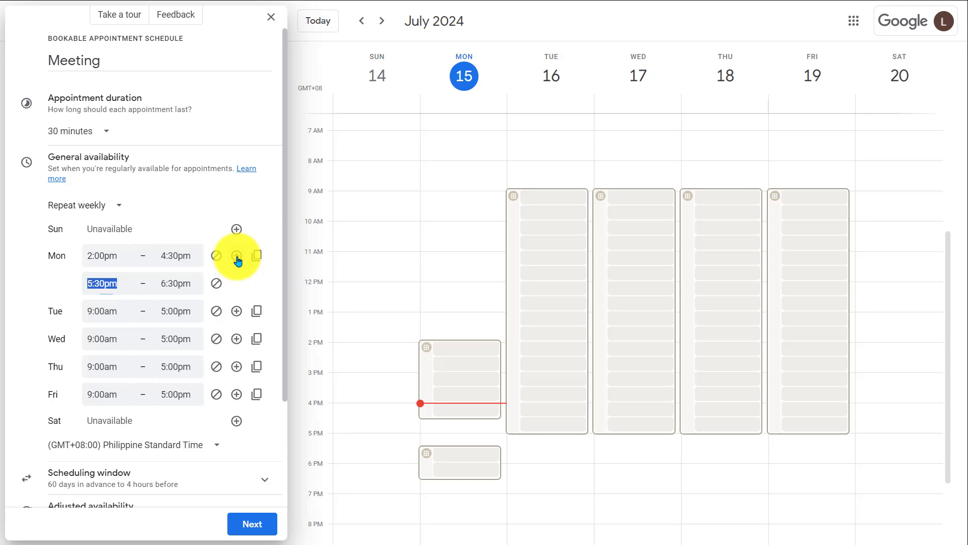
click(103, 283)
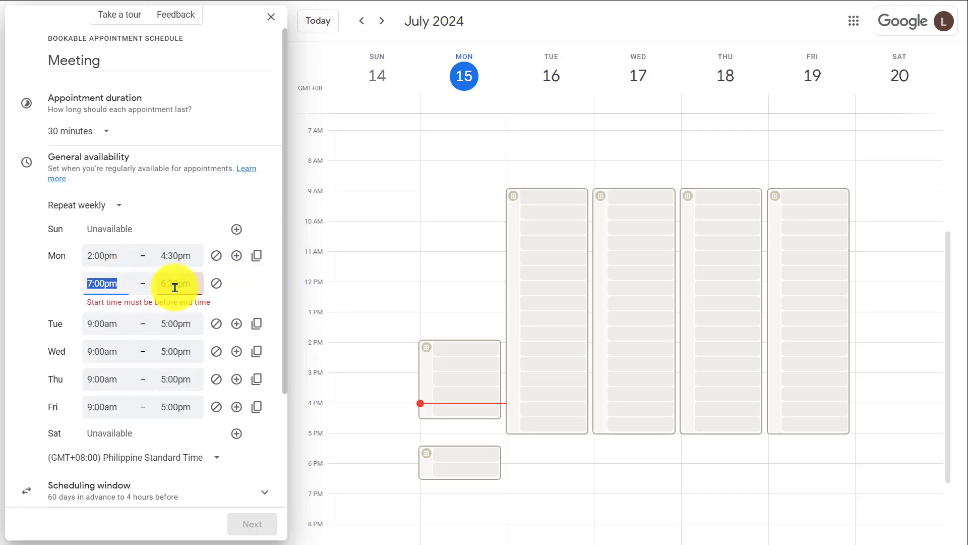
click(179, 283)
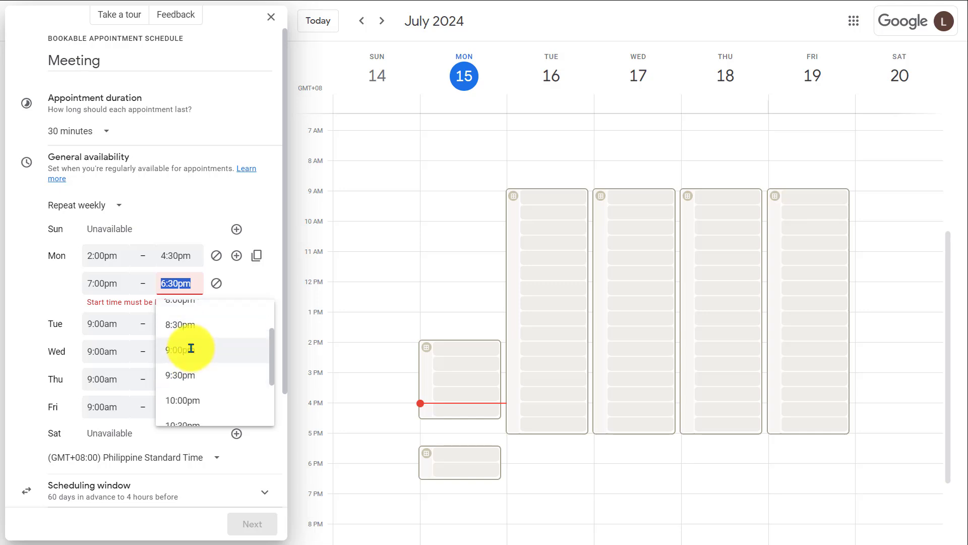
click(179, 348)
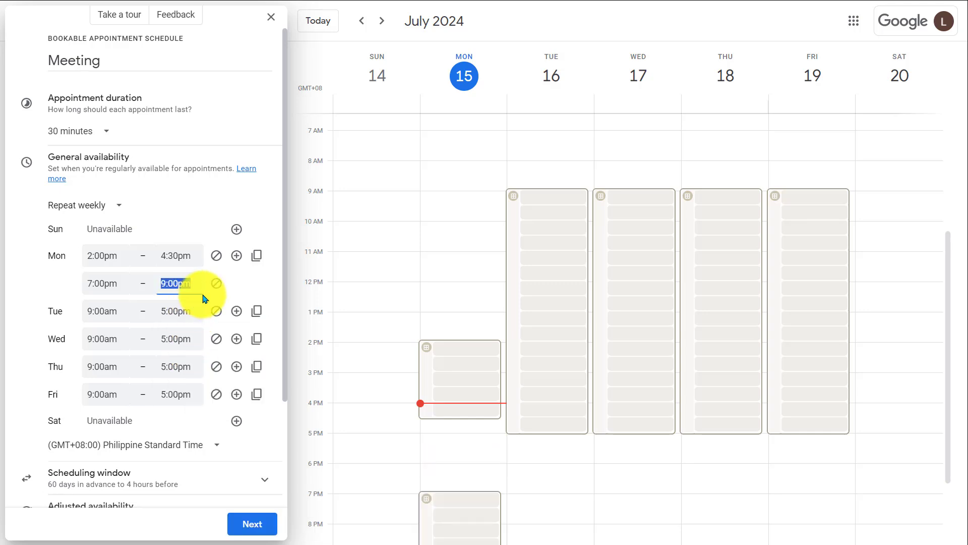
click(257, 255)
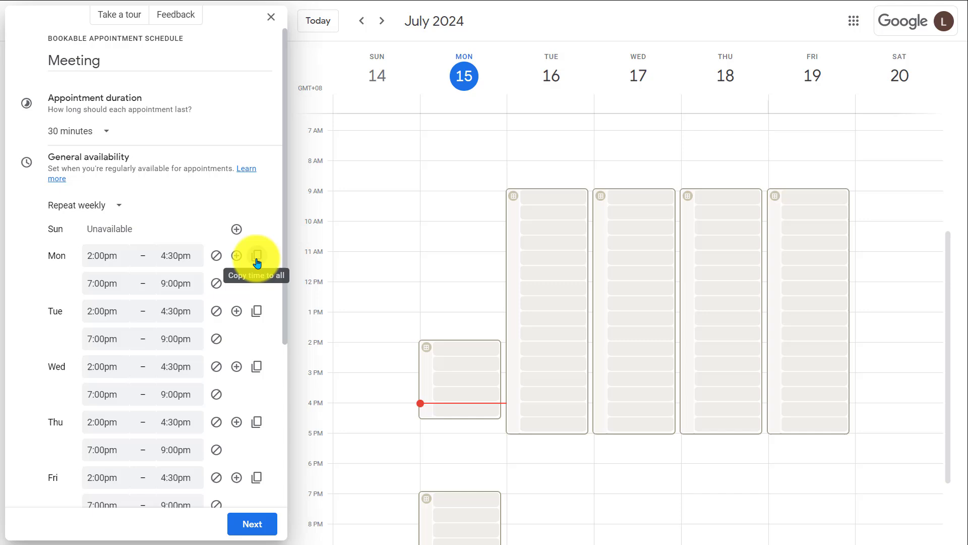
click(256, 255)
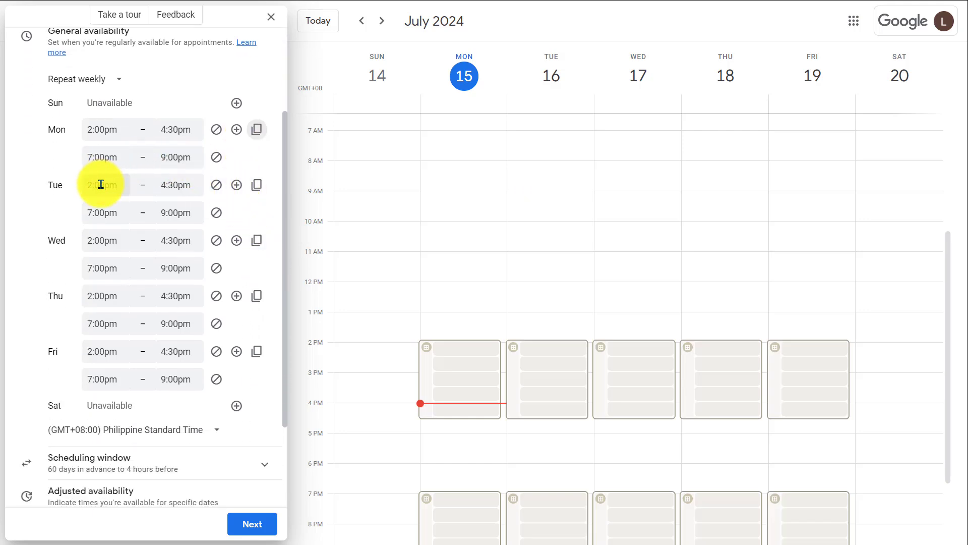
Step: Allow bookings 30 days ahead with 12 hours' notice, and limit July 17 to 7:00–9:00pm
scroll(down, 3)
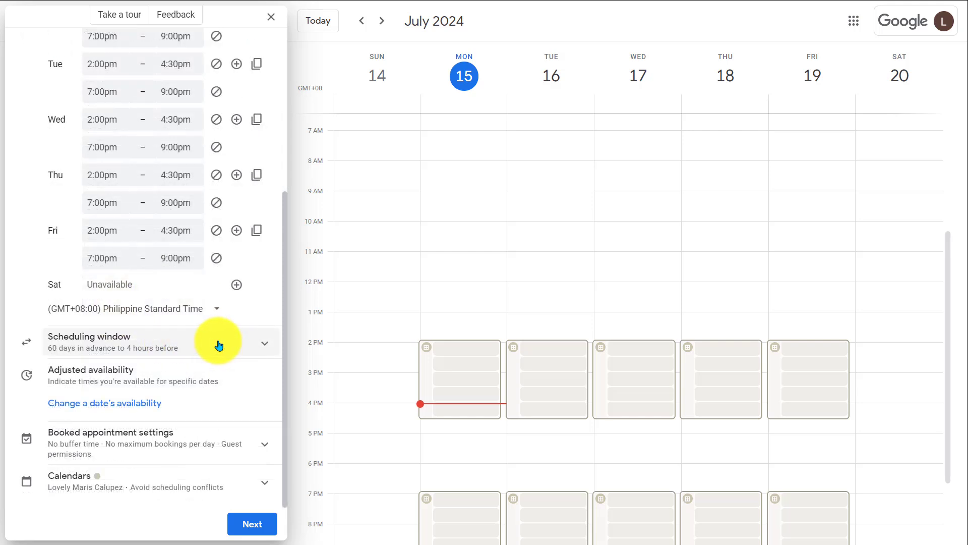
click(264, 343)
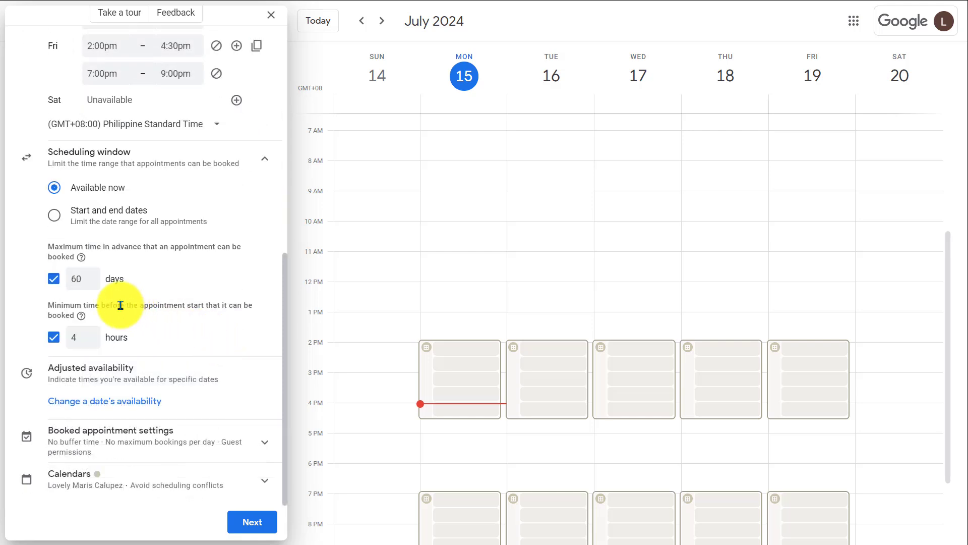
click(91, 282)
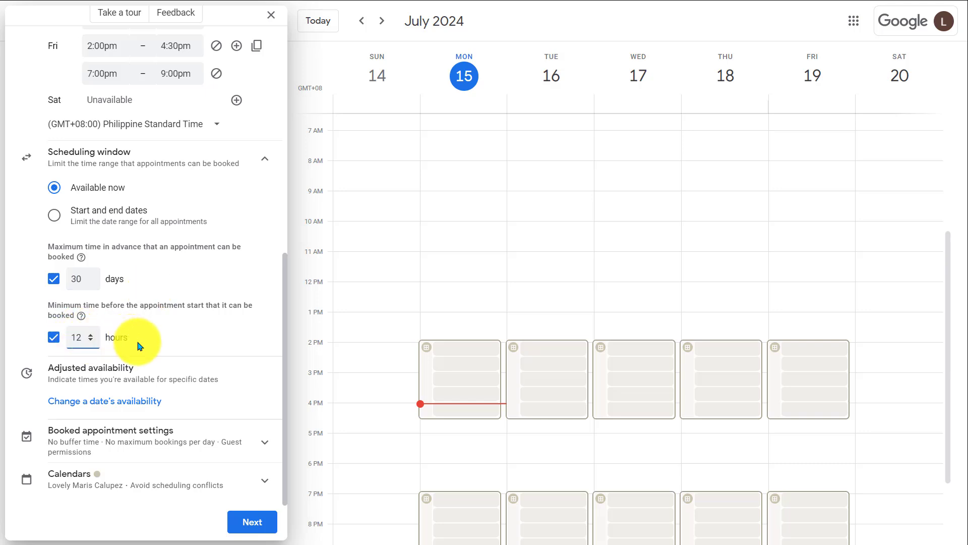
mouse_move(196, 404)
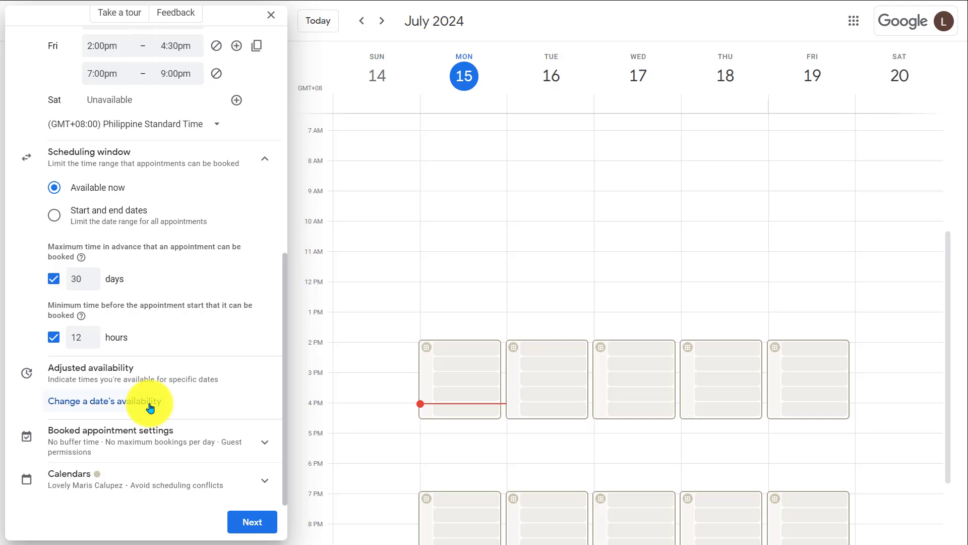
click(87, 401)
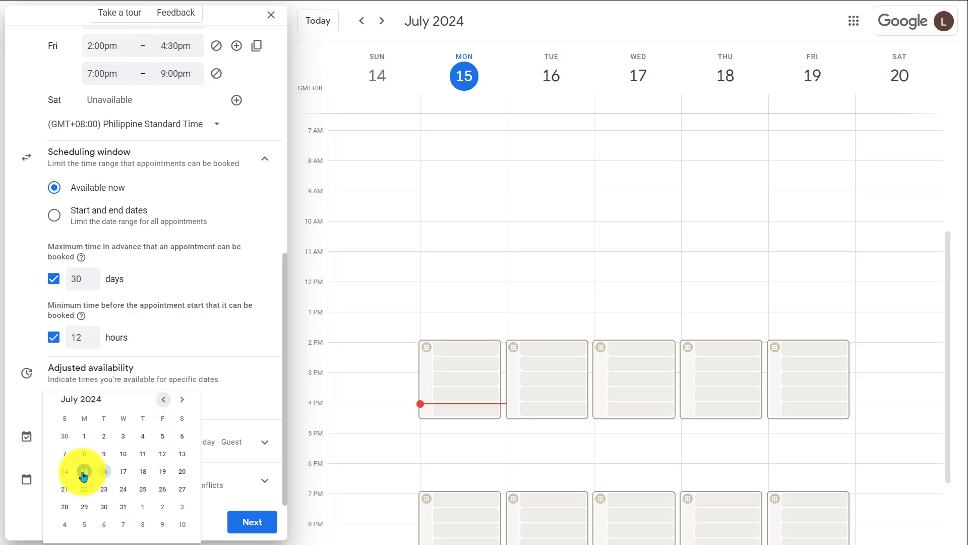
click(123, 471)
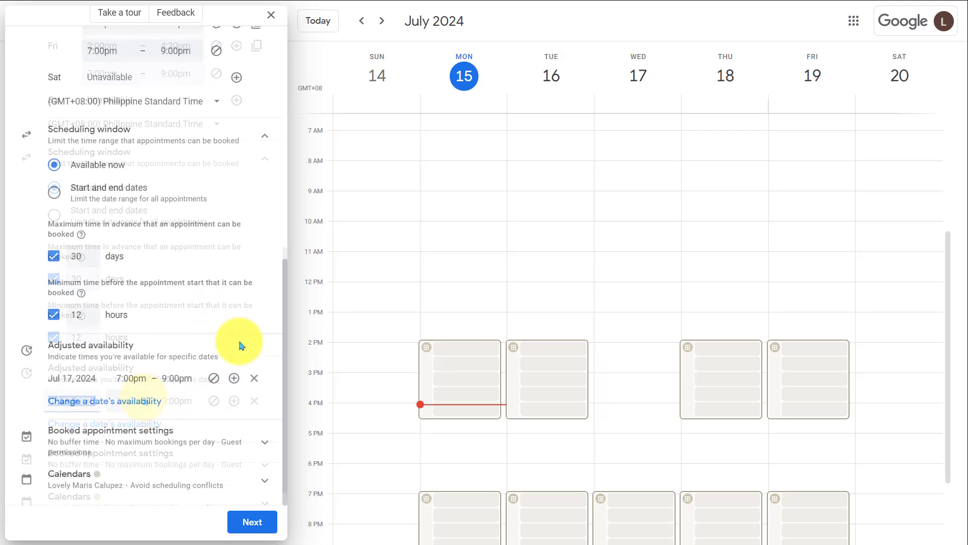
Step: Add 15-minute buffers, a 3-bookings-per-day limit and a red colour to the schedule
scroll(down, 3)
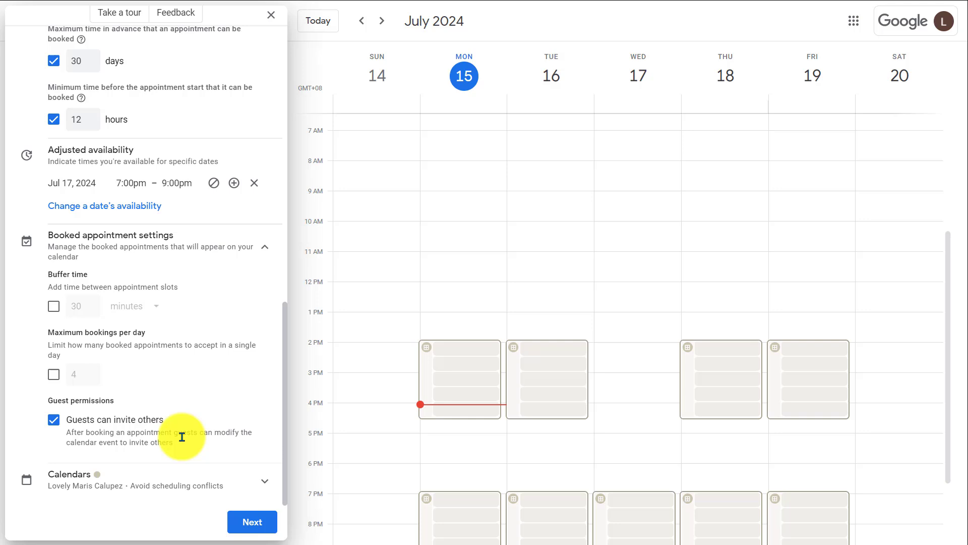
mouse_move(204, 298)
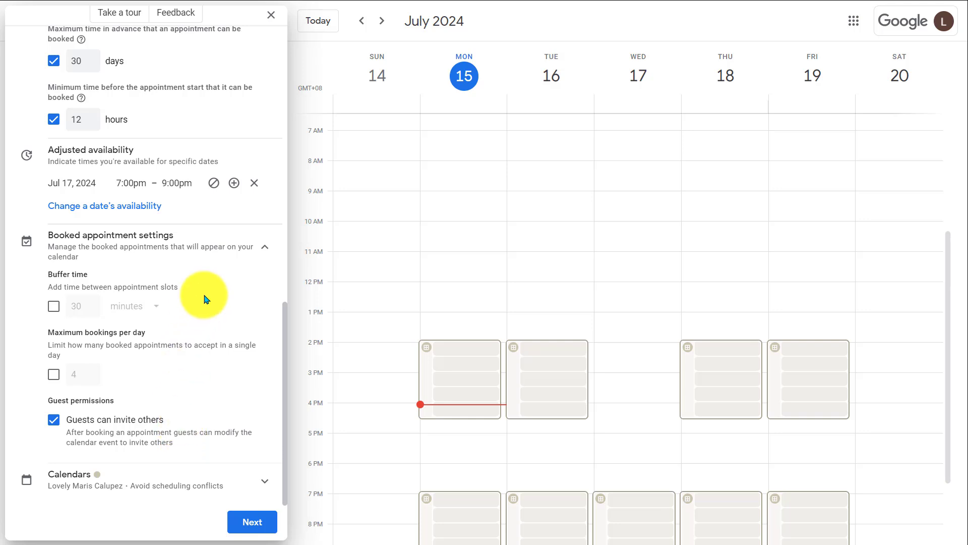
click(53, 306)
text(15)
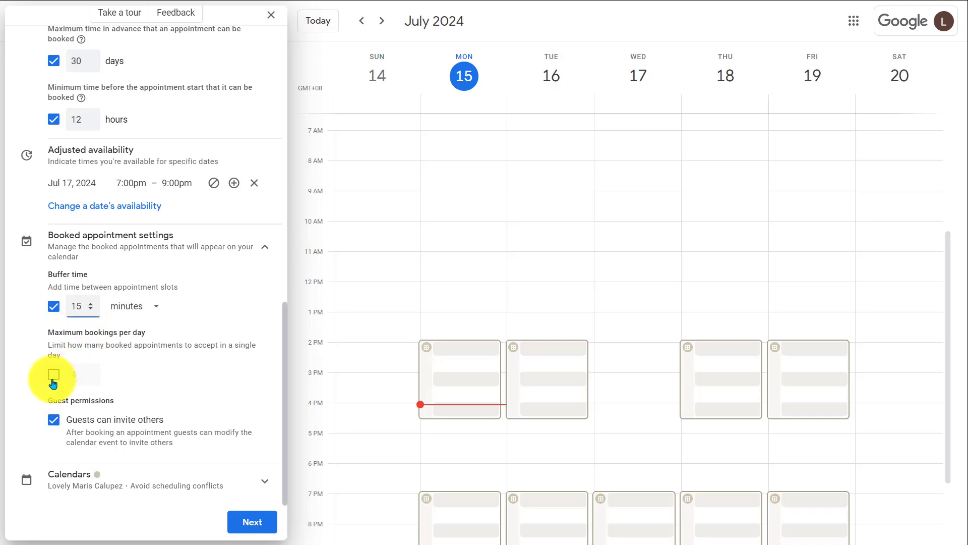
click(53, 375)
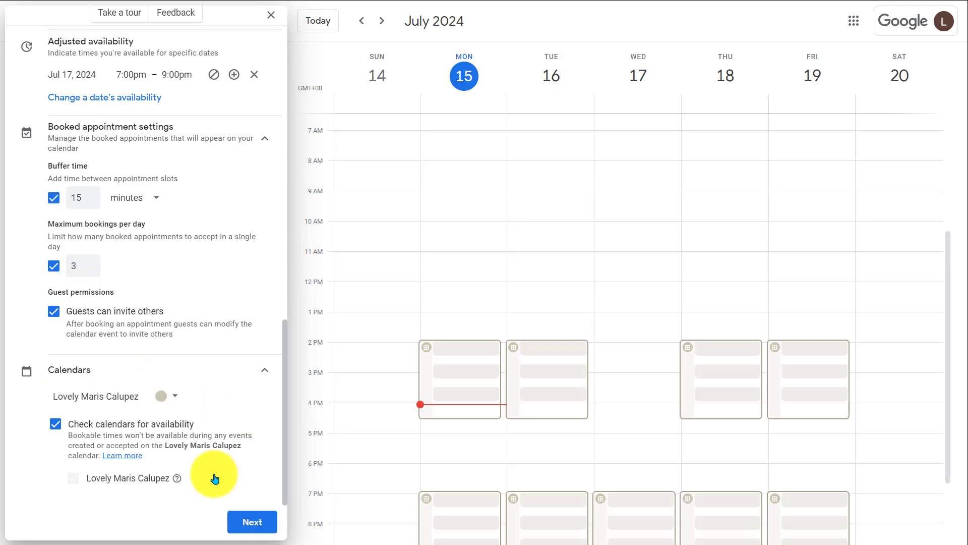
mouse_move(209, 391)
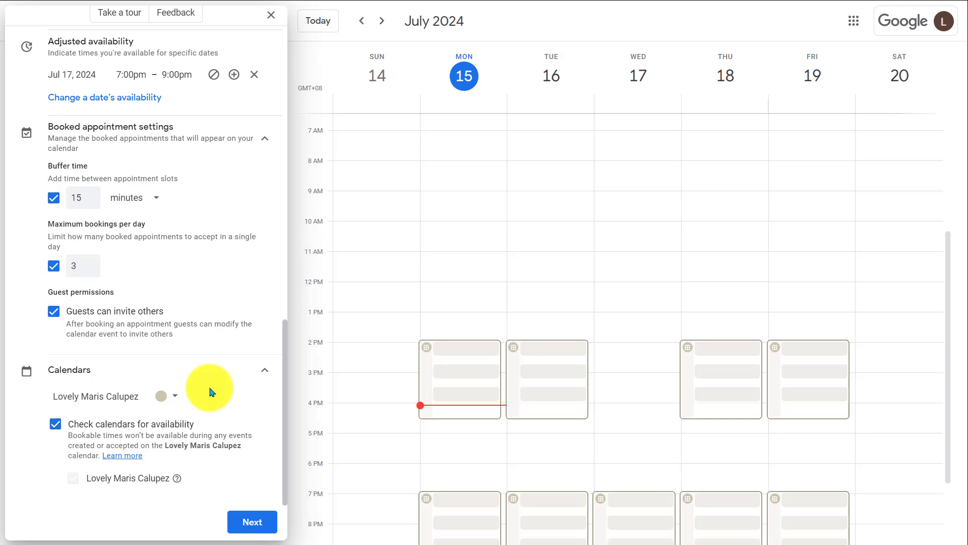
mouse_move(189, 396)
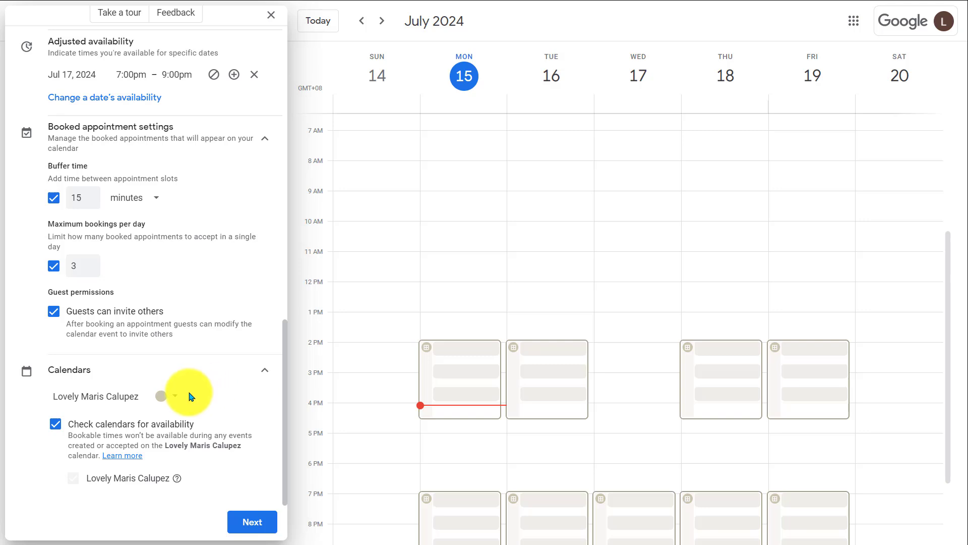
click(180, 396)
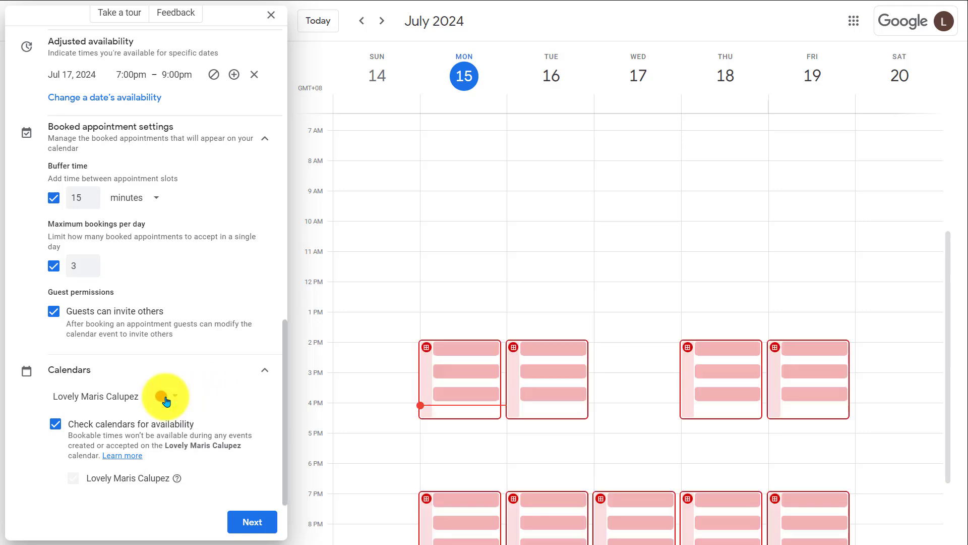
click(251, 522)
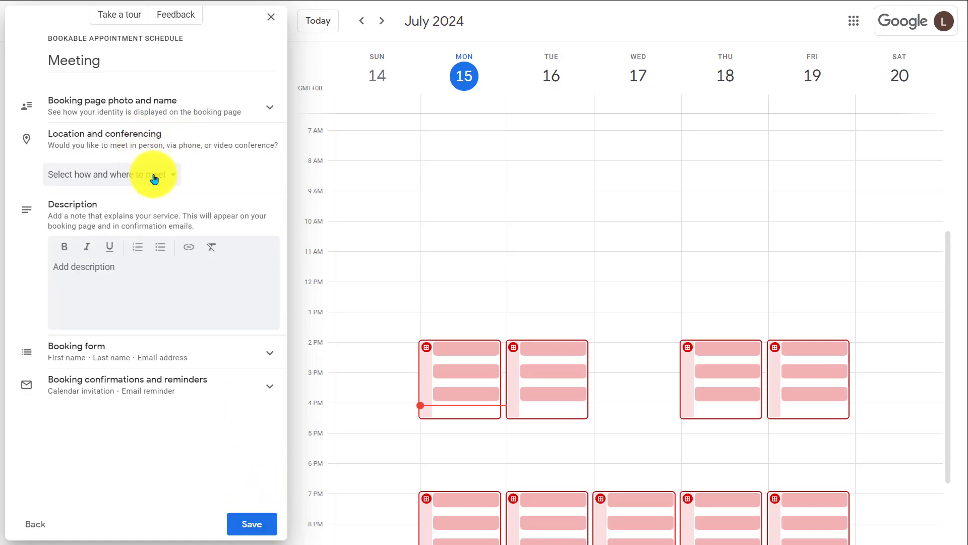
Step: Use Google Meet as the location and add a phone number booking field
click(111, 174)
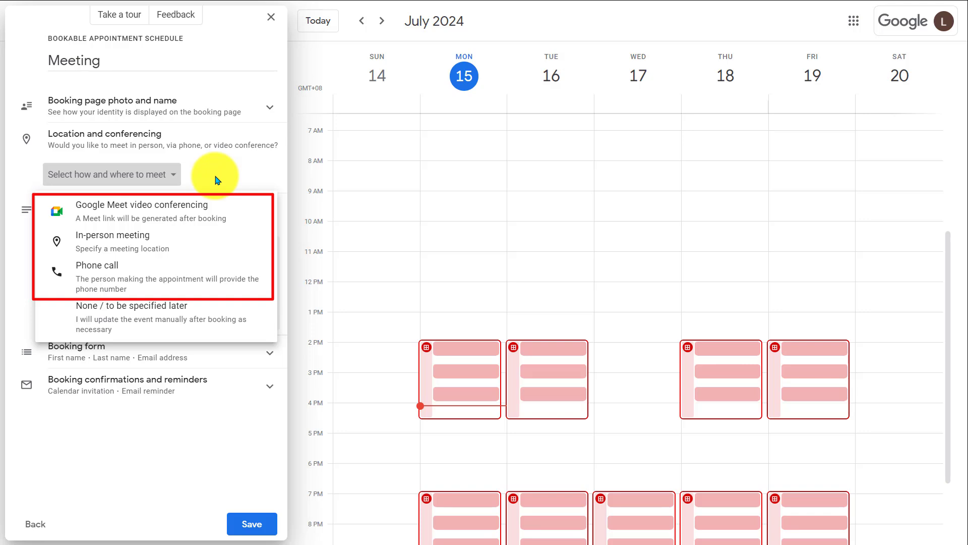
click(141, 205)
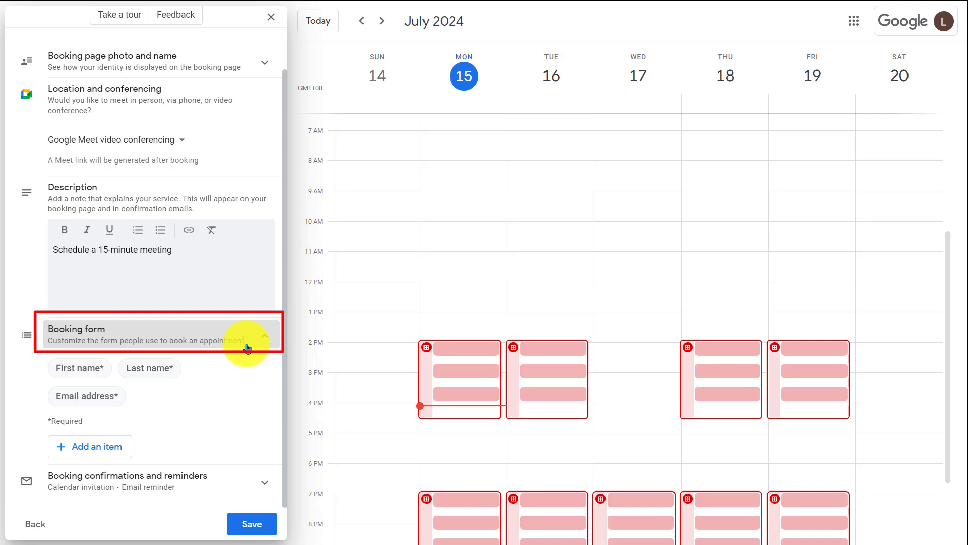
mouse_move(247, 379)
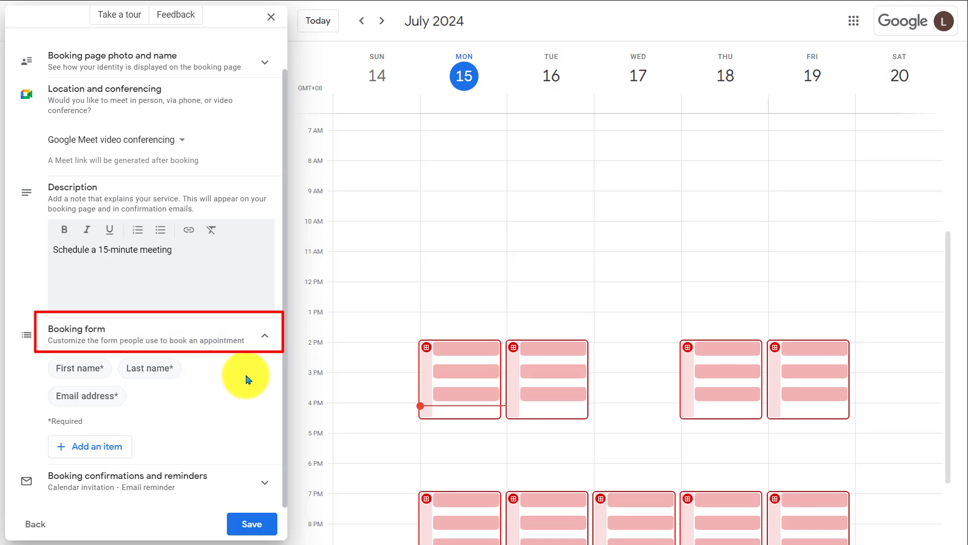
mouse_move(253, 379)
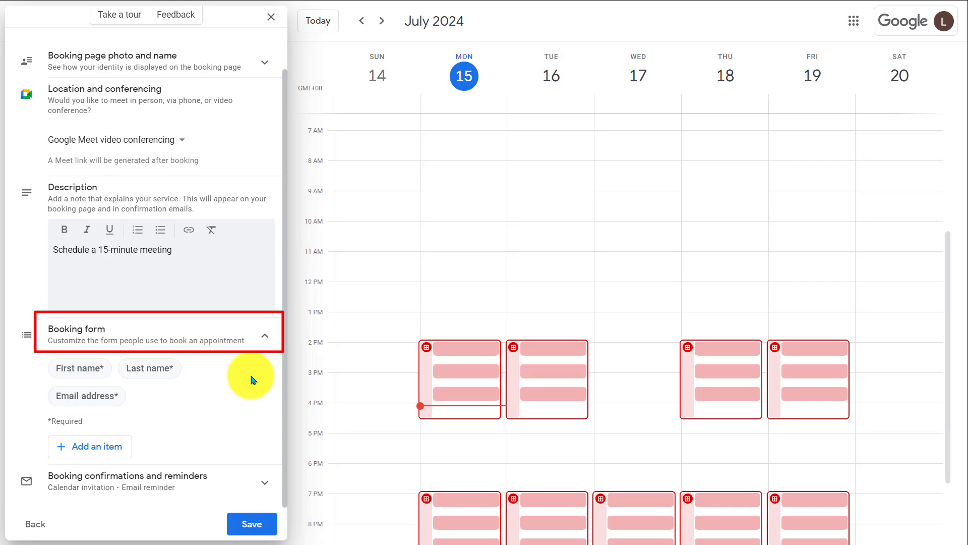
click(90, 445)
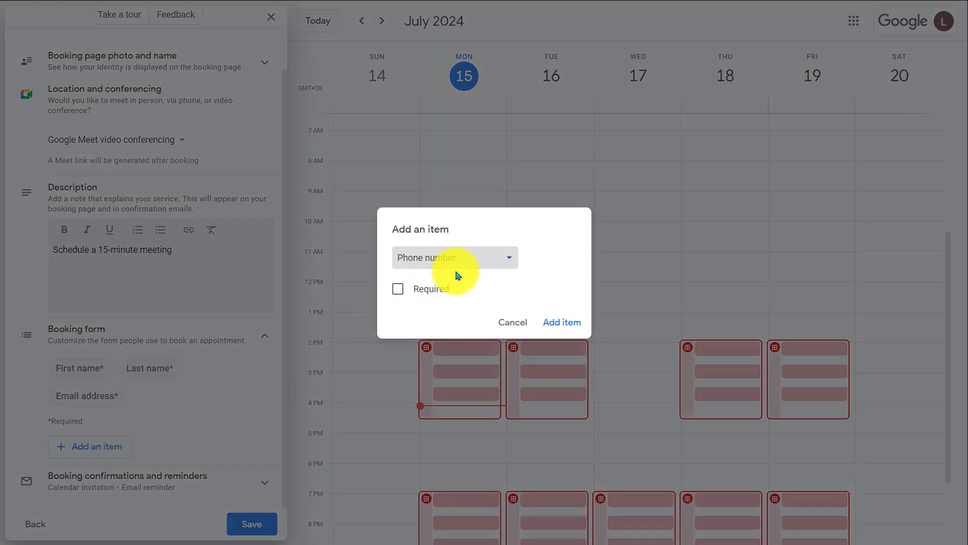
click(511, 322)
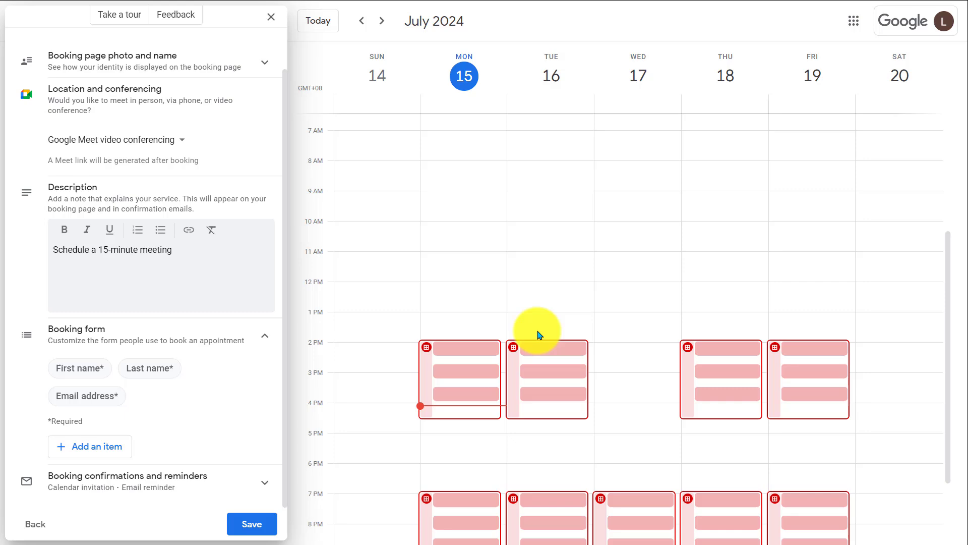
Step: Add a required custom Message booking field and set the invitation confirmation option
click(90, 446)
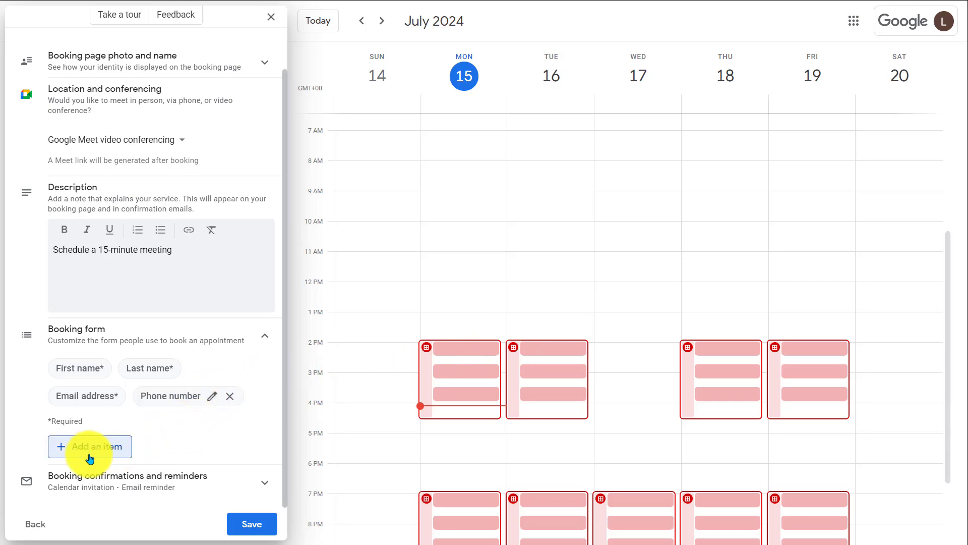
click(90, 446)
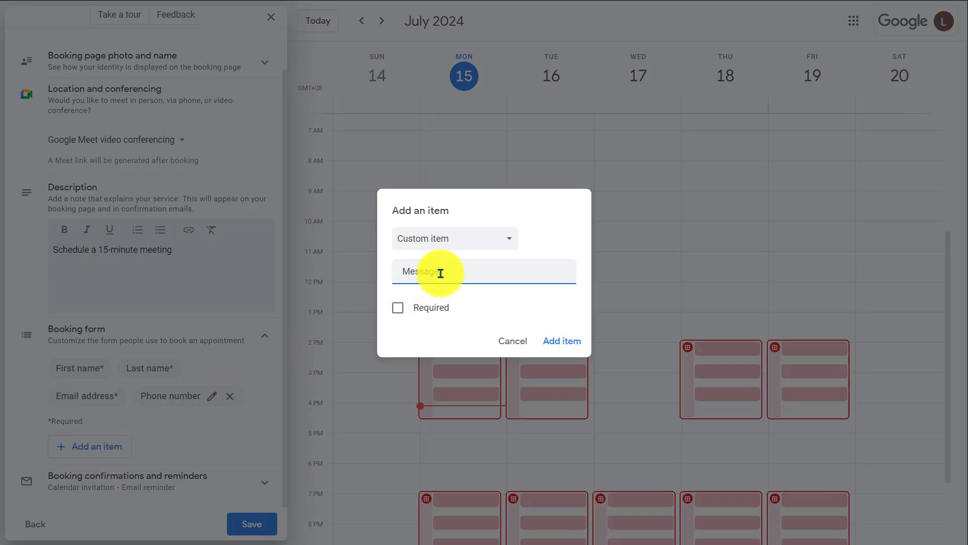
click(398, 308)
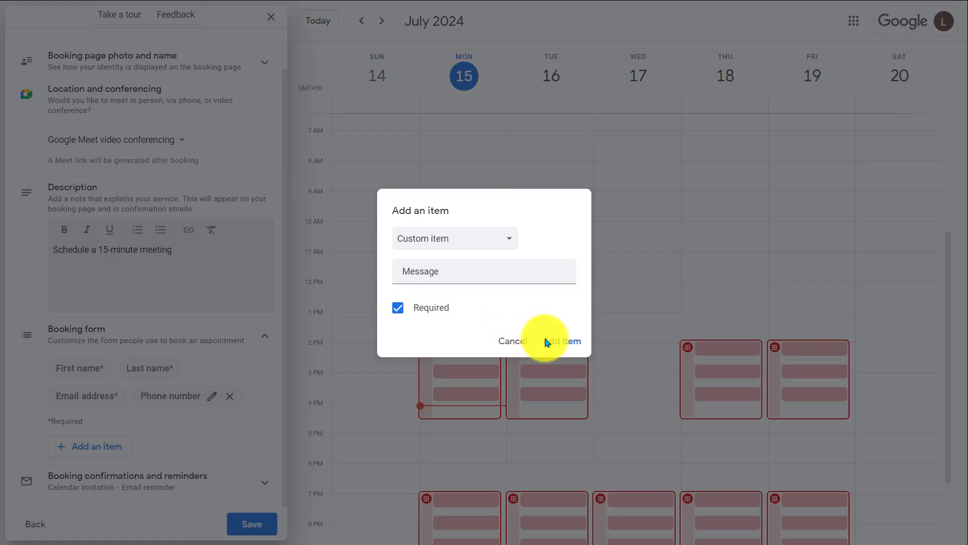
click(560, 340)
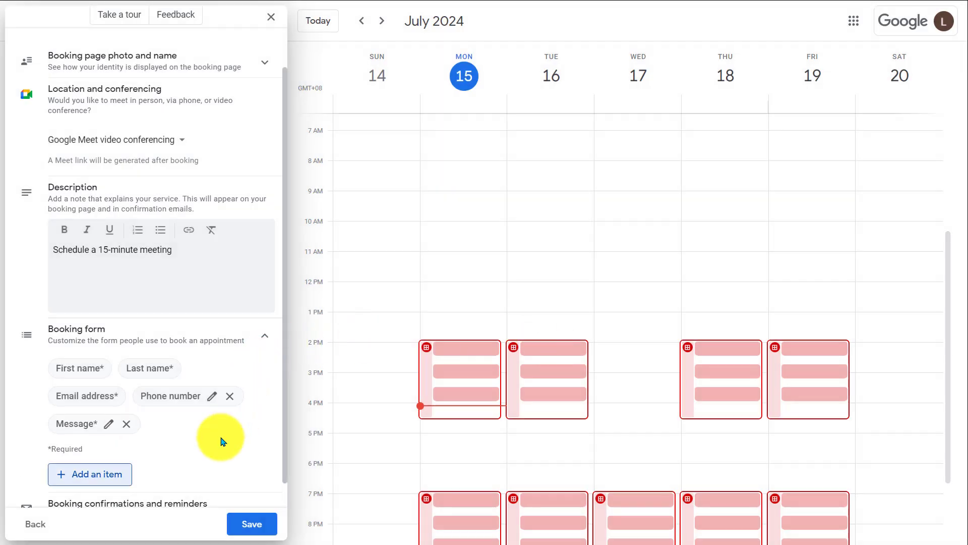
scroll(down, 3)
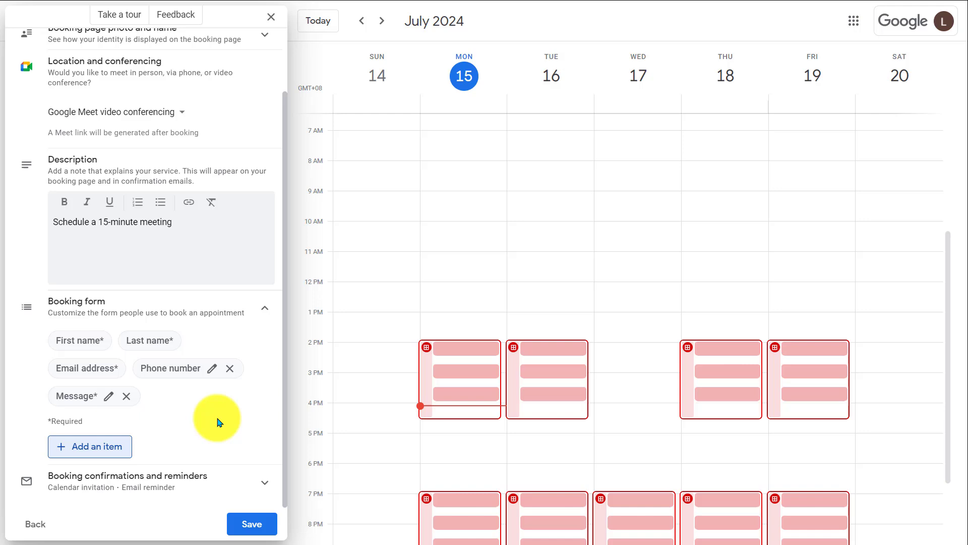
mouse_move(231, 411)
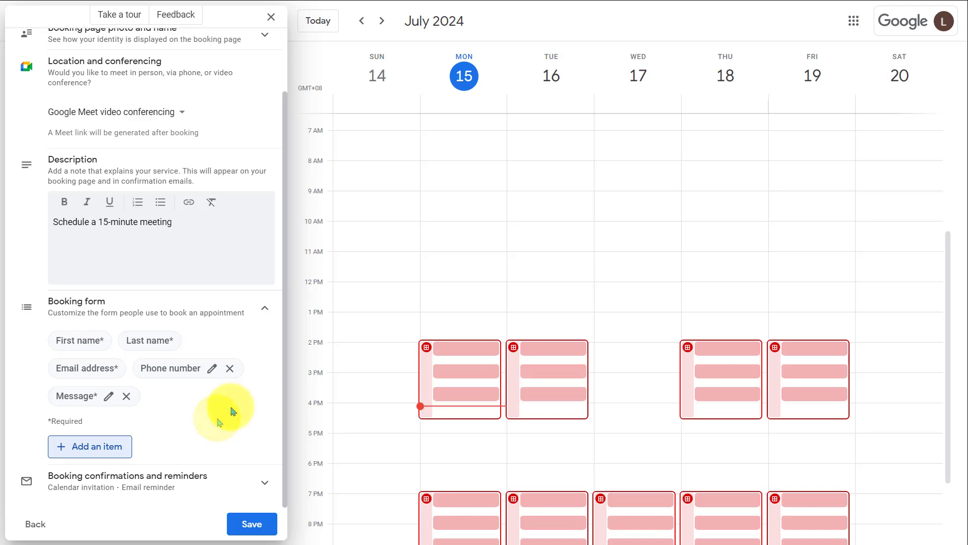
scroll(down, 3)
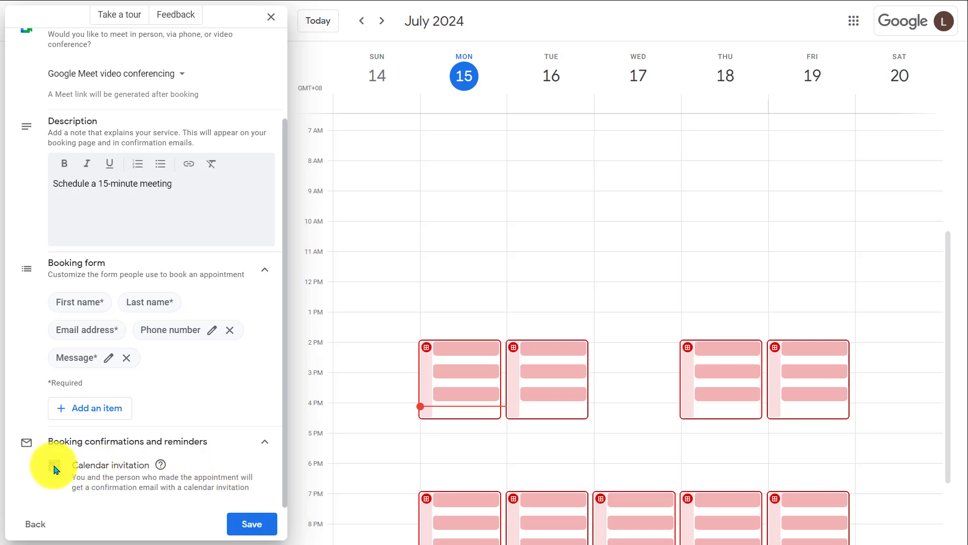
click(54, 465)
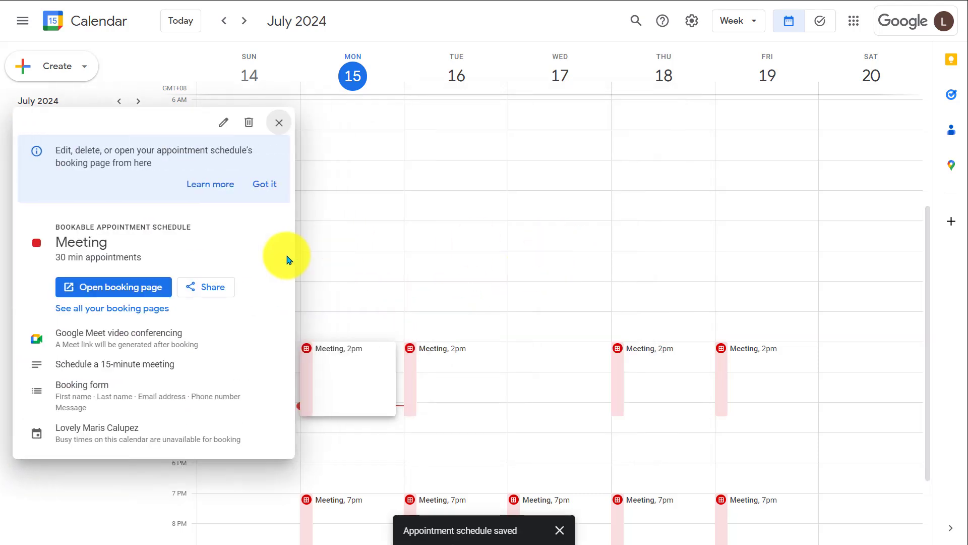
Step: Save the Meeting schedule, open its public booking page, and browse times from July 16 and 19
click(559, 530)
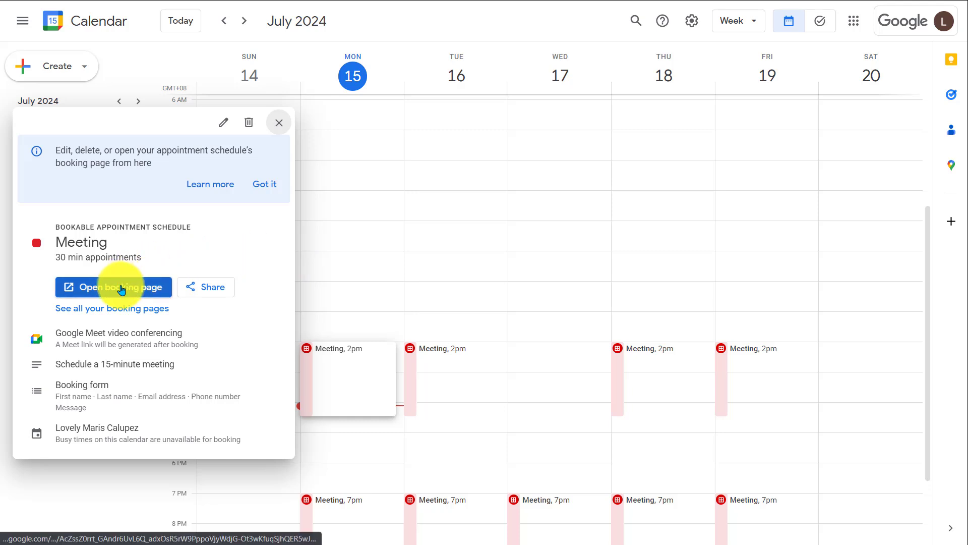
click(113, 287)
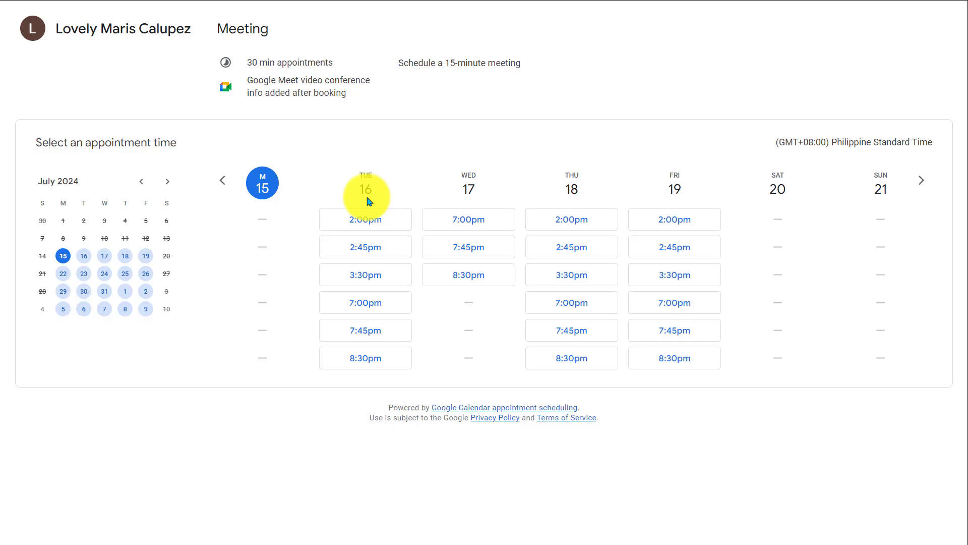
mouse_move(96, 264)
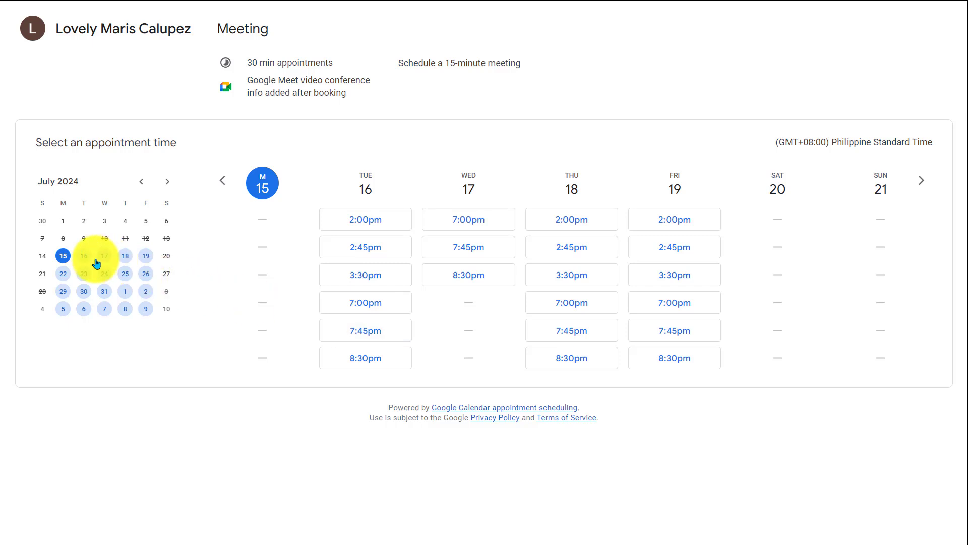
click(921, 179)
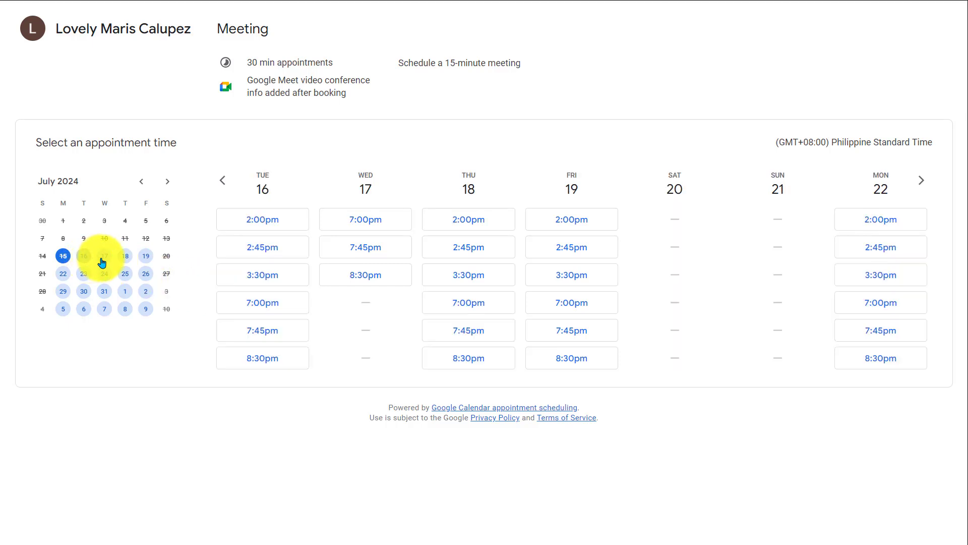
click(921, 180)
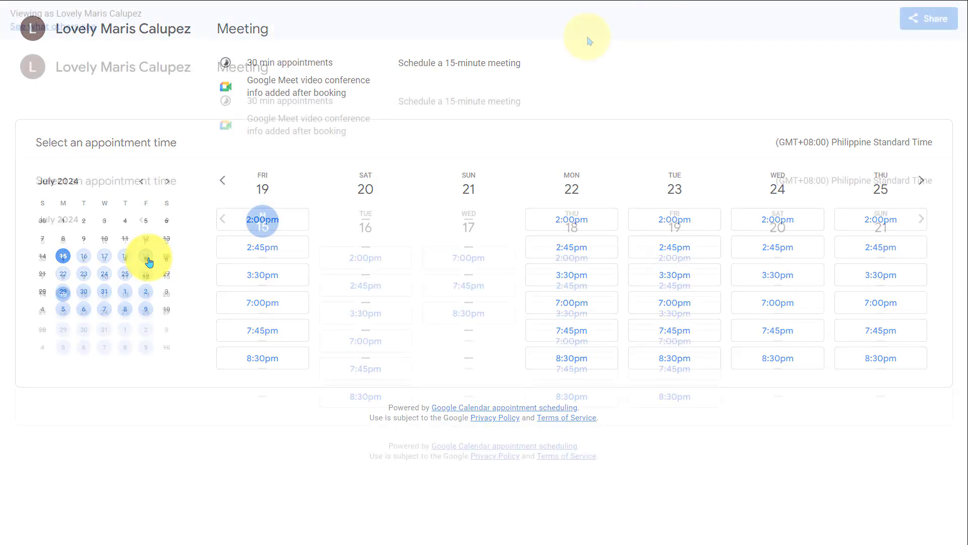
Step: Copy the booking page link, then make the website button orange and copy its embed code
click(928, 18)
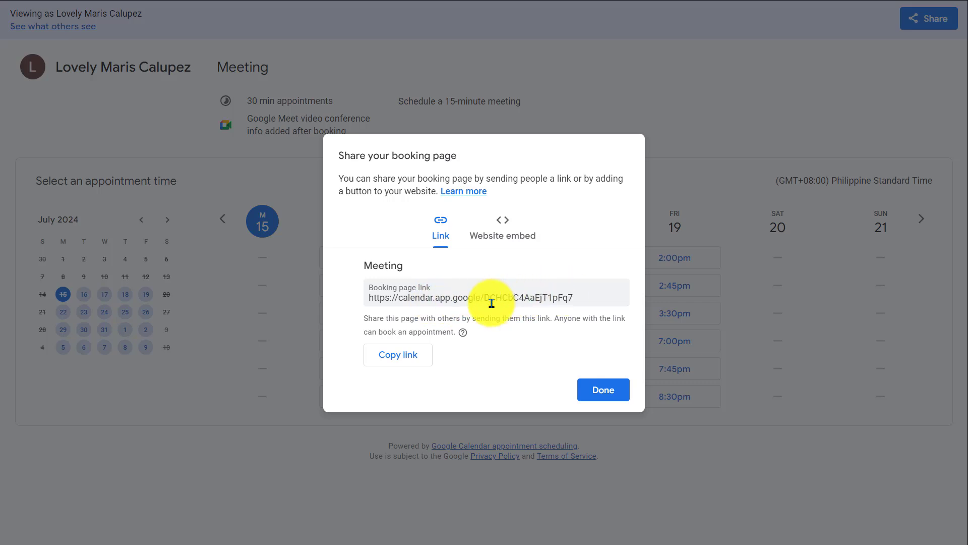
click(398, 355)
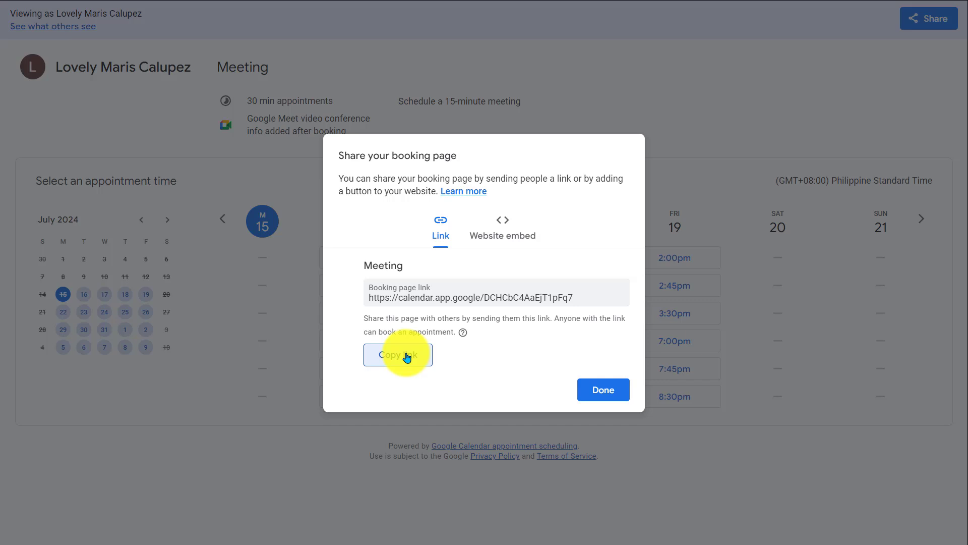
click(503, 227)
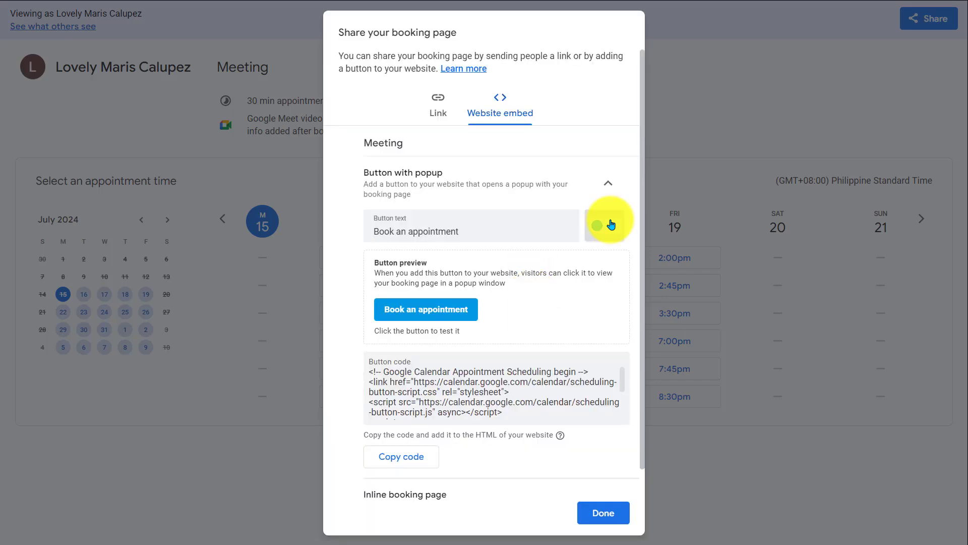
click(608, 226)
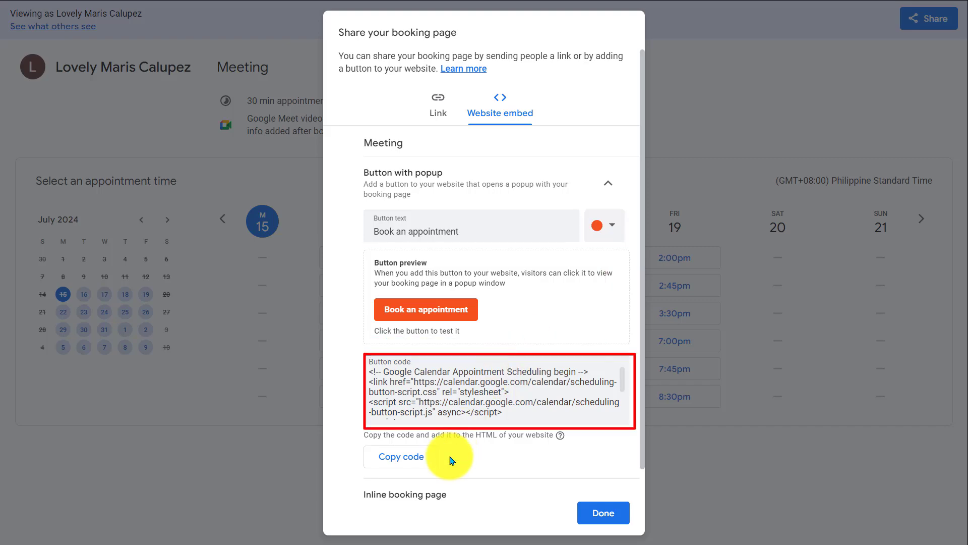
click(401, 457)
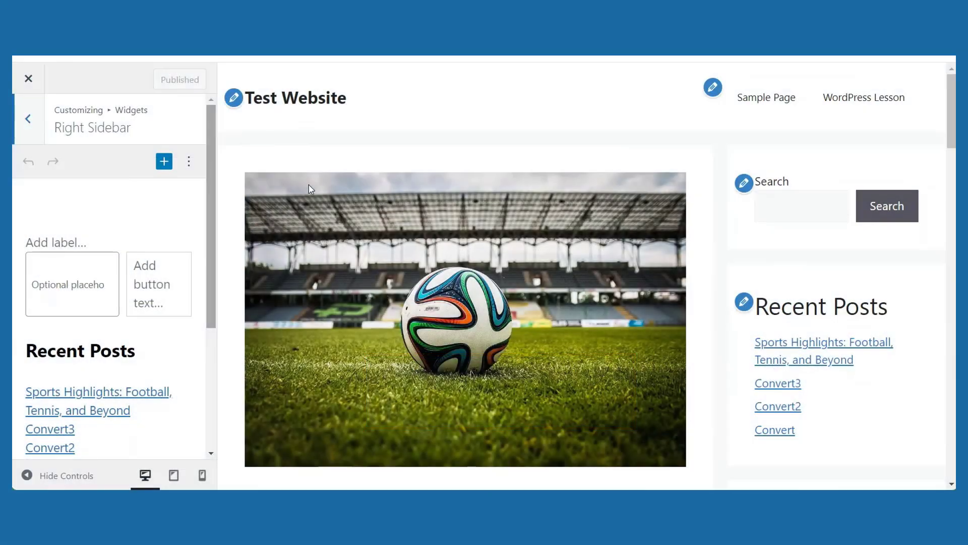
Step: Add a Custom HTML block with the booking button code to the sidebar and preview it
click(164, 161)
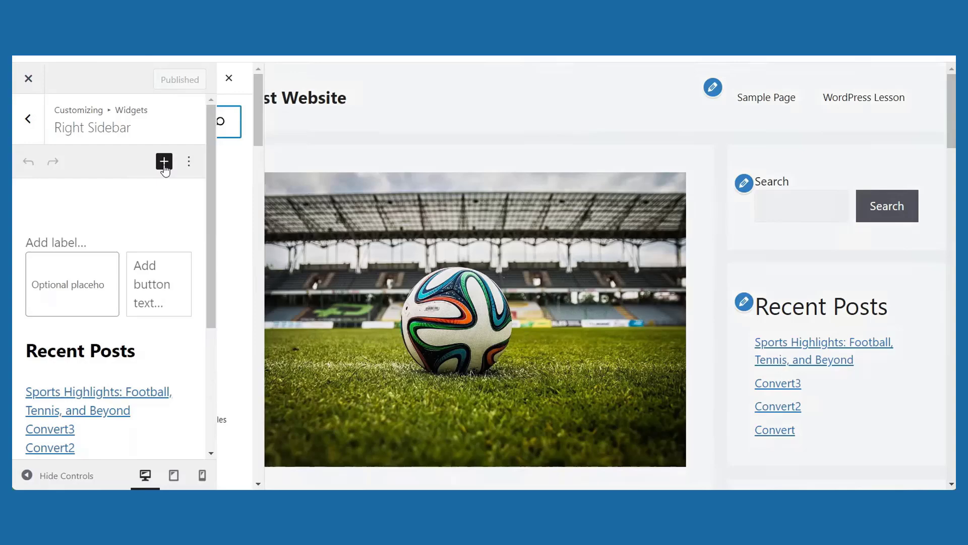
text(html)
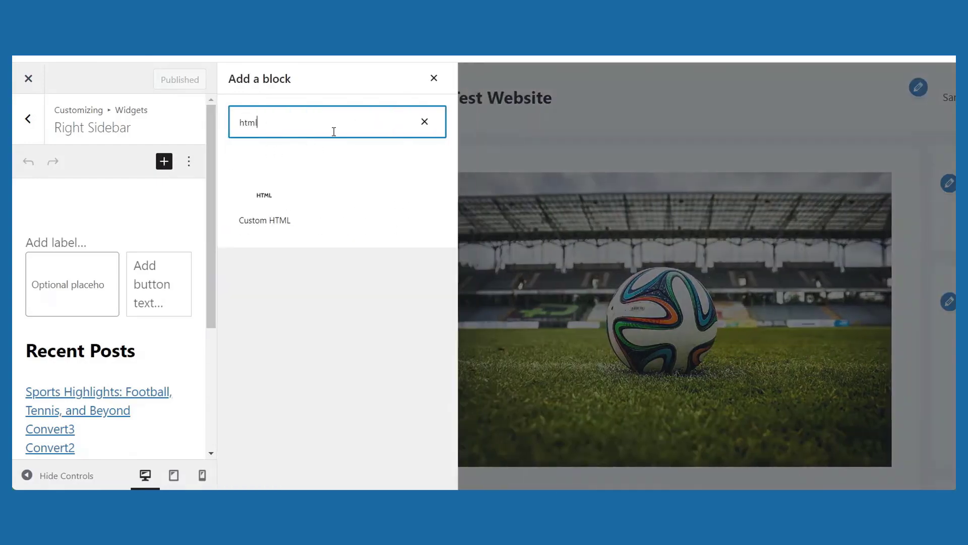
click(264, 207)
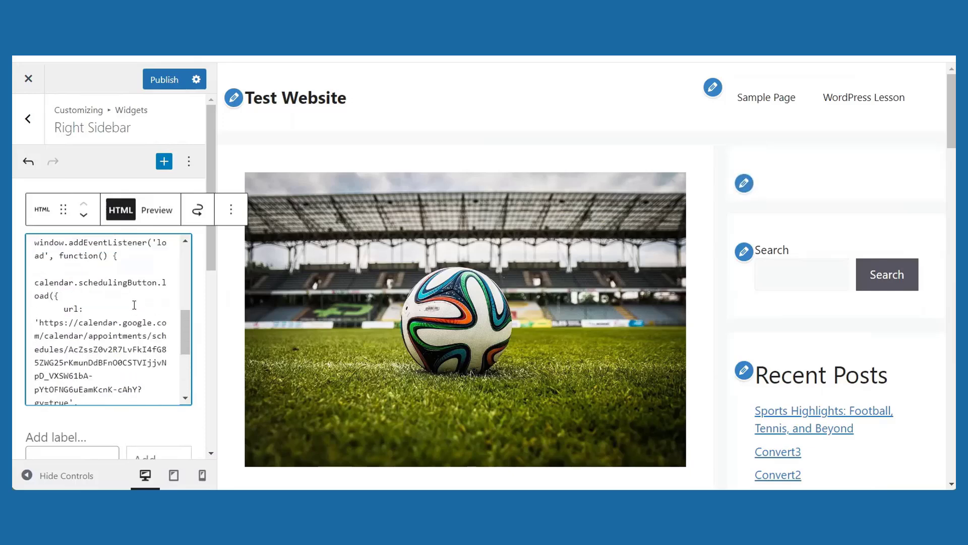
click(156, 210)
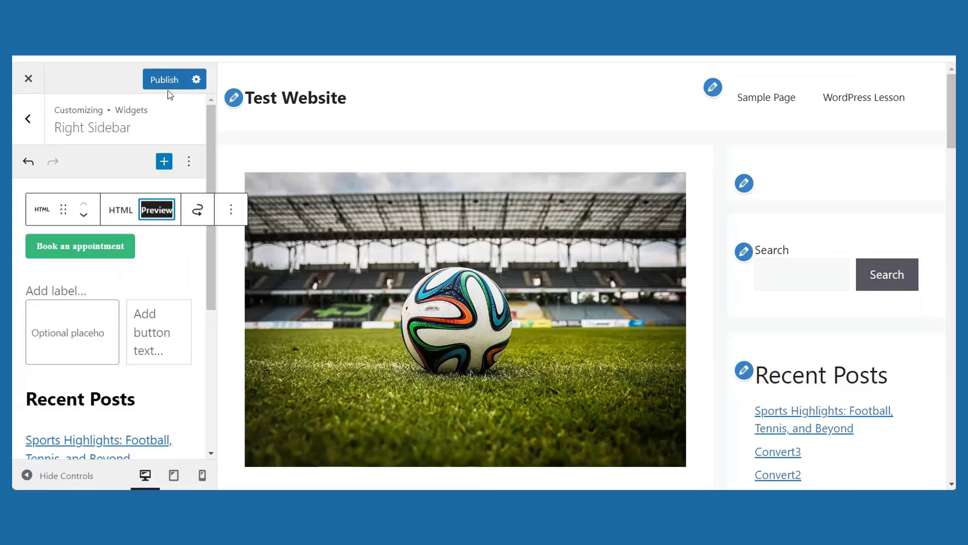
Step: Publish the sidebar changes and test the Book an appointment button on the live site
click(164, 79)
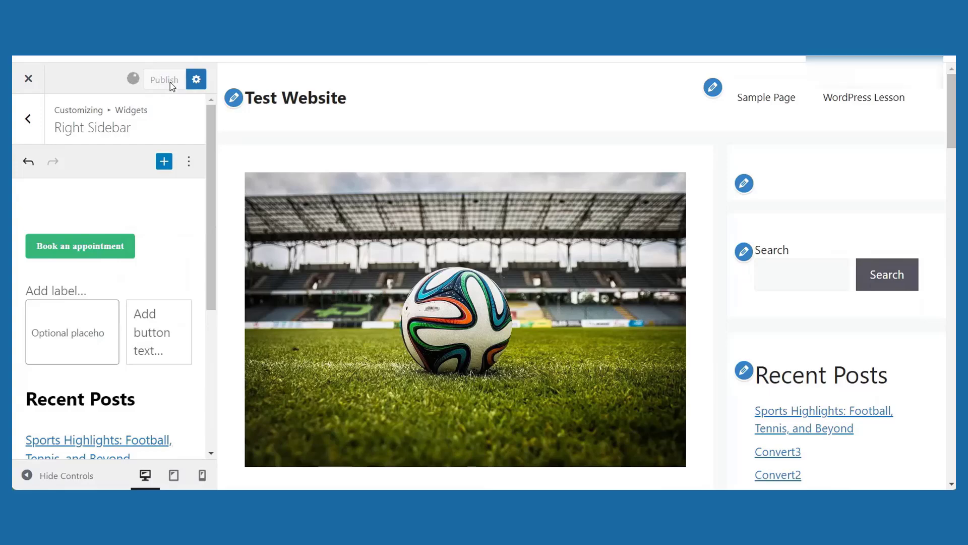
click(28, 79)
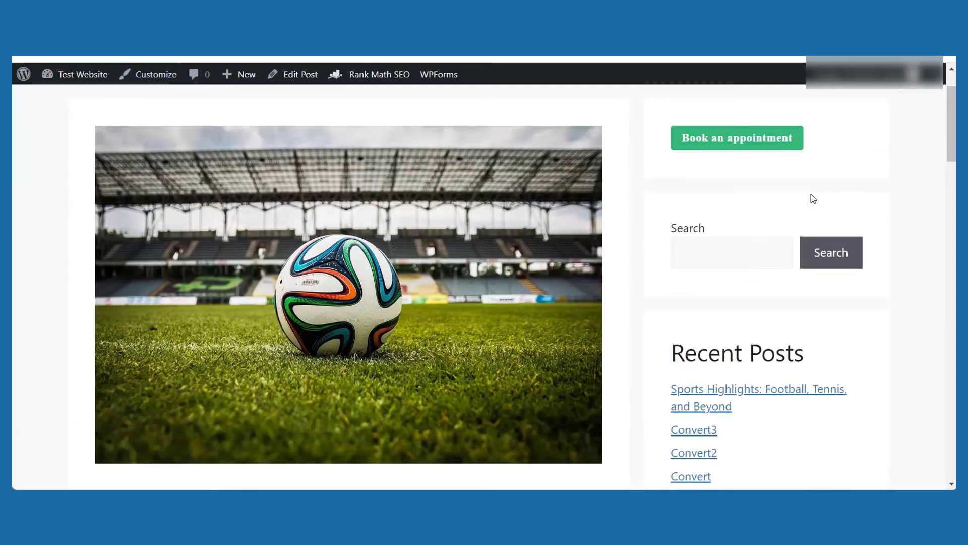
mouse_move(749, 141)
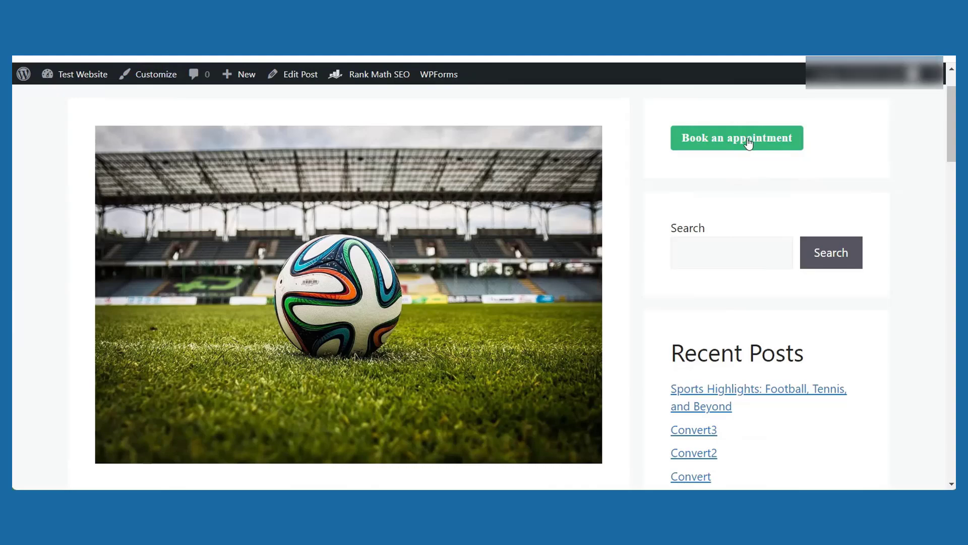
click(735, 138)
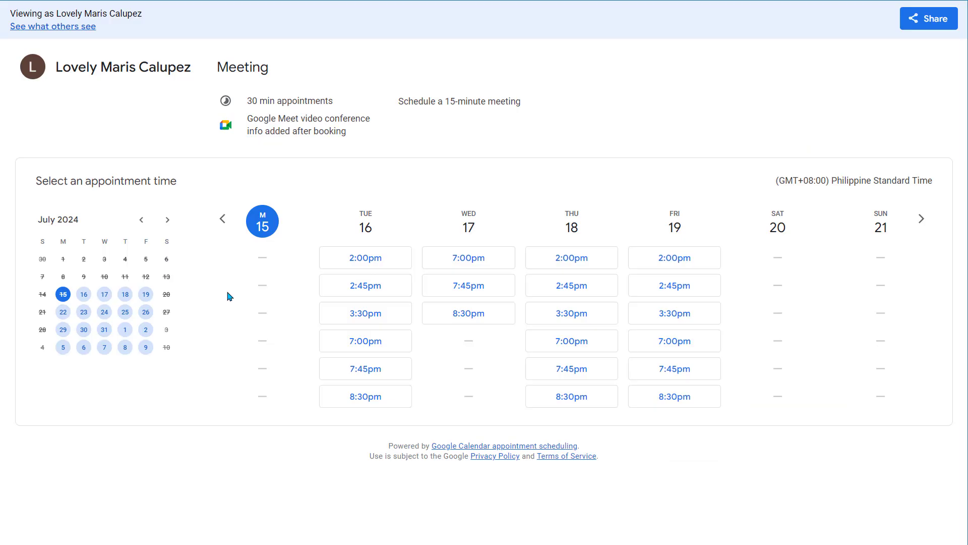
mouse_move(83, 294)
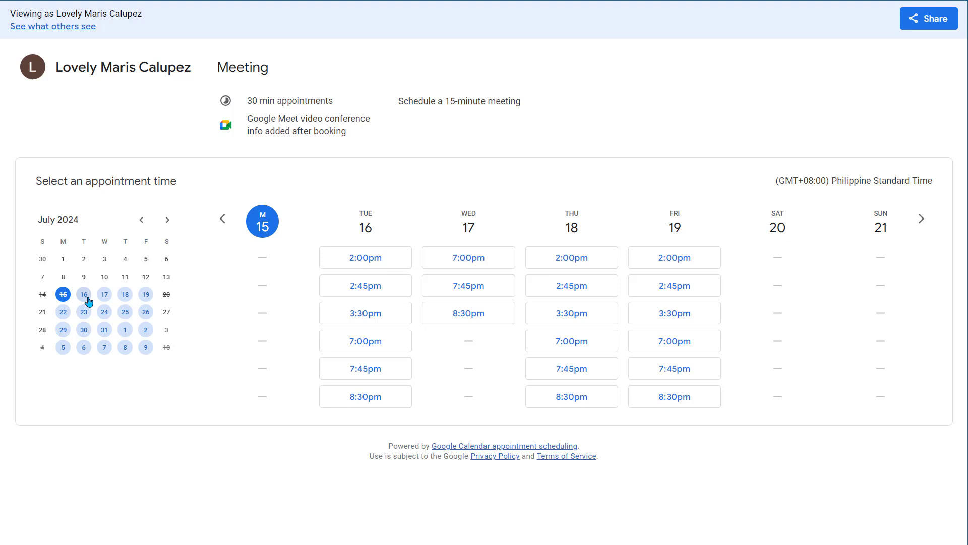
Step: Book the Tuesday July 16, 3:30pm slot with the message 'hi' and dismiss the confirmation
click(920, 219)
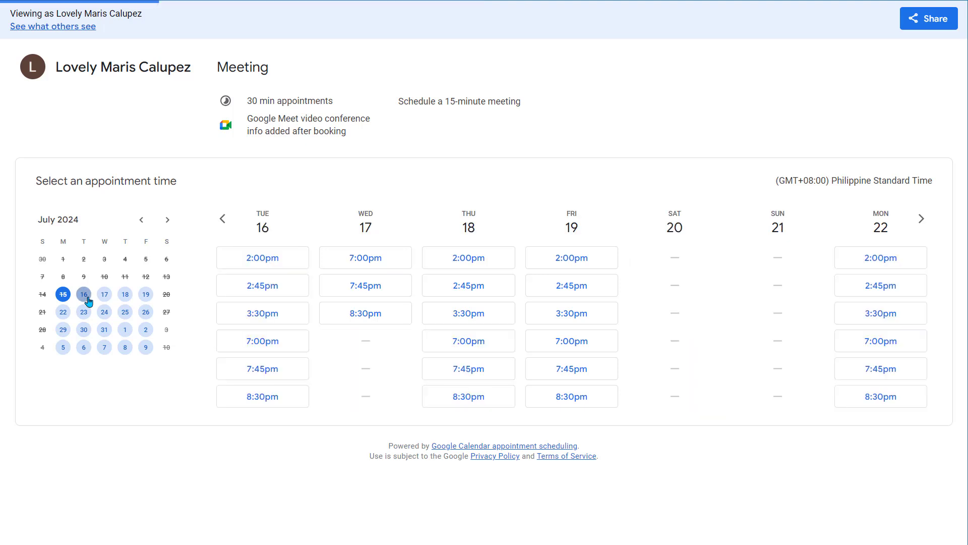
mouse_move(93, 299)
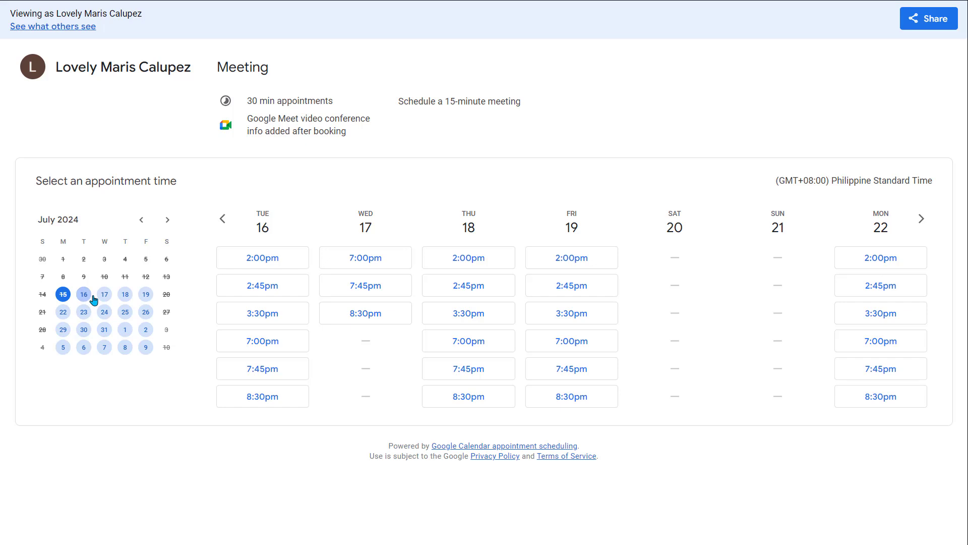
click(262, 313)
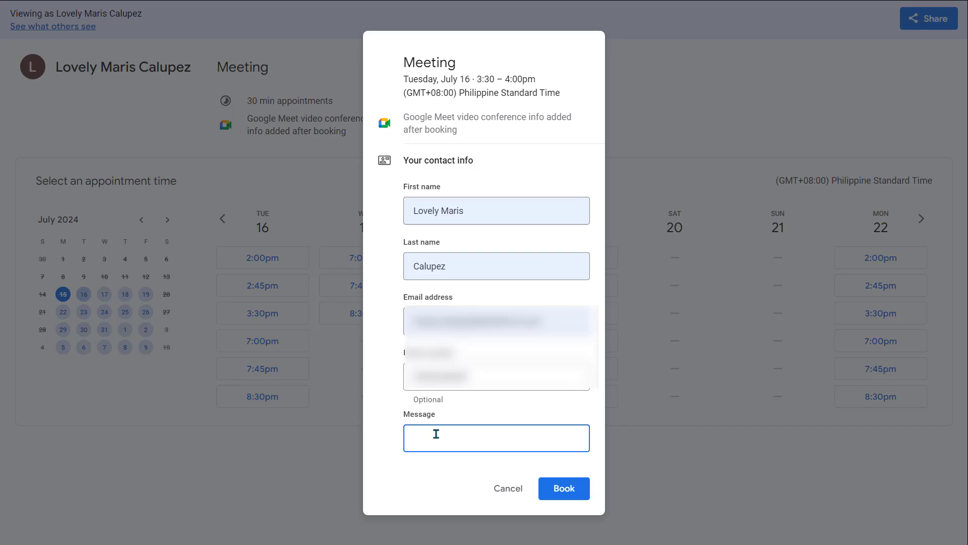
text(hi)
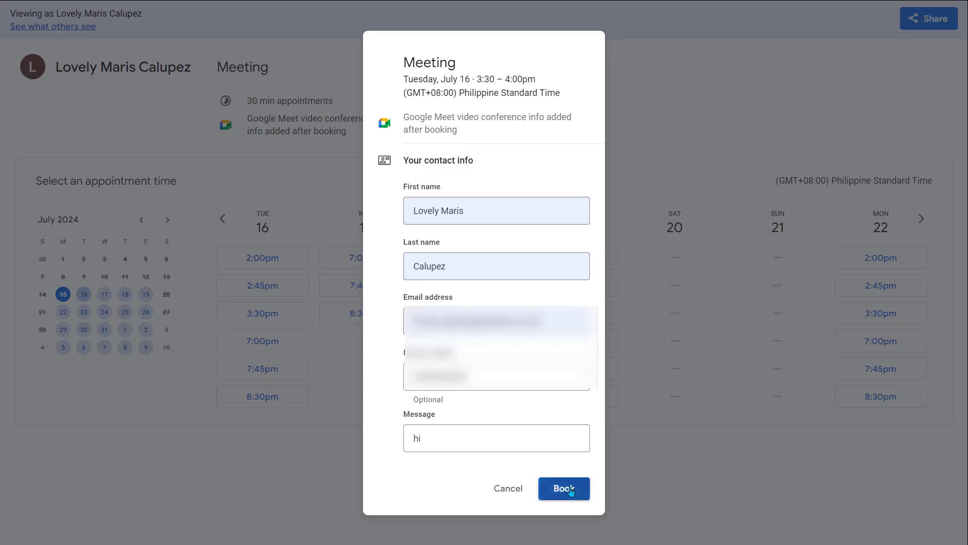
click(563, 489)
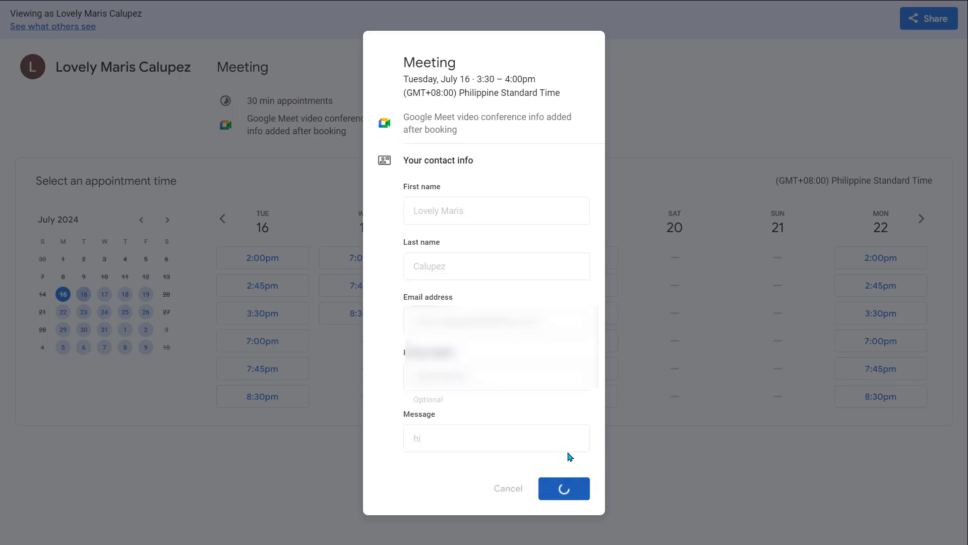
click(563, 489)
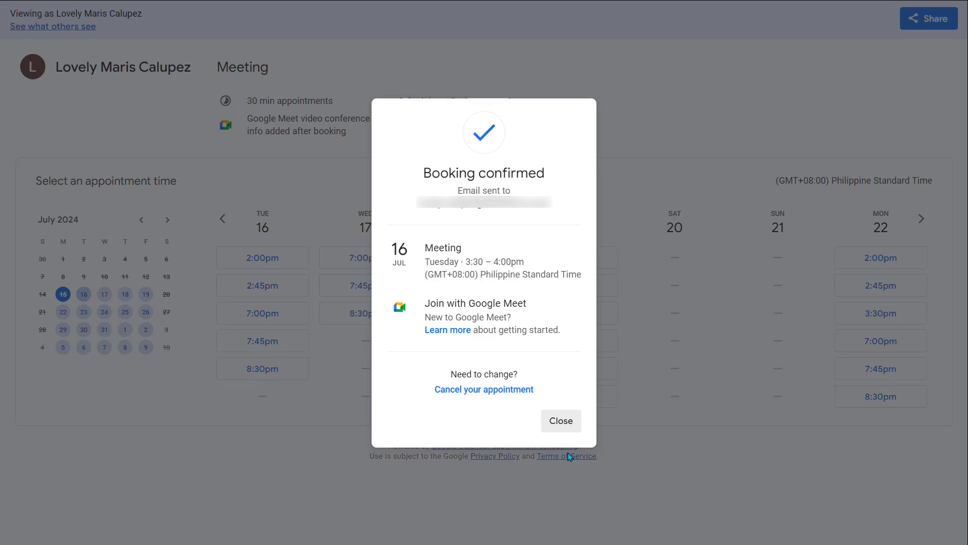
click(559, 420)
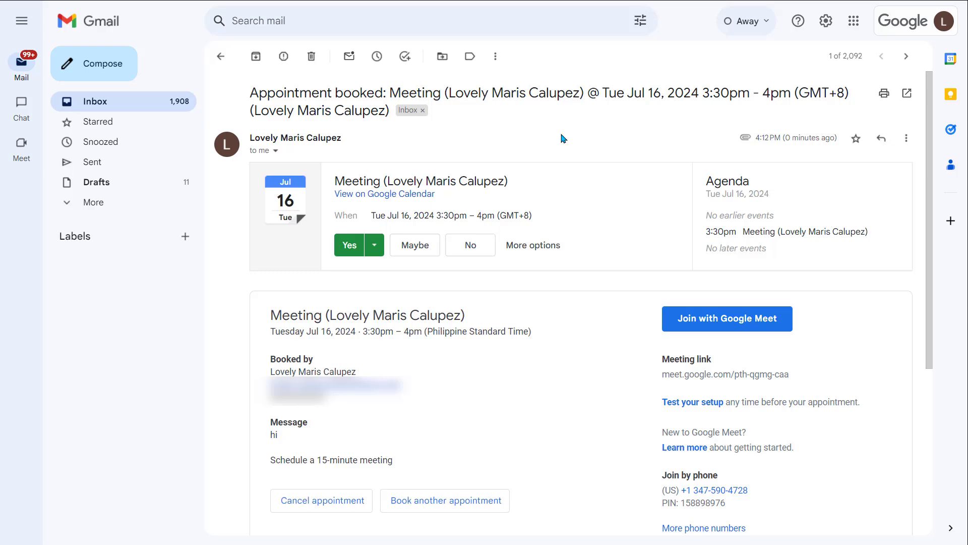
Step: Use View on Google Calendar in the Appointment booked email to open the July 16 Meeting
click(383, 193)
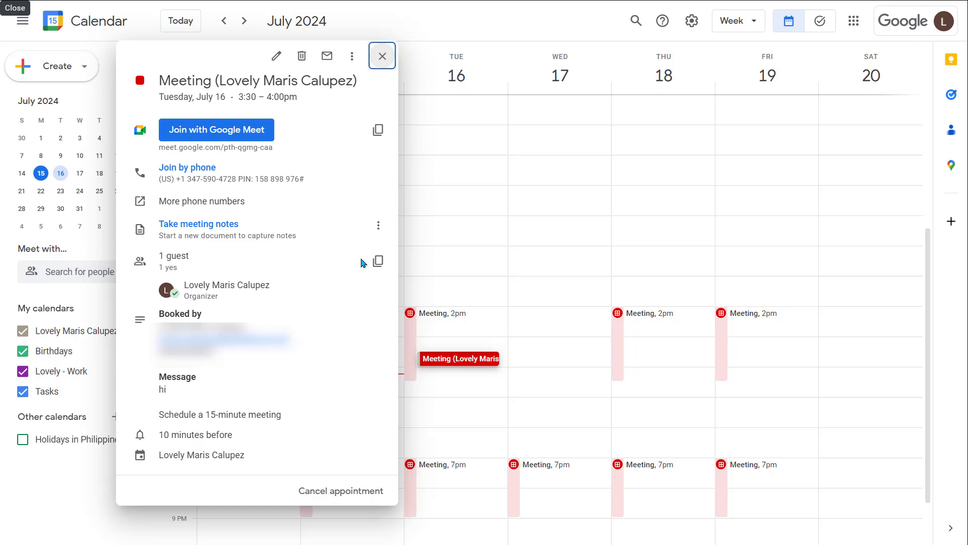
mouse_move(490, 373)
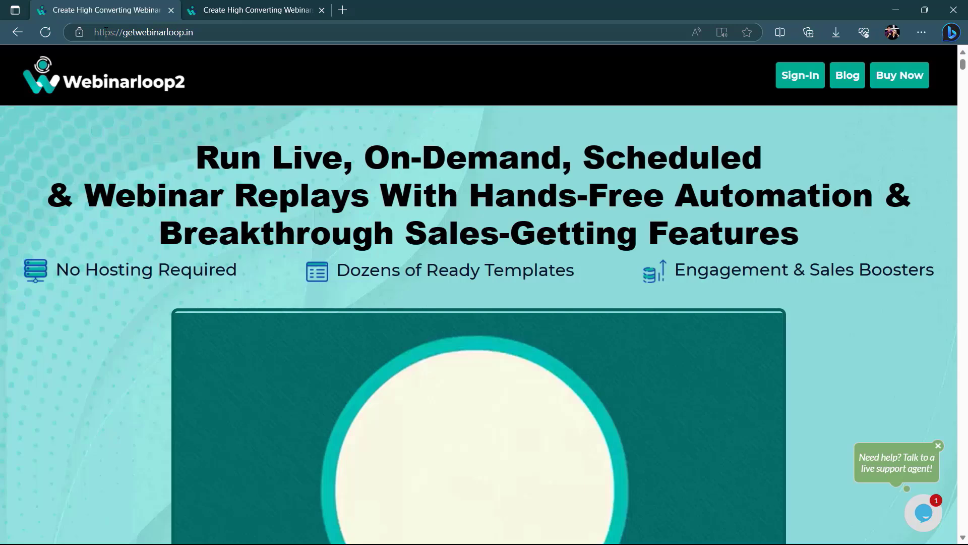
scroll(down, 3)
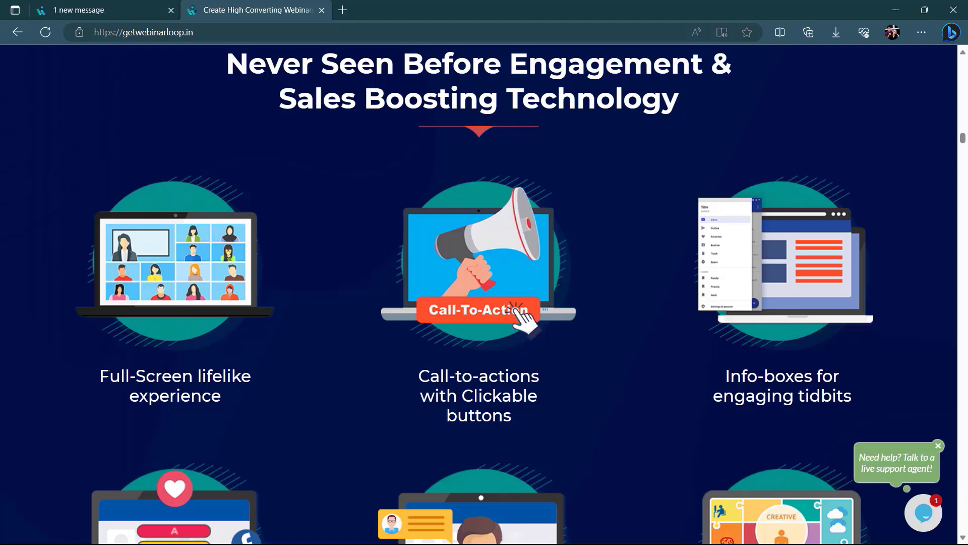
scroll(down, 3)
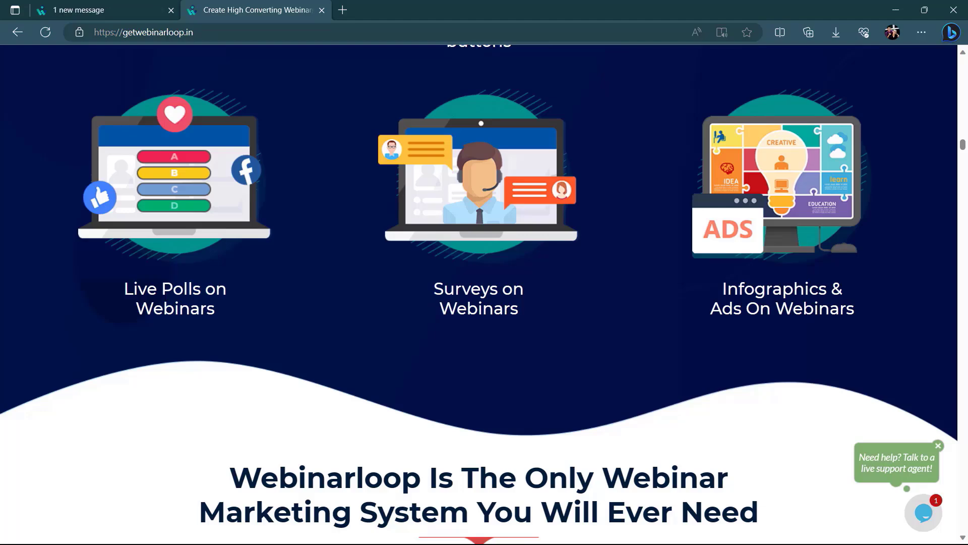
scroll(down, 3)
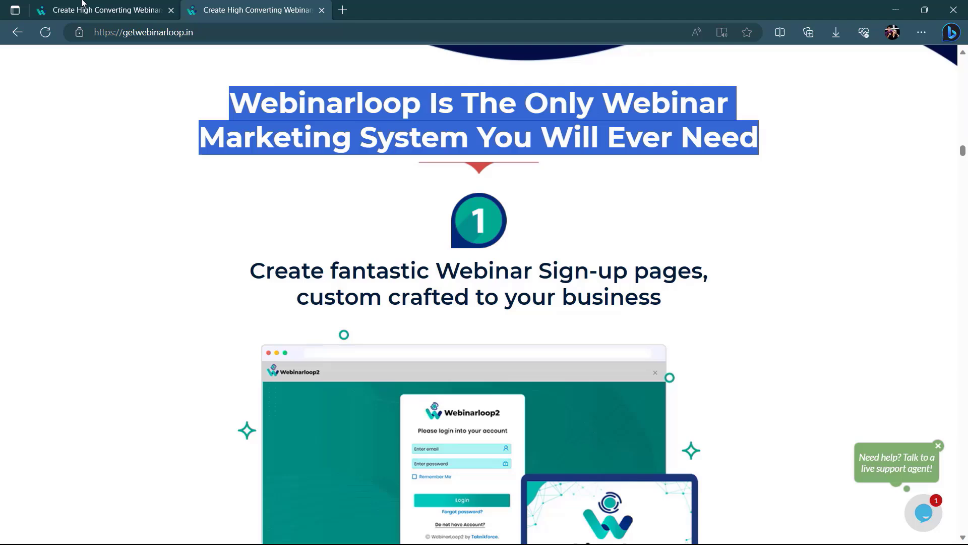
click(105, 10)
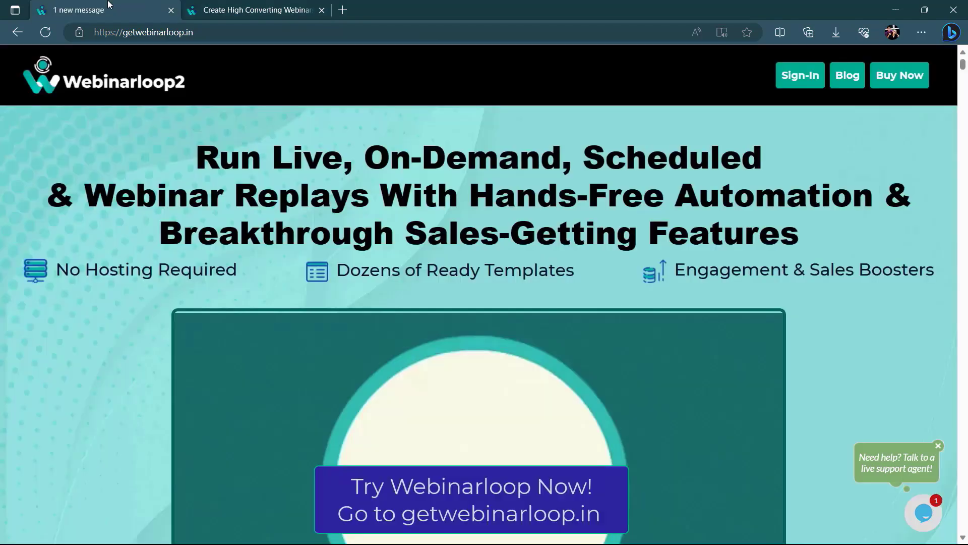